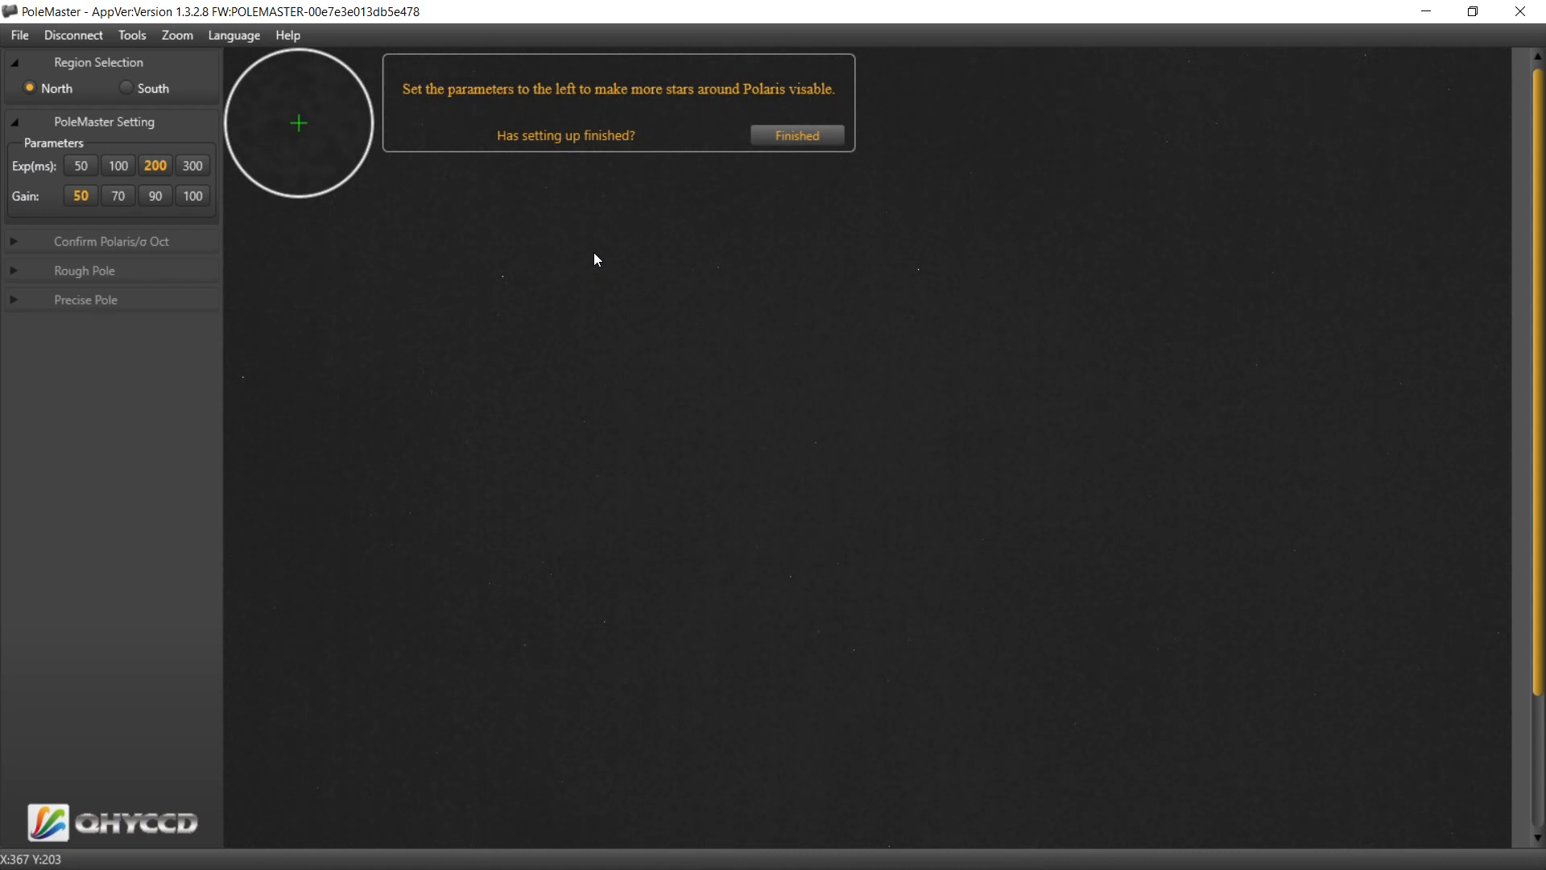
mouse_move(759, 227)
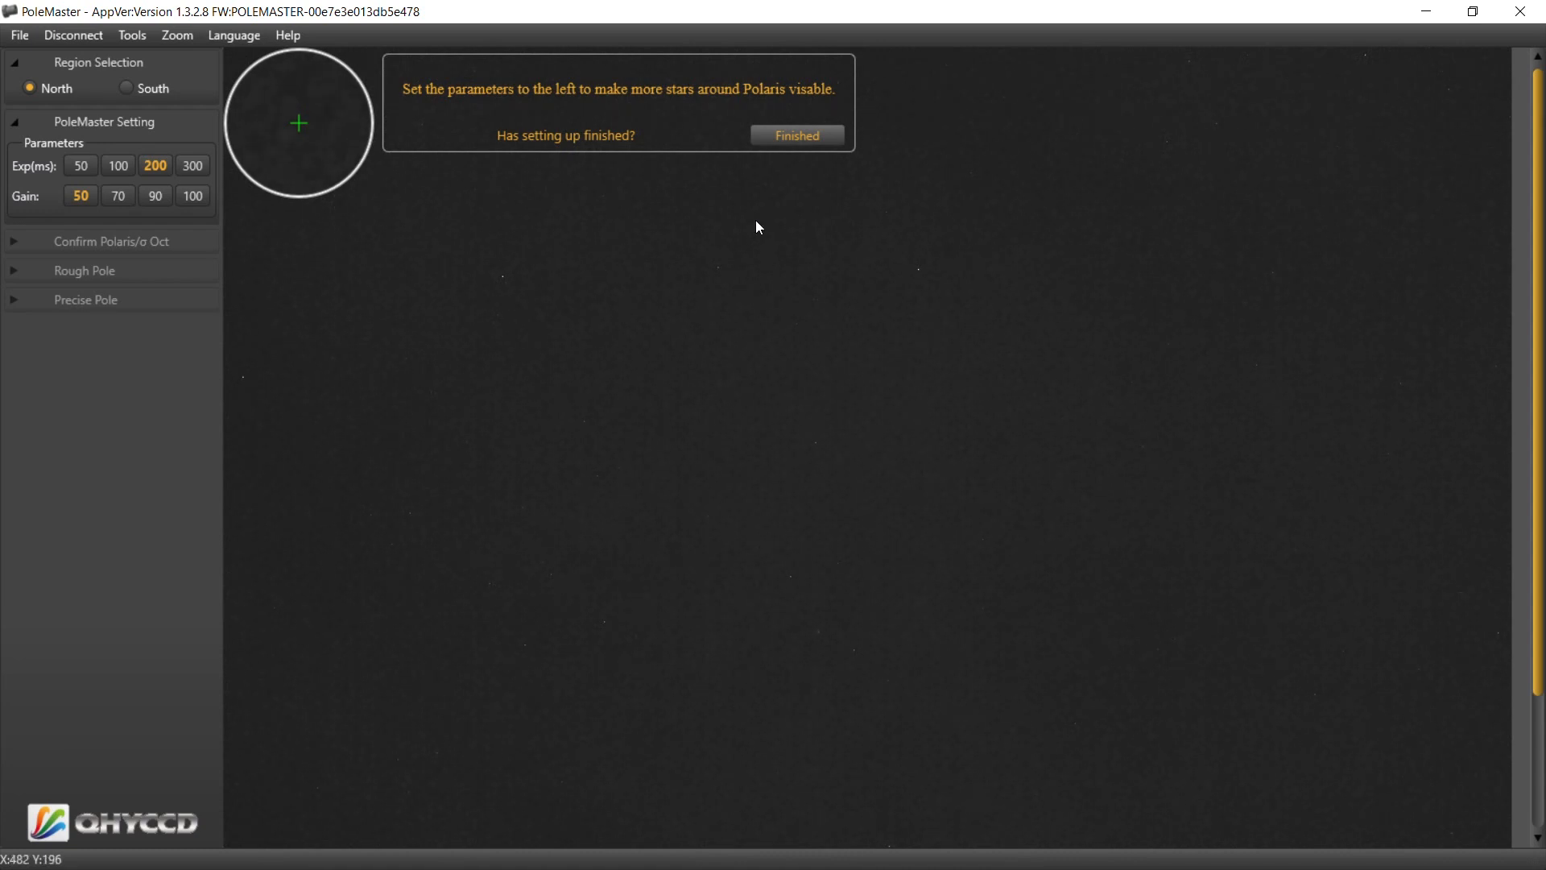
mouse_move(907, 128)
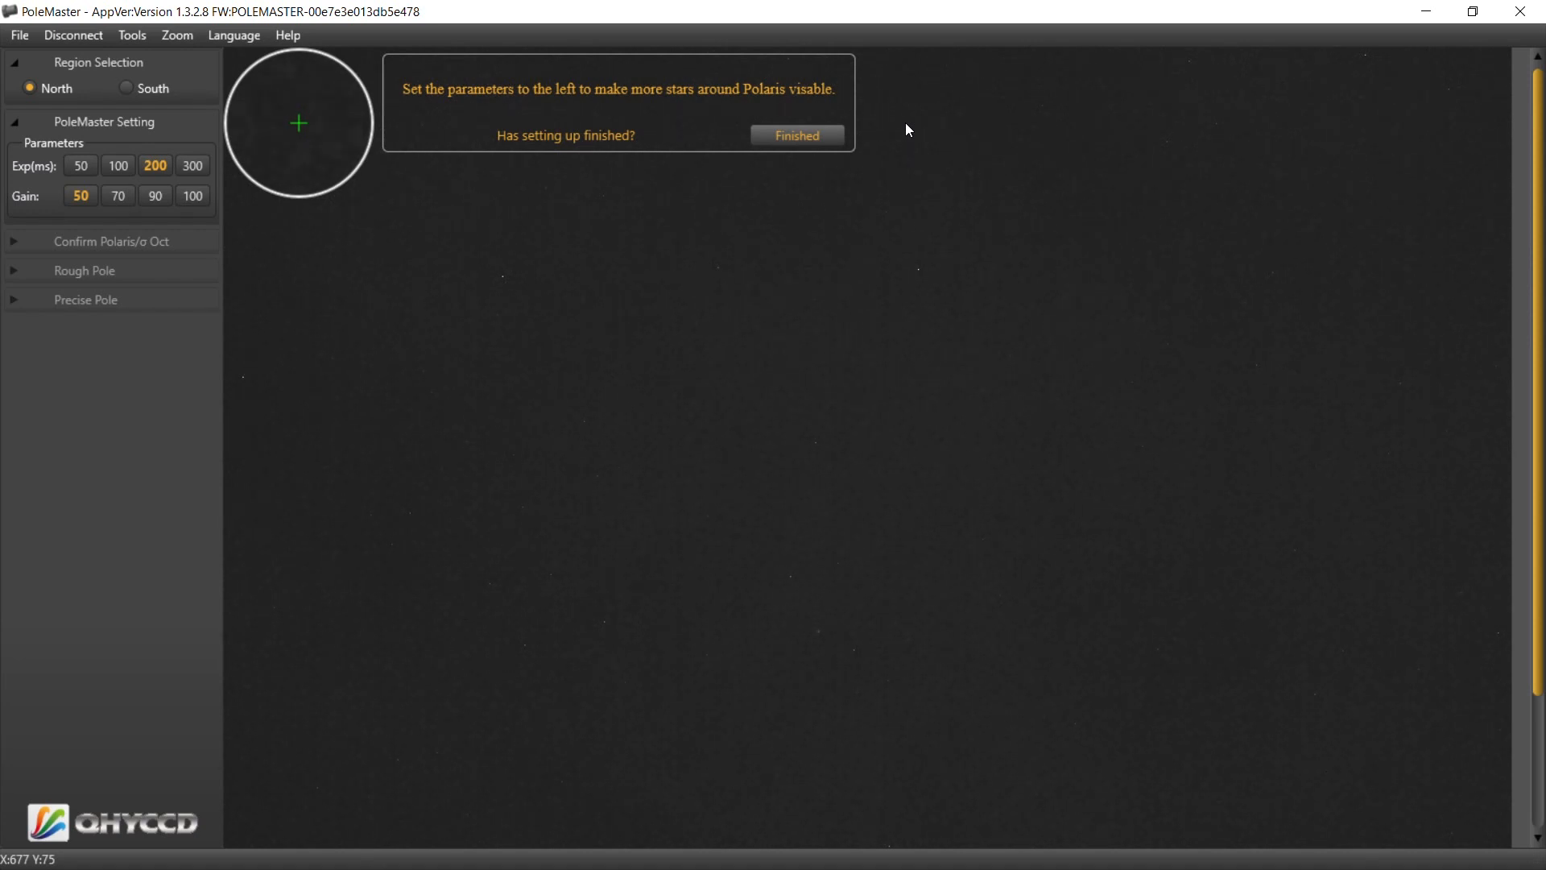
mouse_move(881, 148)
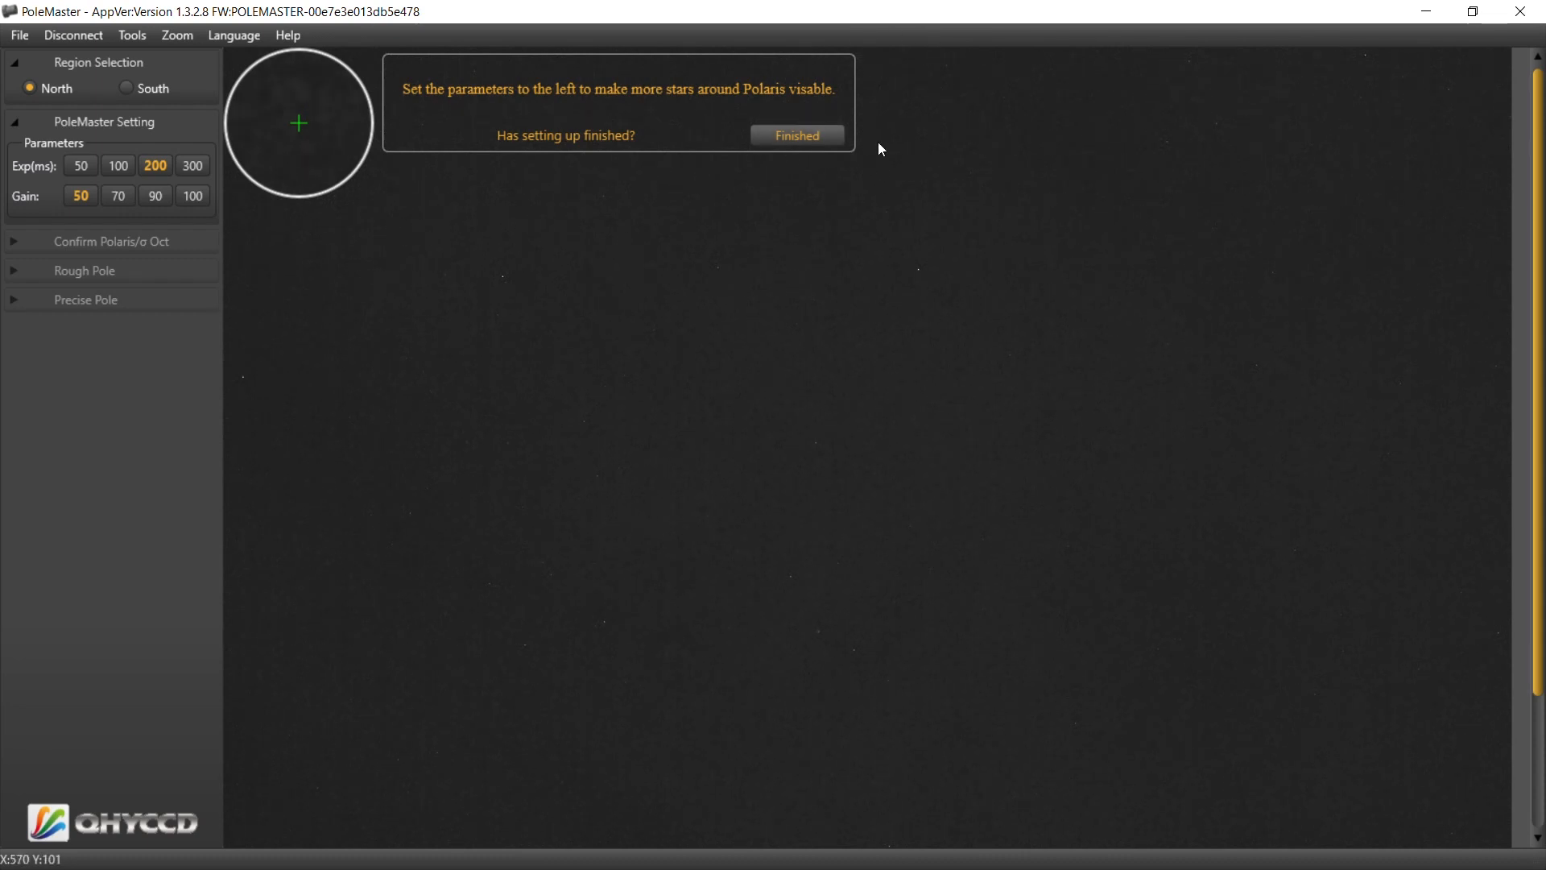
mouse_move(819, 691)
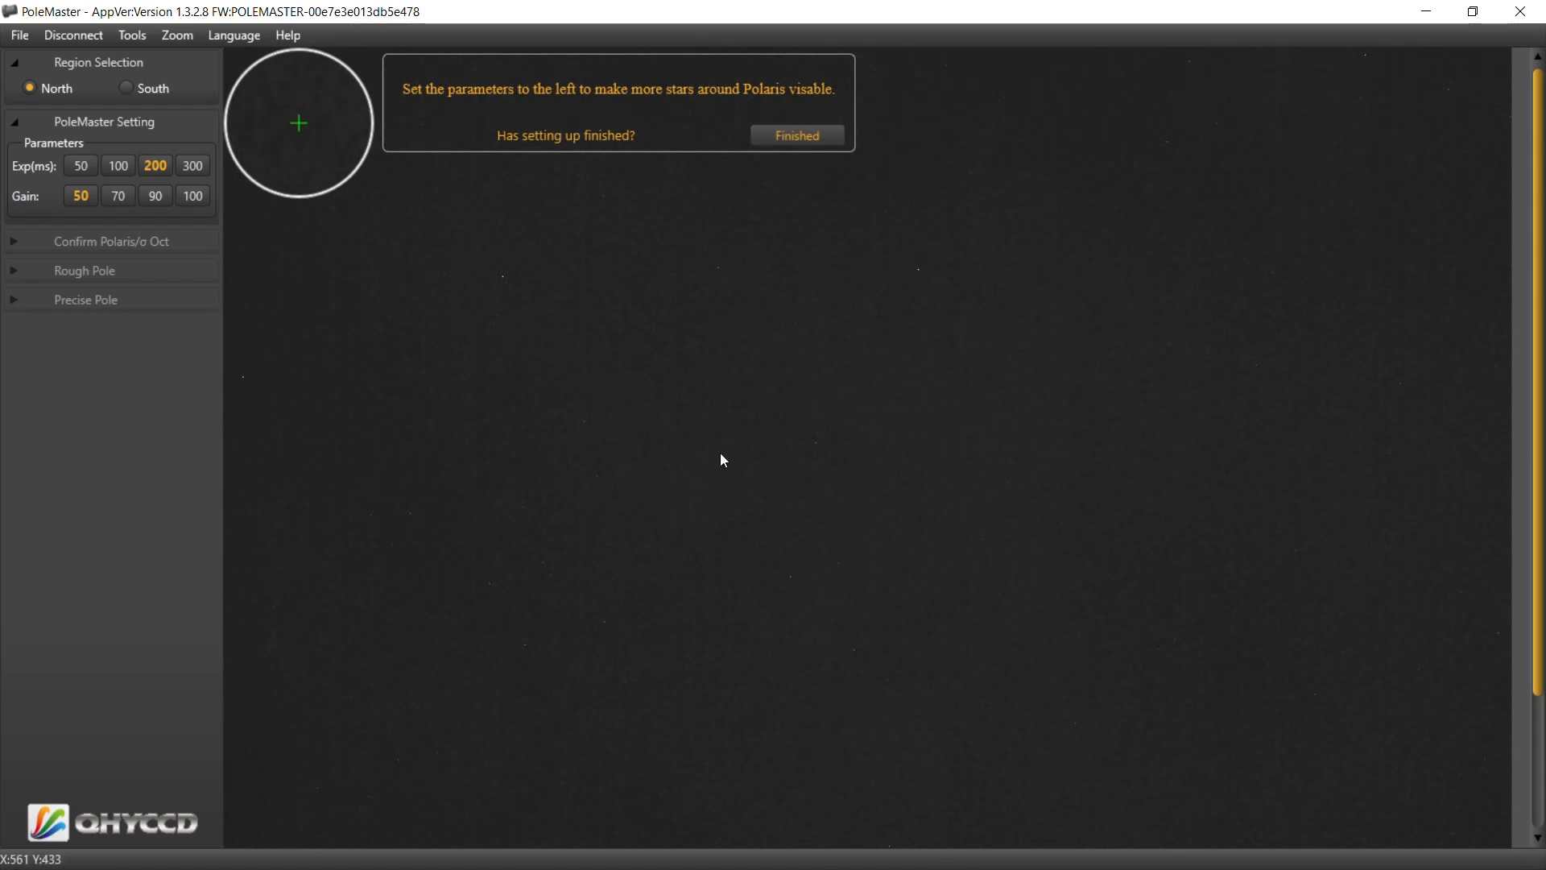
mouse_move(688, 604)
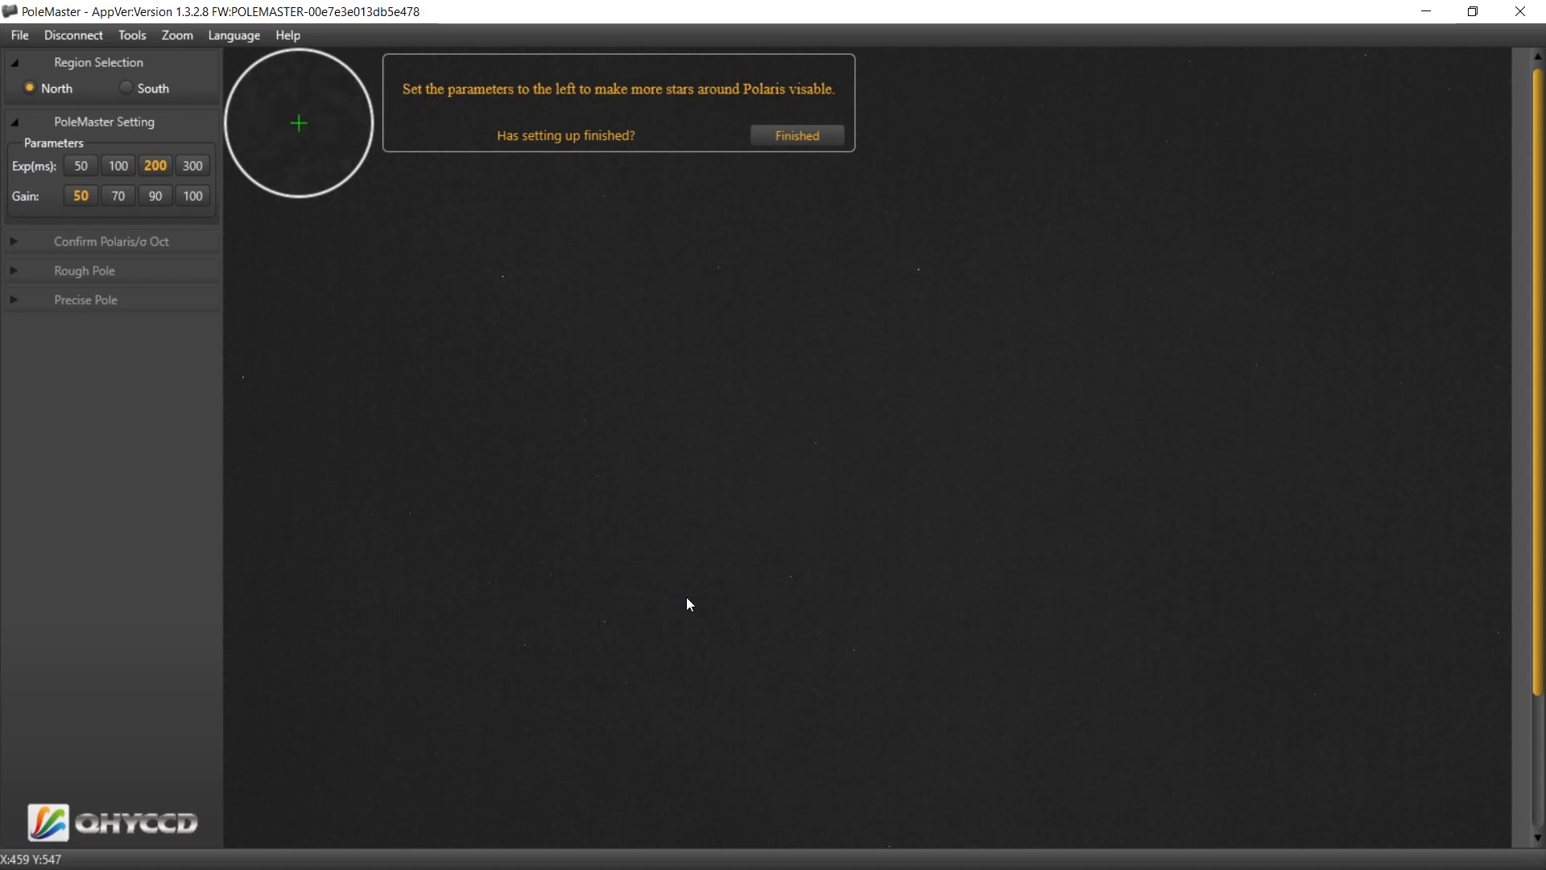
mouse_move(822, 641)
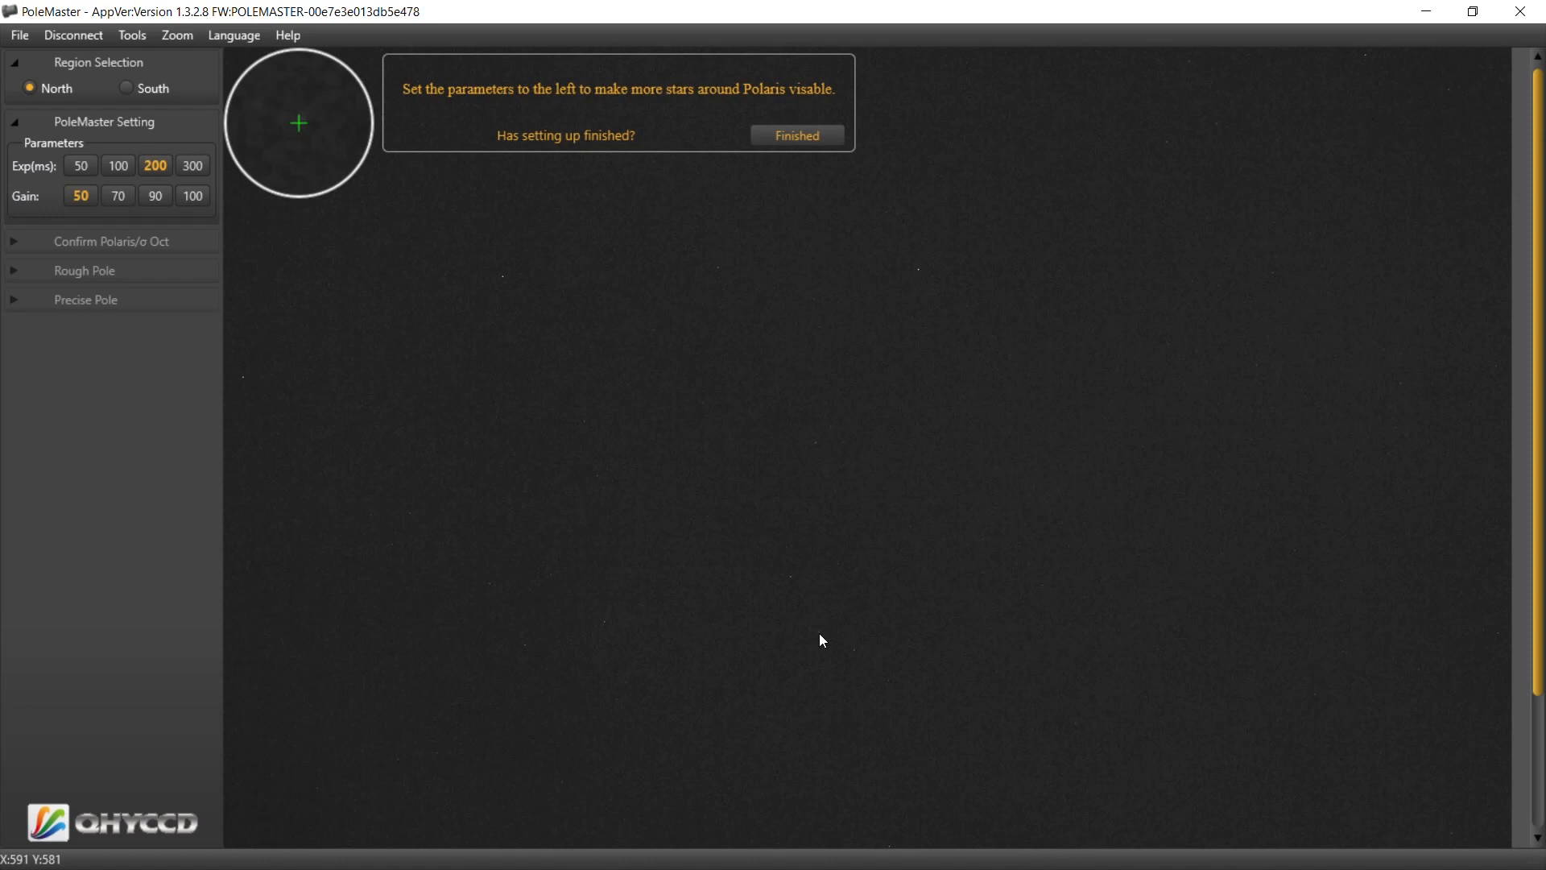
Step: Finish the camera exposure and gain setup and switch back to PoleMaster's window
left_click(798, 136)
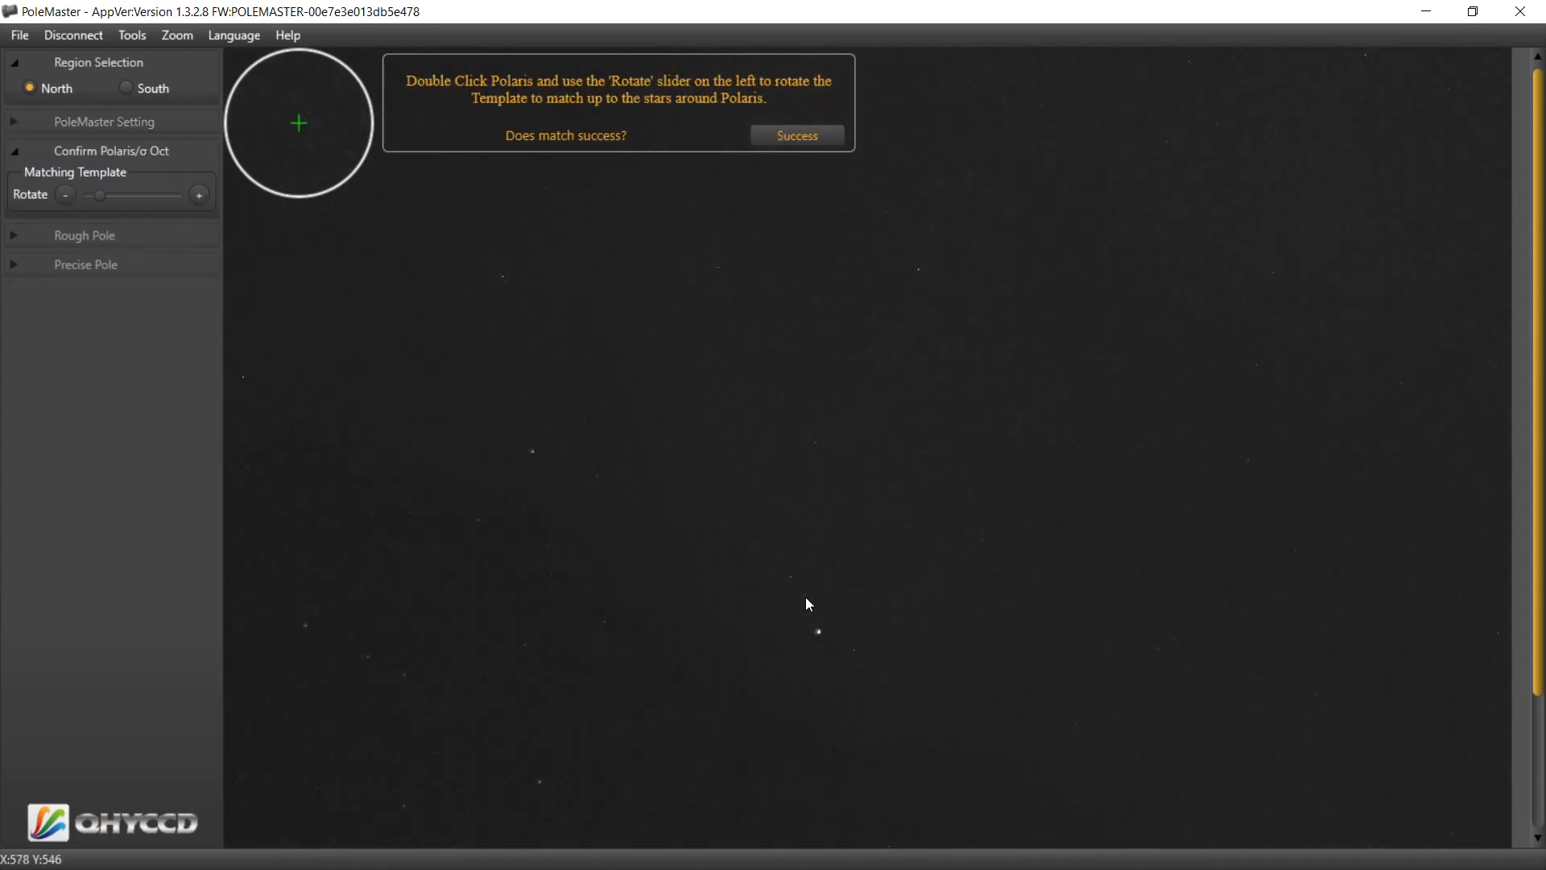
key("alt+tab")
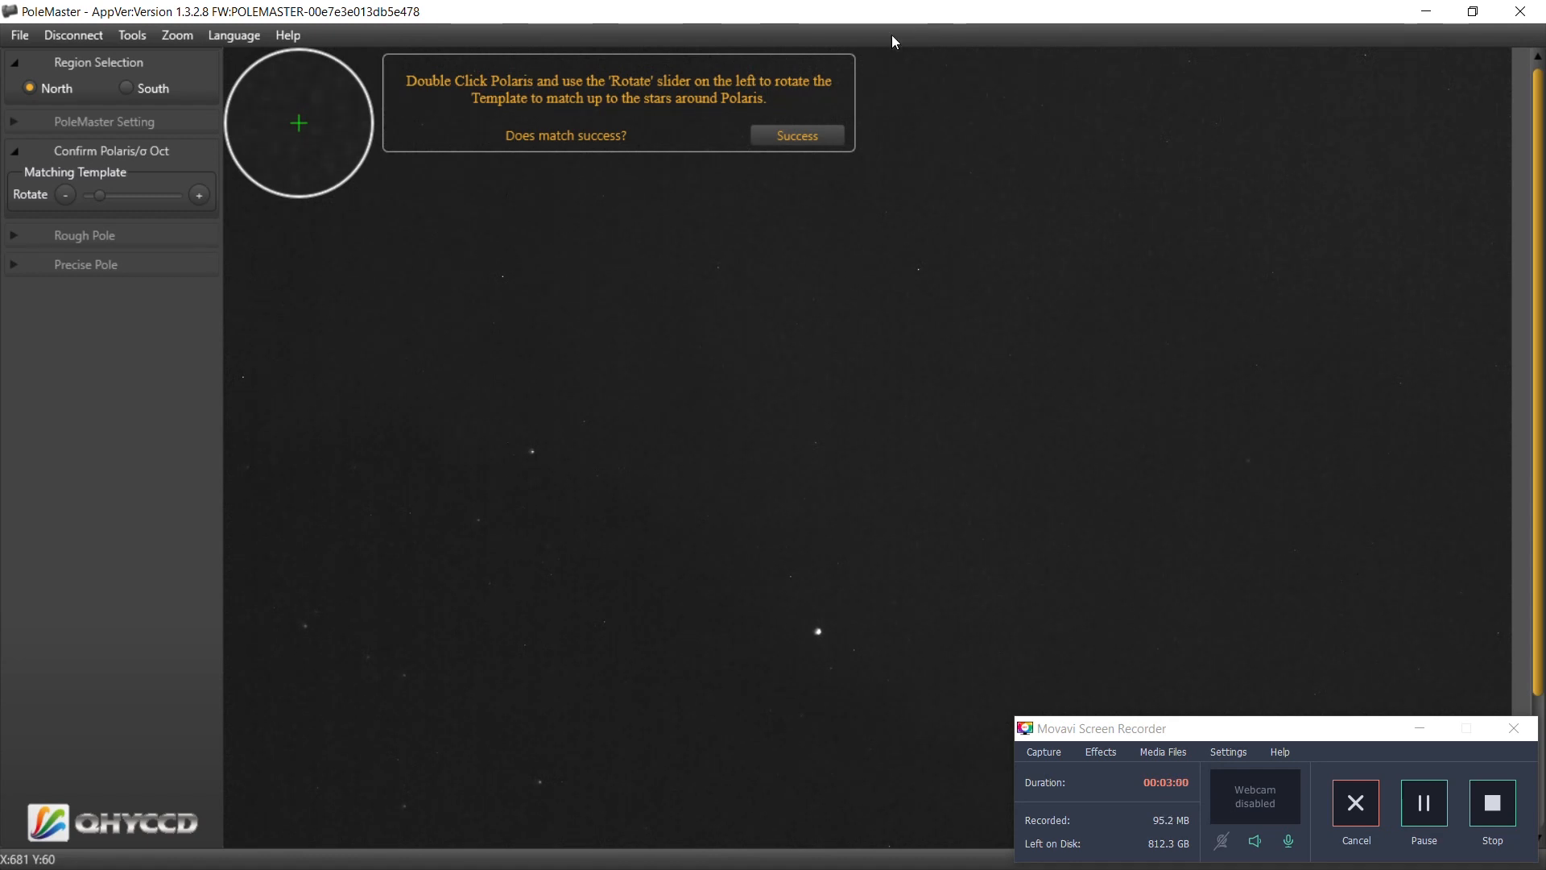
mouse_move(787, 190)
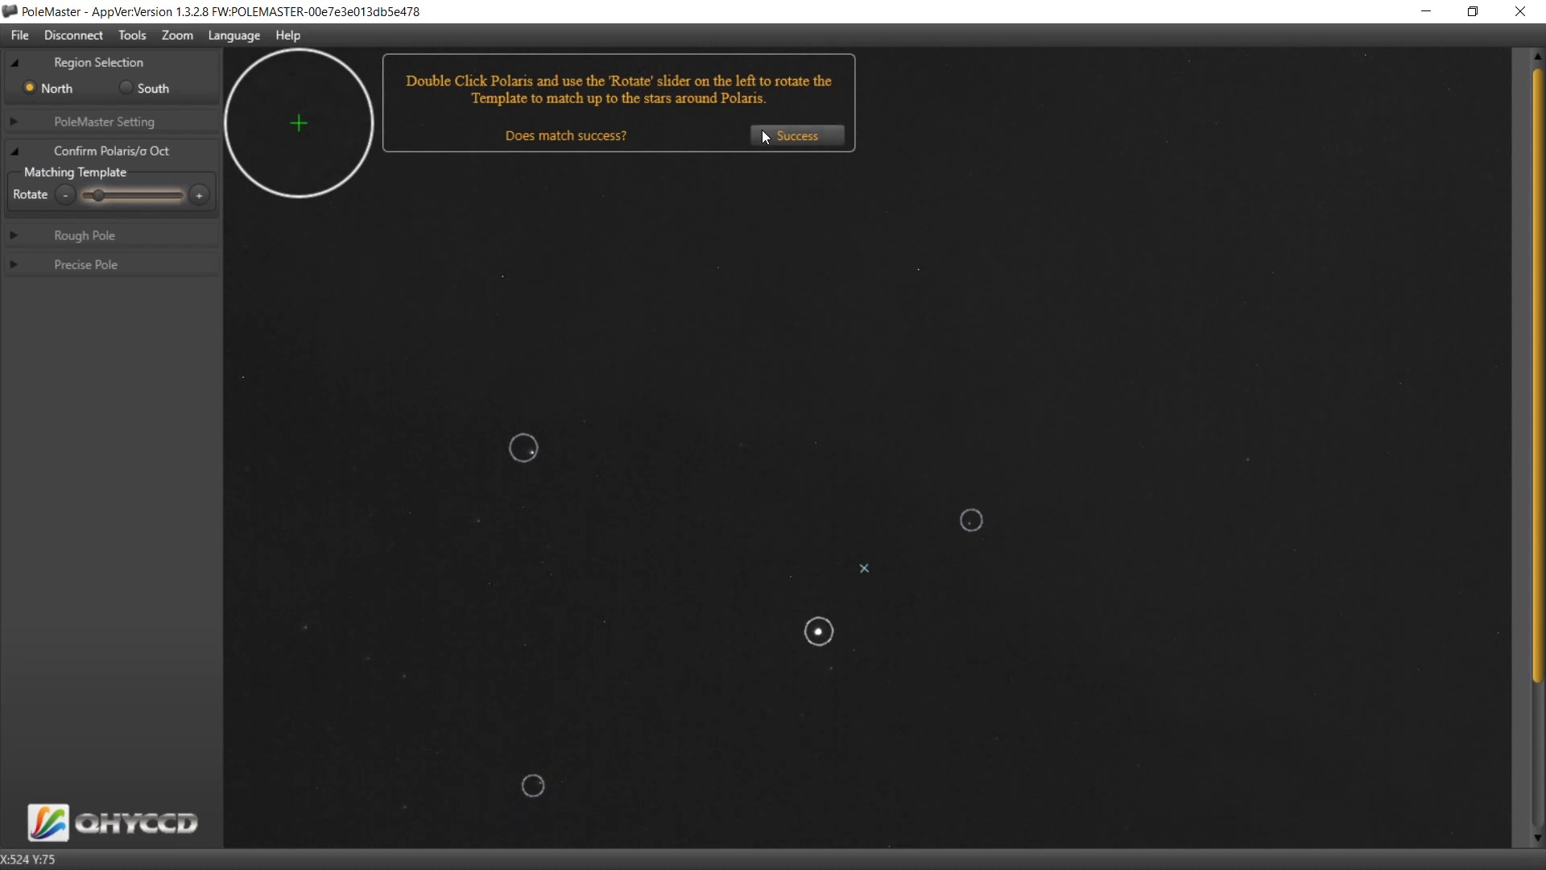
Step: Confirm the Polaris template match and decline reusing the previously recorded axis centre
left_click(798, 136)
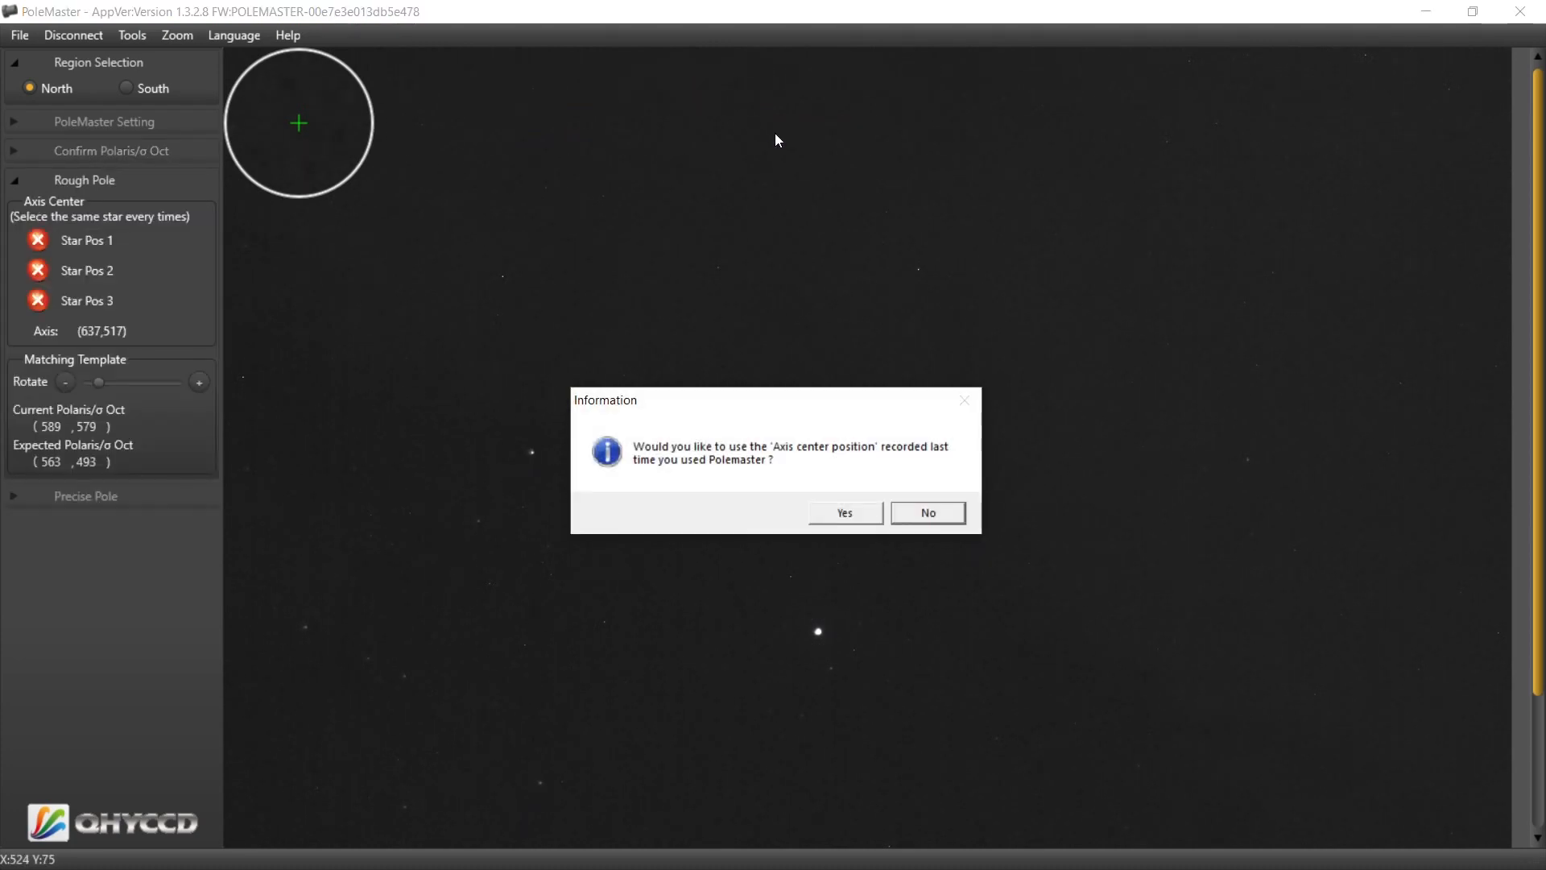
mouse_move(822, 475)
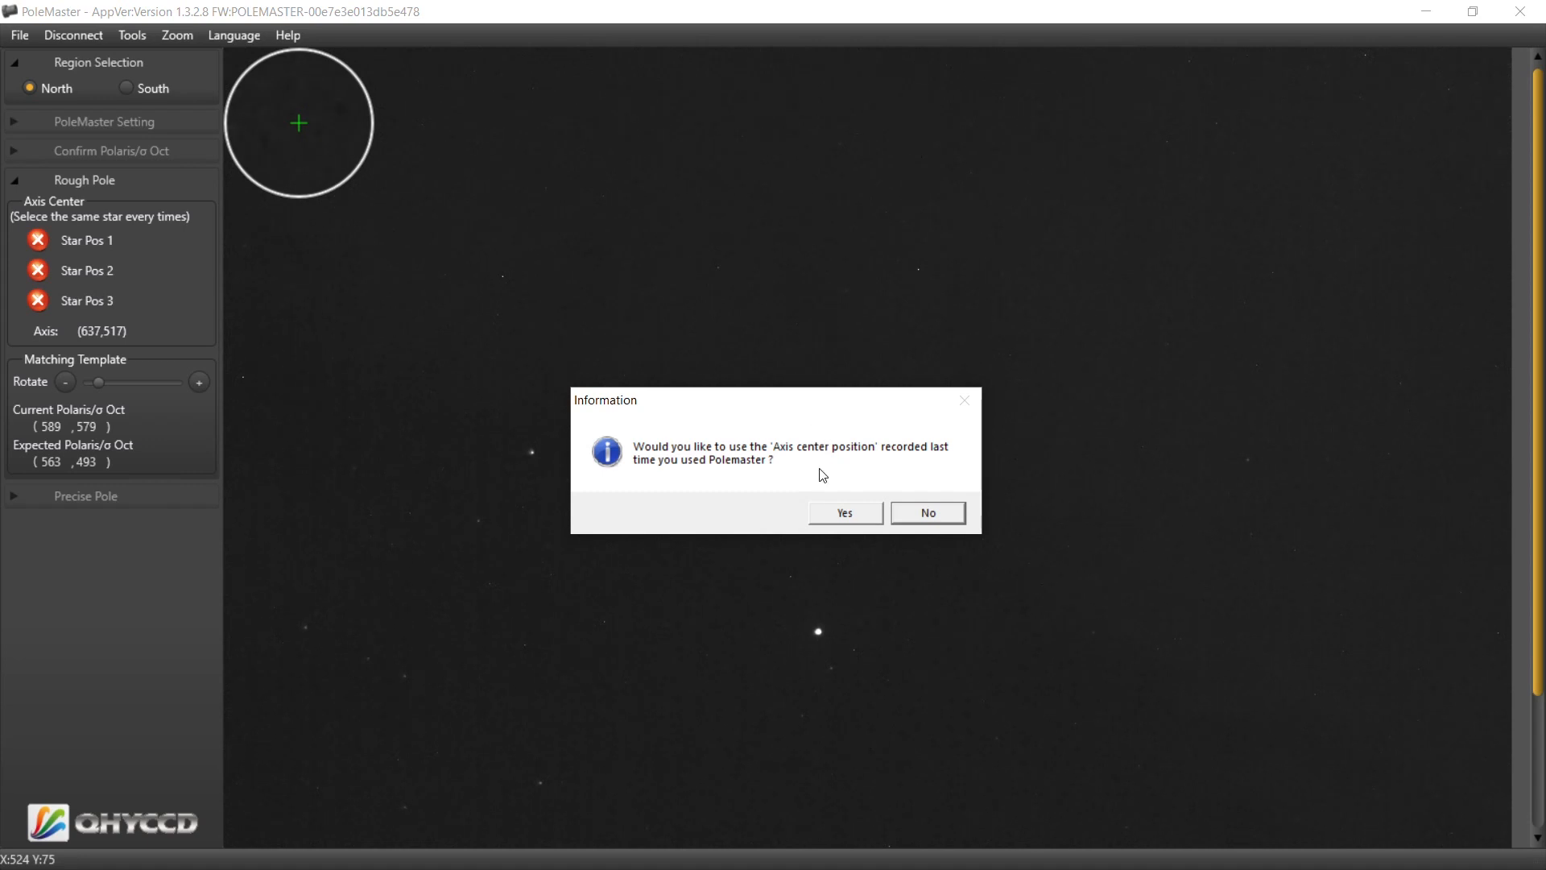
mouse_move(838, 480)
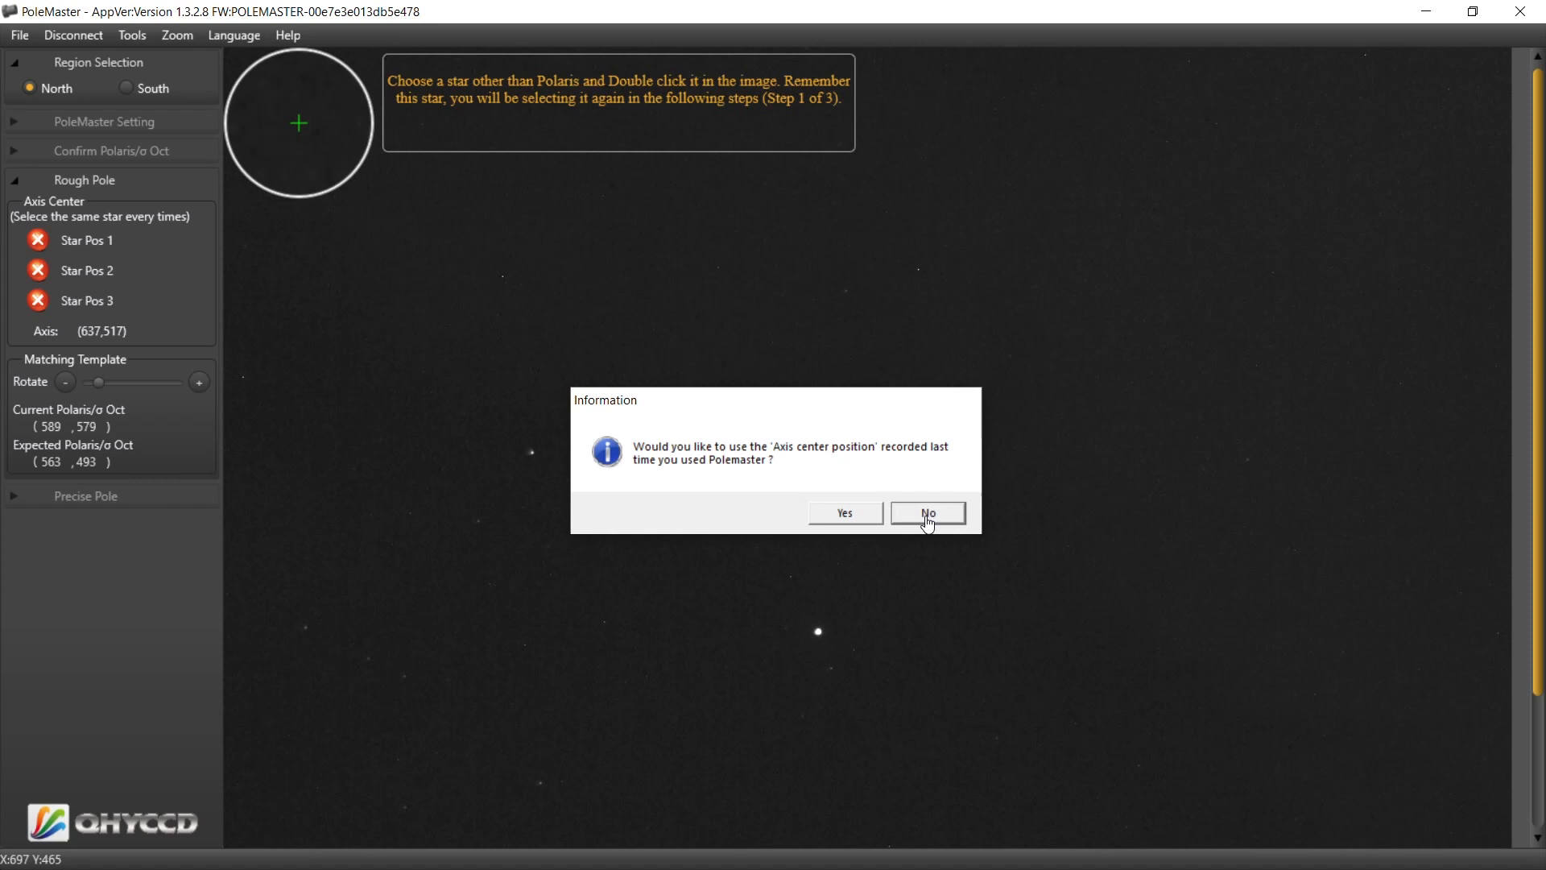
left_click(926, 512)
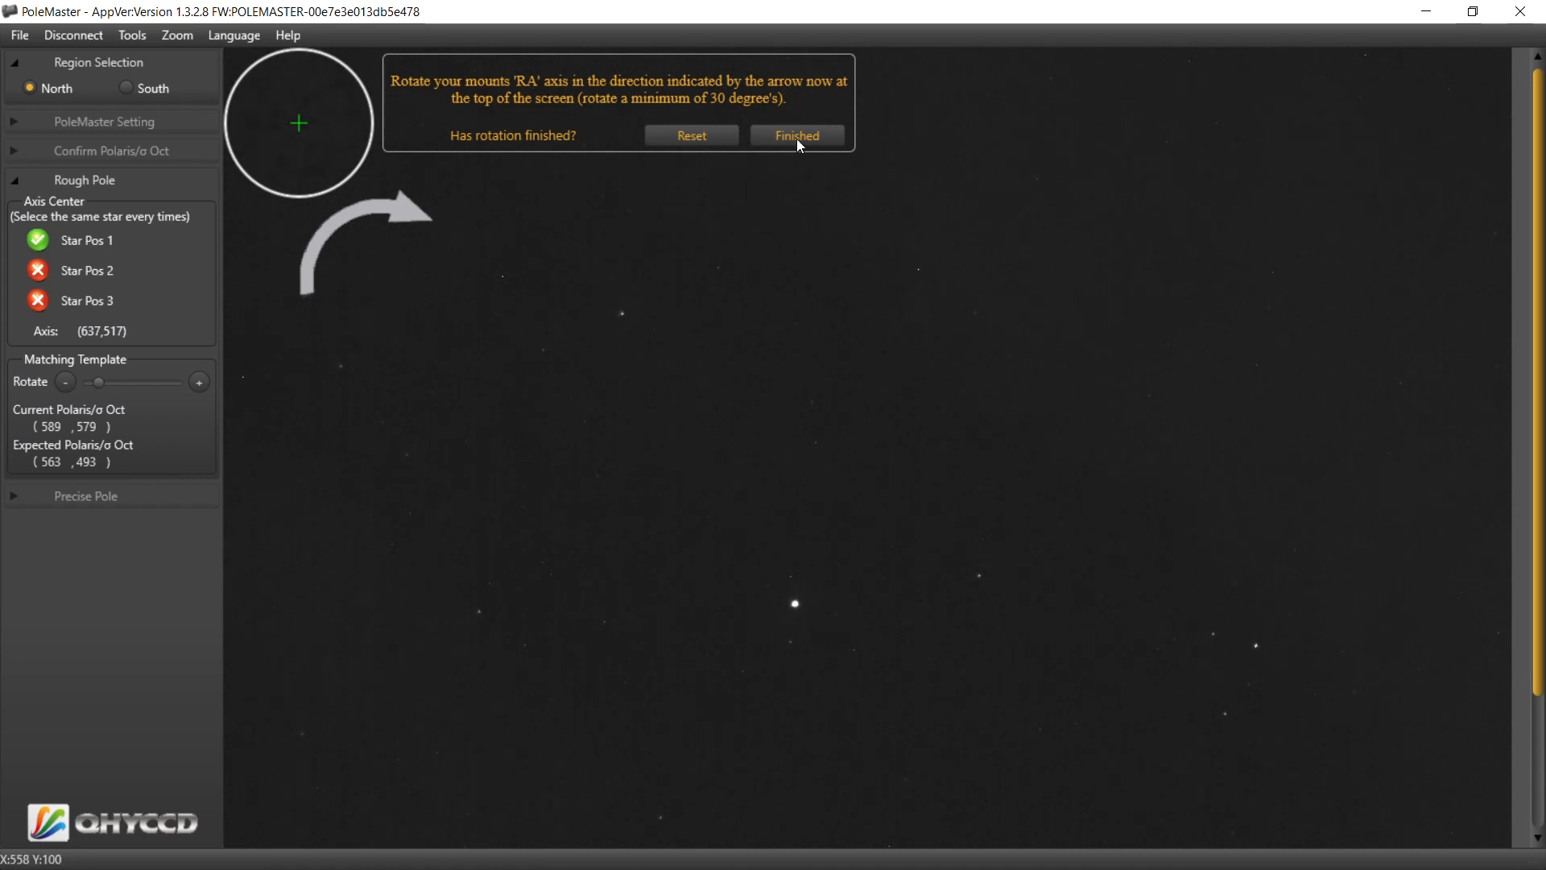
Step: Confirm both RA rotations and mark the same reference star for Star Pos 3 to draw the axis circle
left_click(798, 136)
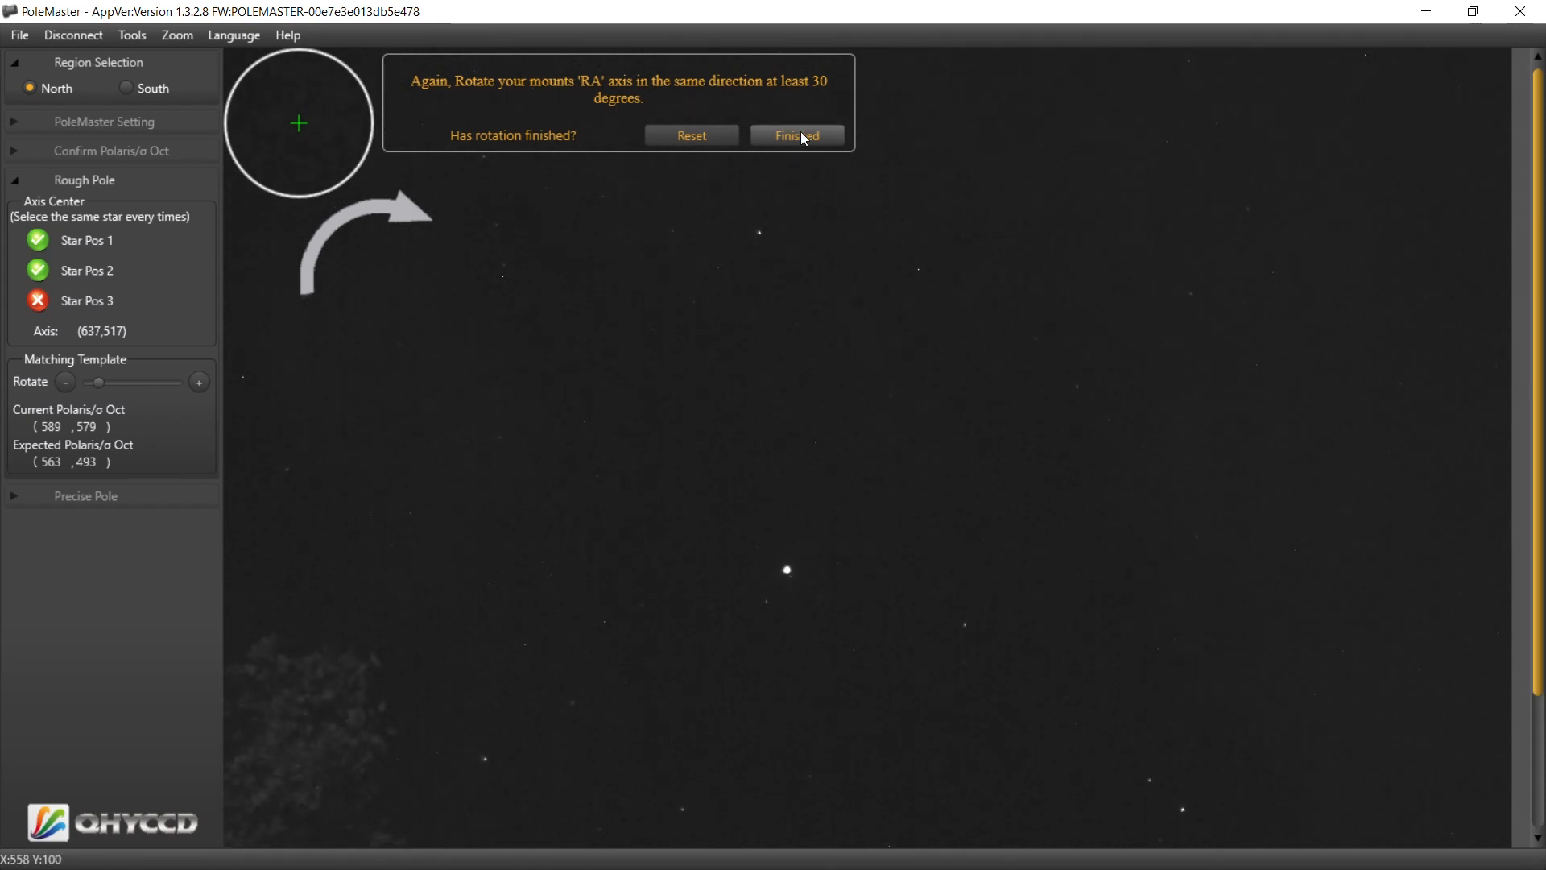
left_click(796, 135)
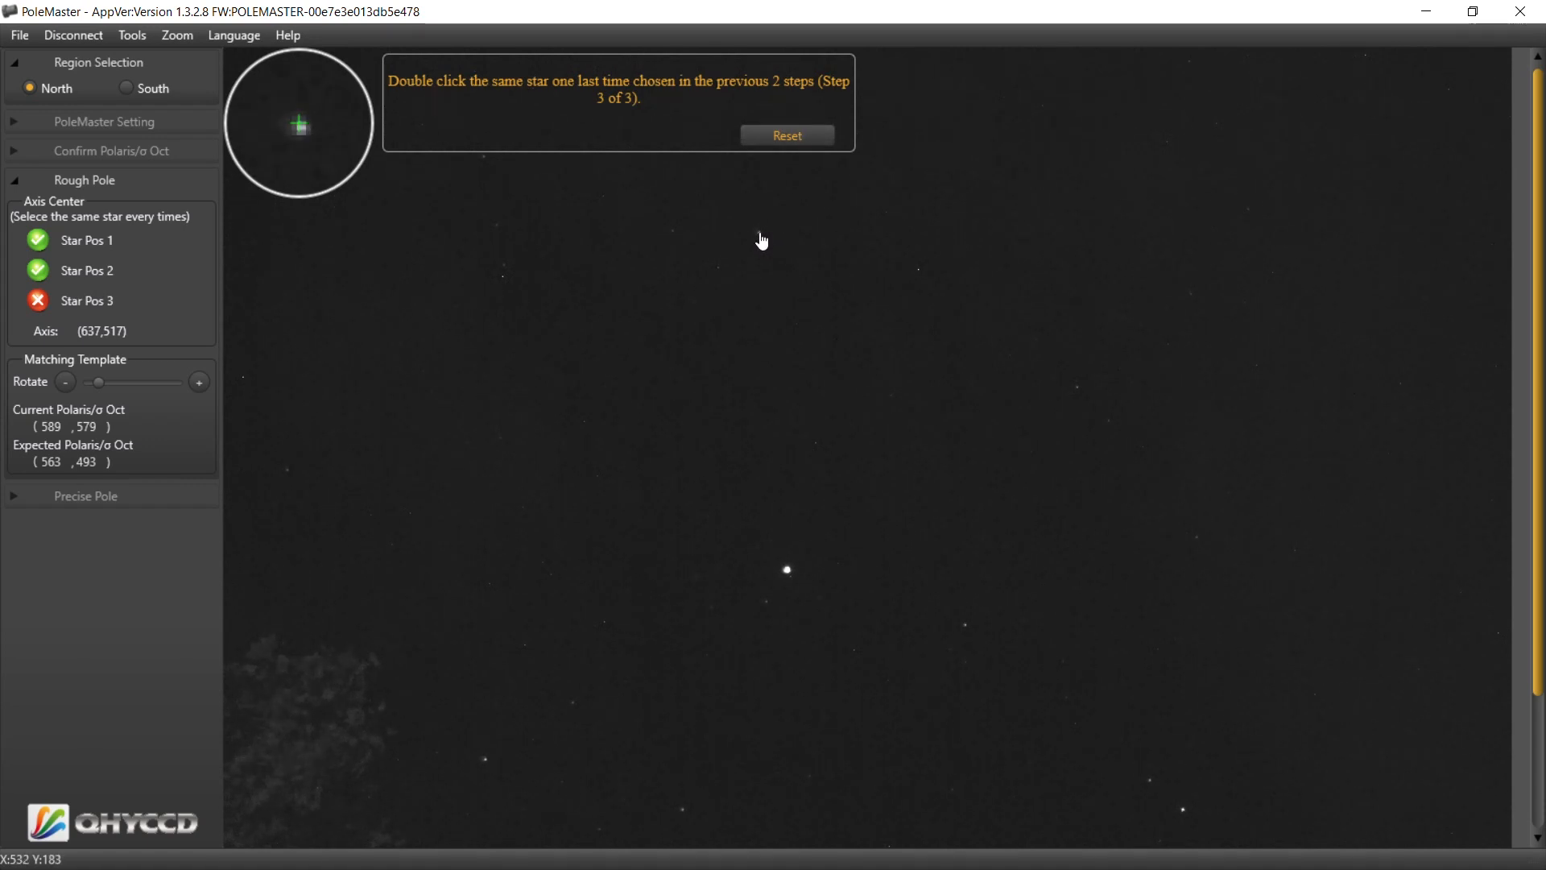
double_click(786, 569)
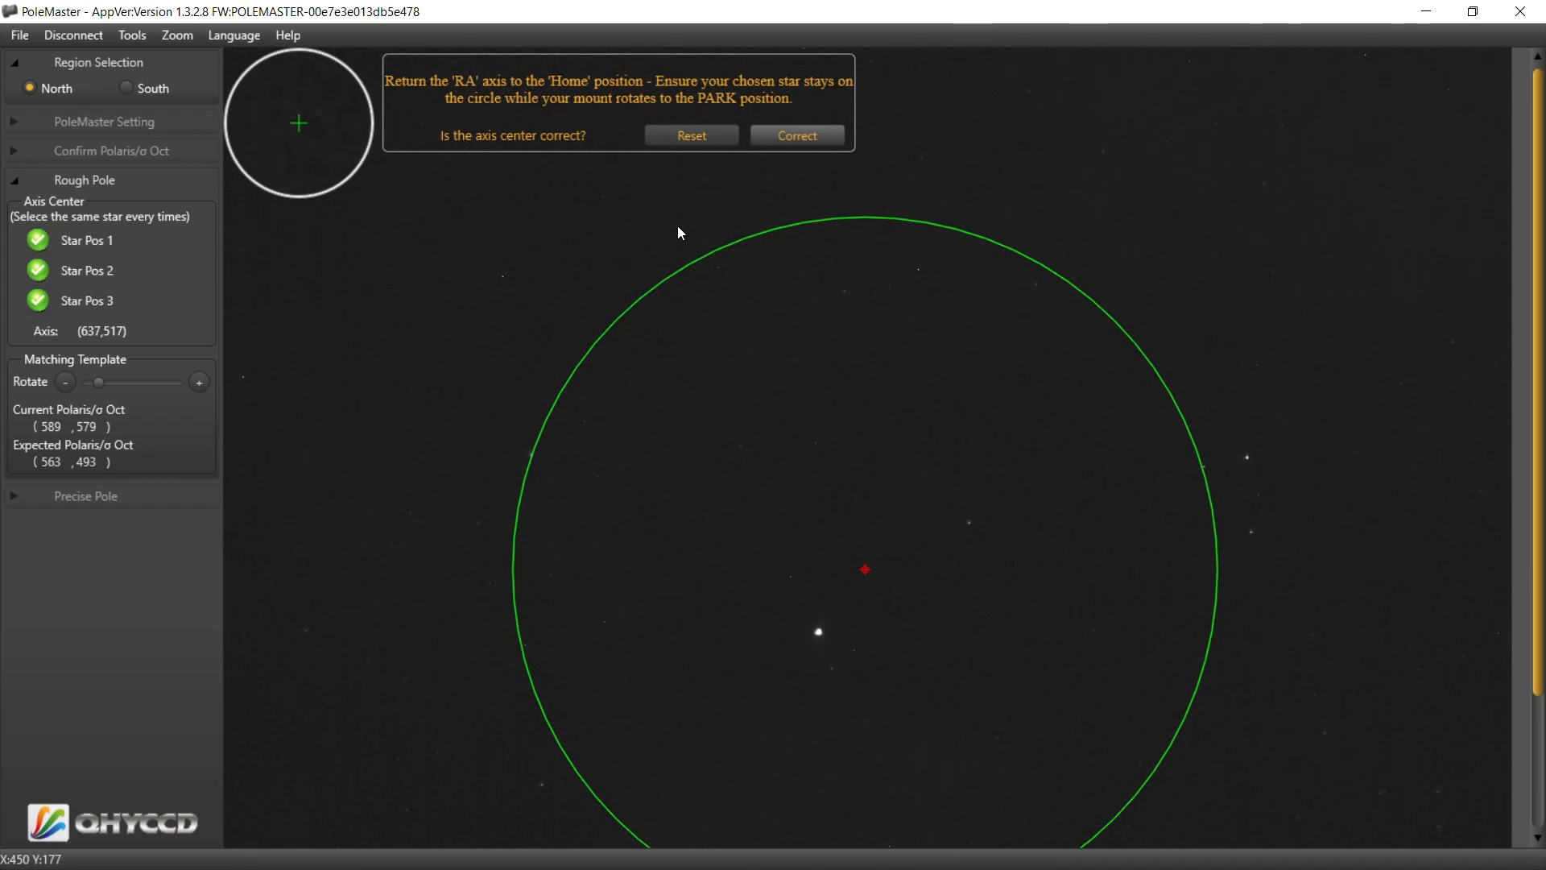
mouse_move(758, 173)
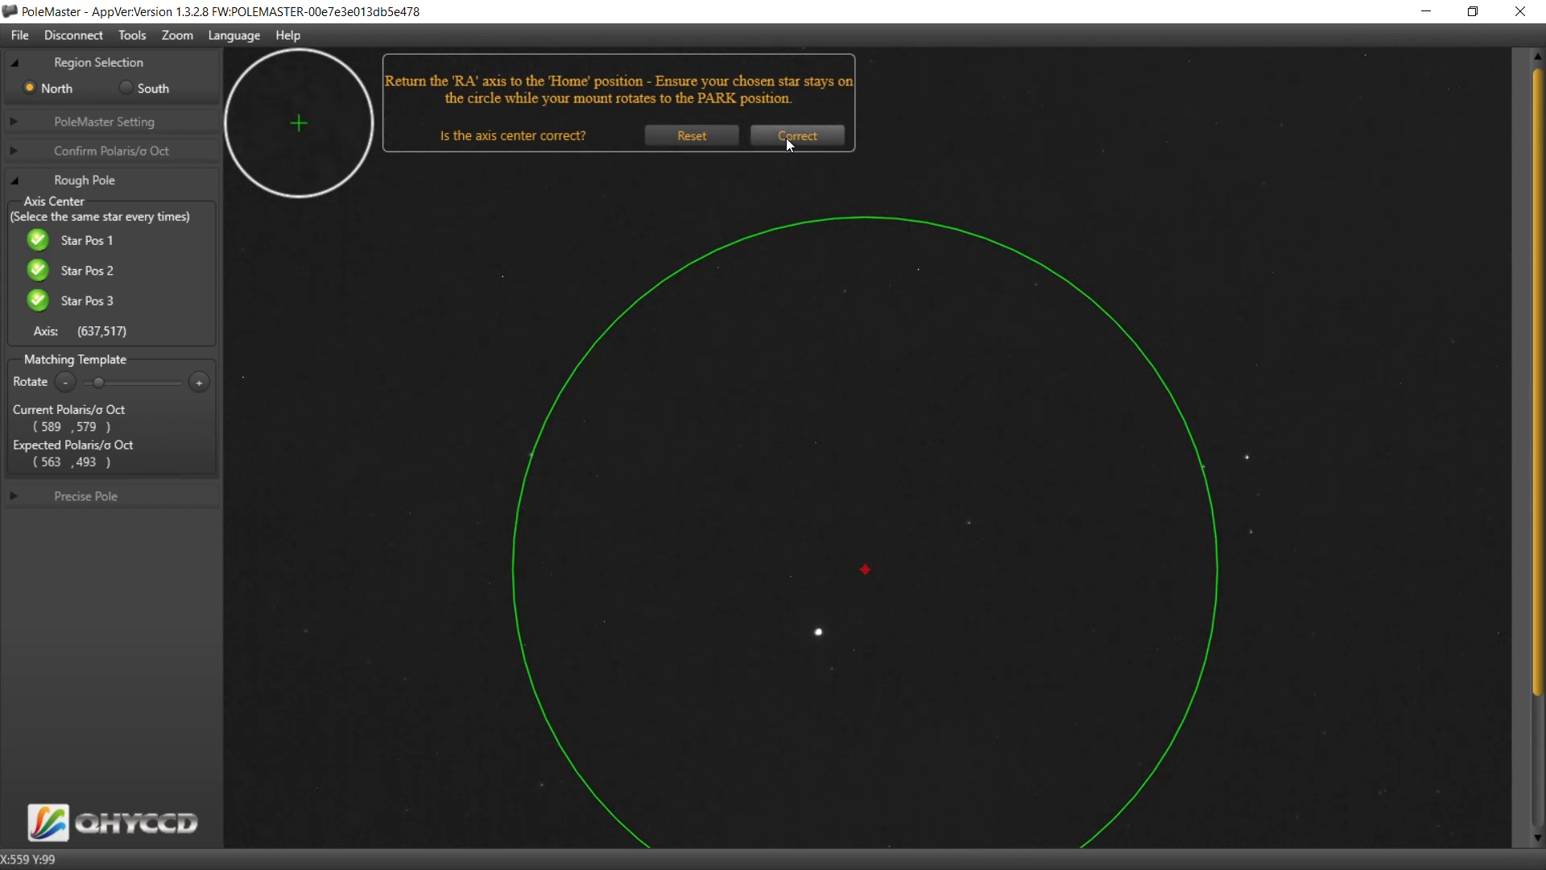
Step: Accept the calculated axis centre as correct
left_click(794, 135)
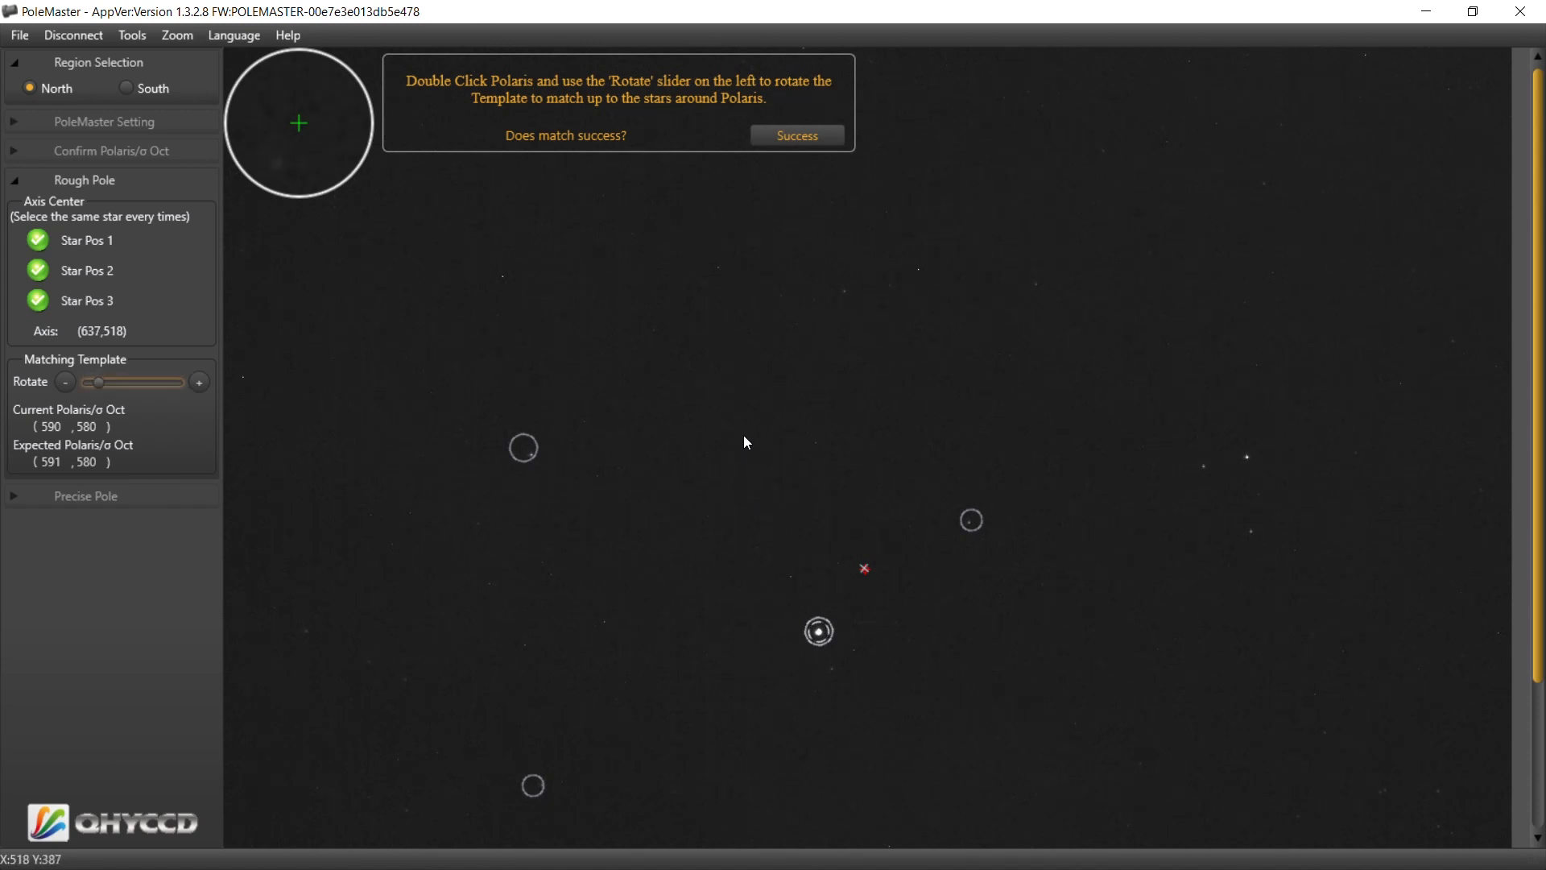
mouse_move(712, 385)
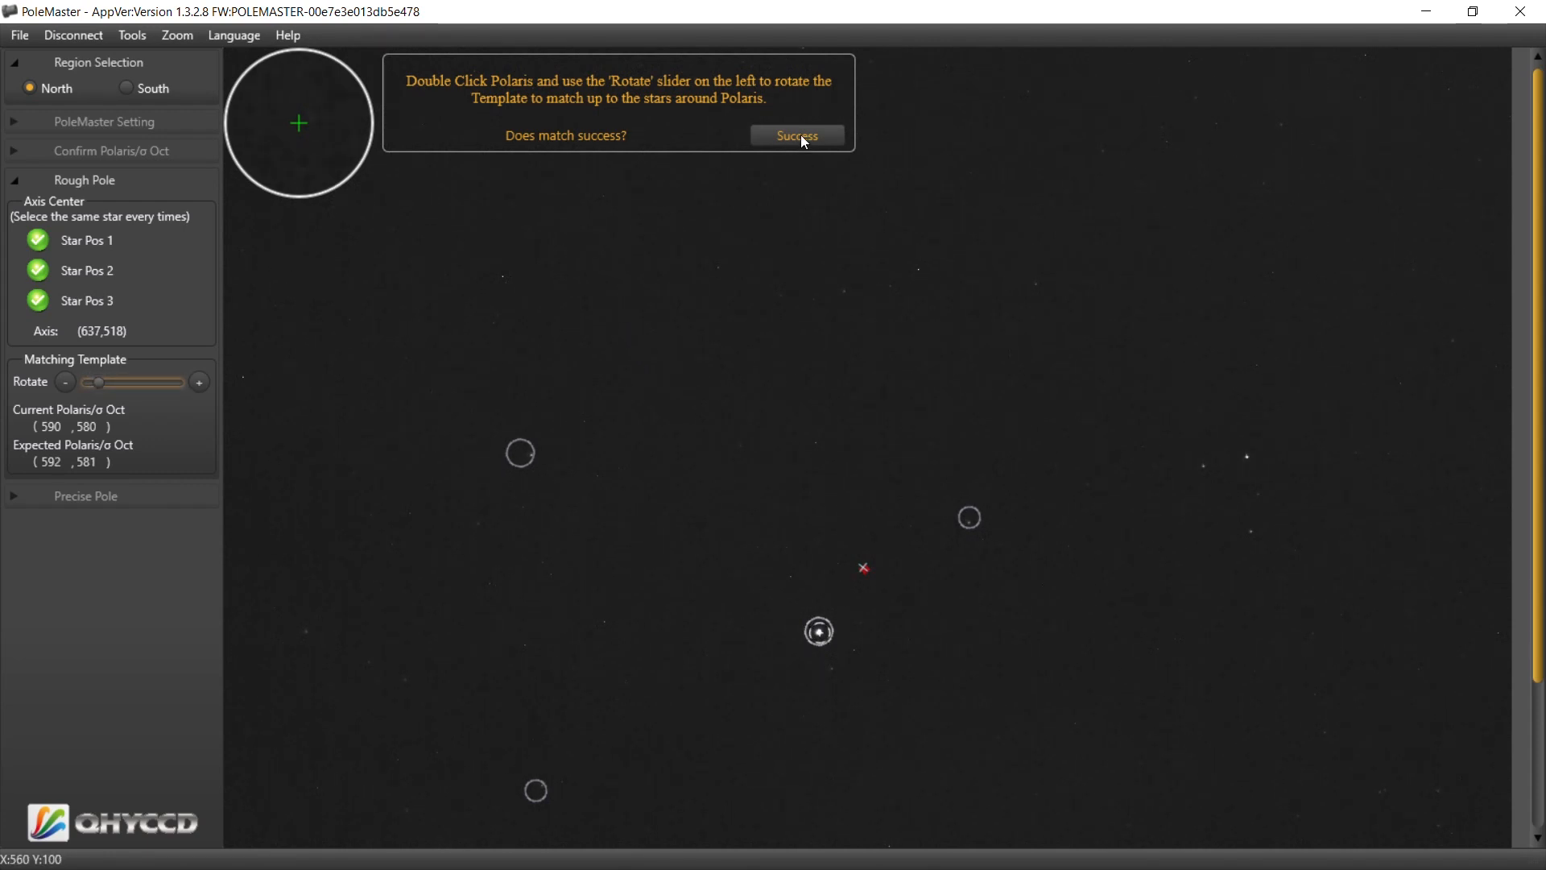
Step: Confirm the template match, then mark the rough Polaris bolt adjustment as done
left_click(795, 135)
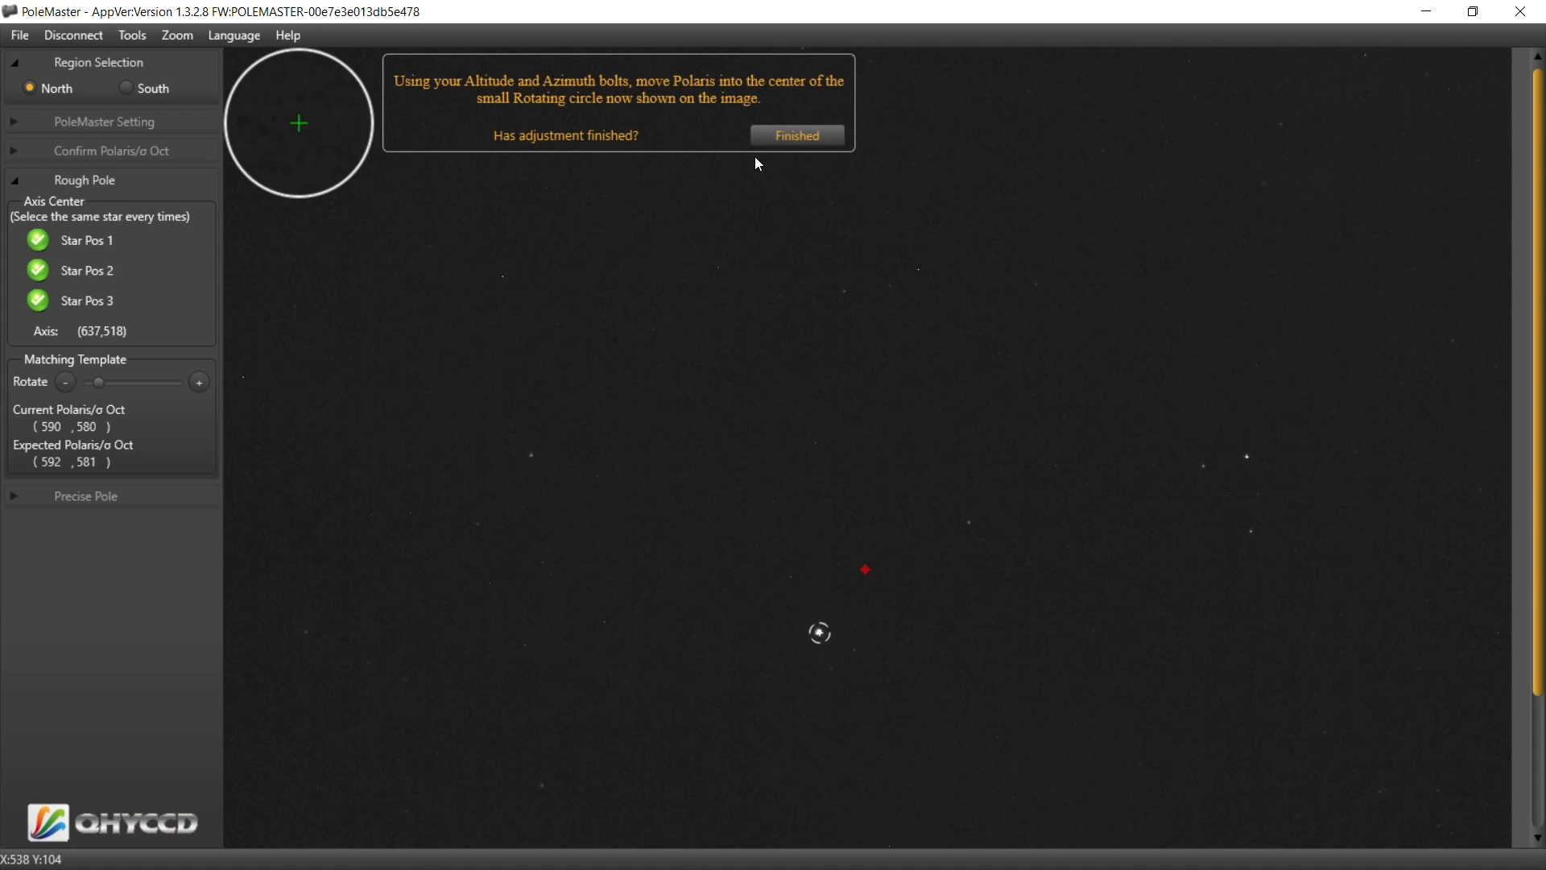
mouse_move(662, 323)
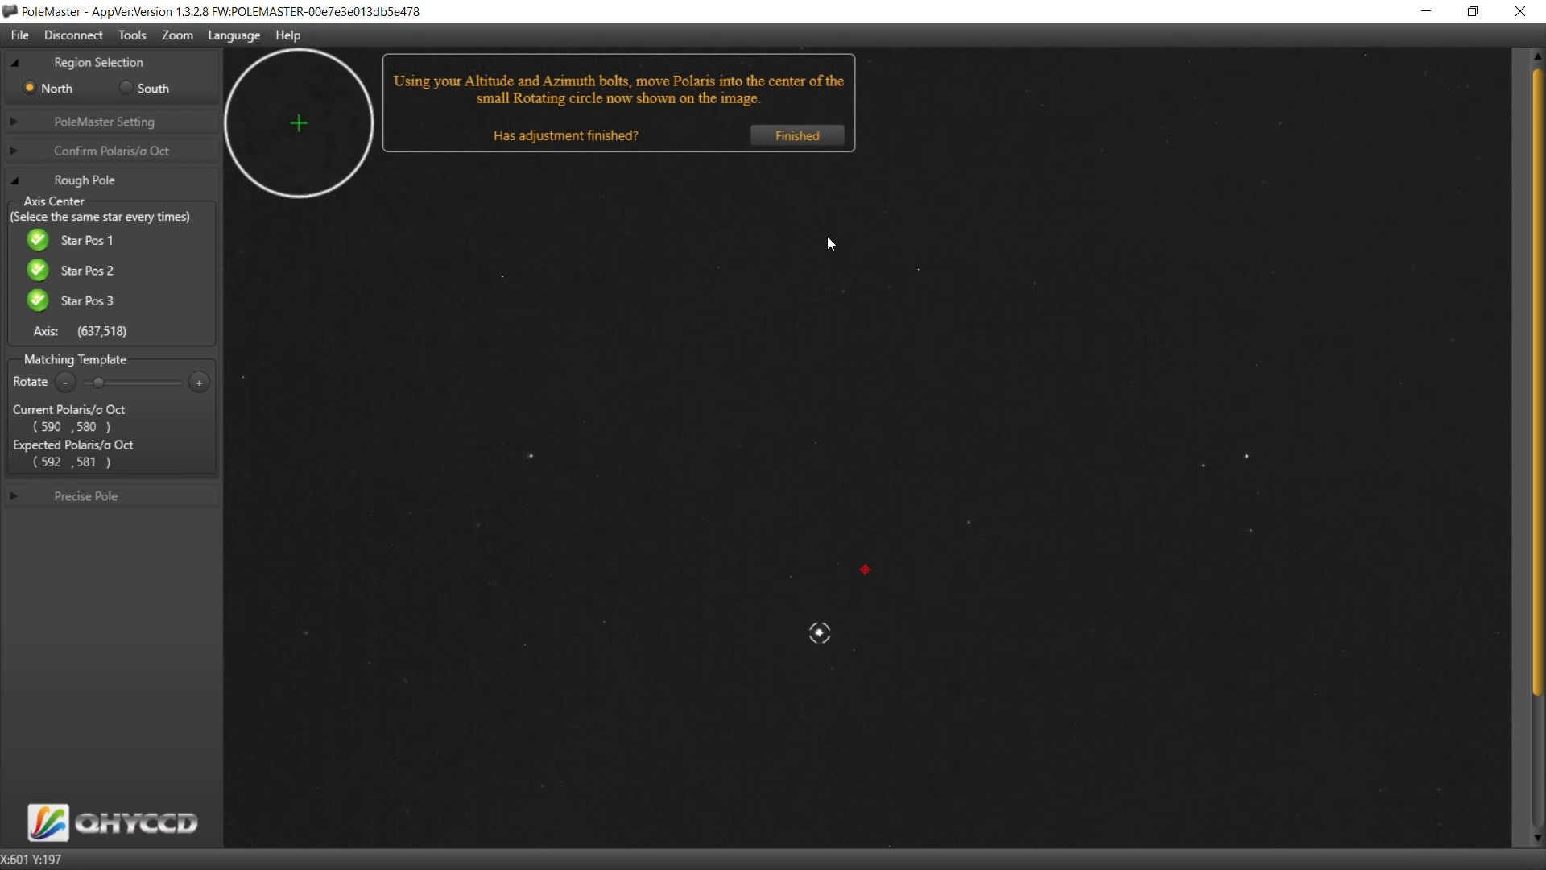
left_click(796, 135)
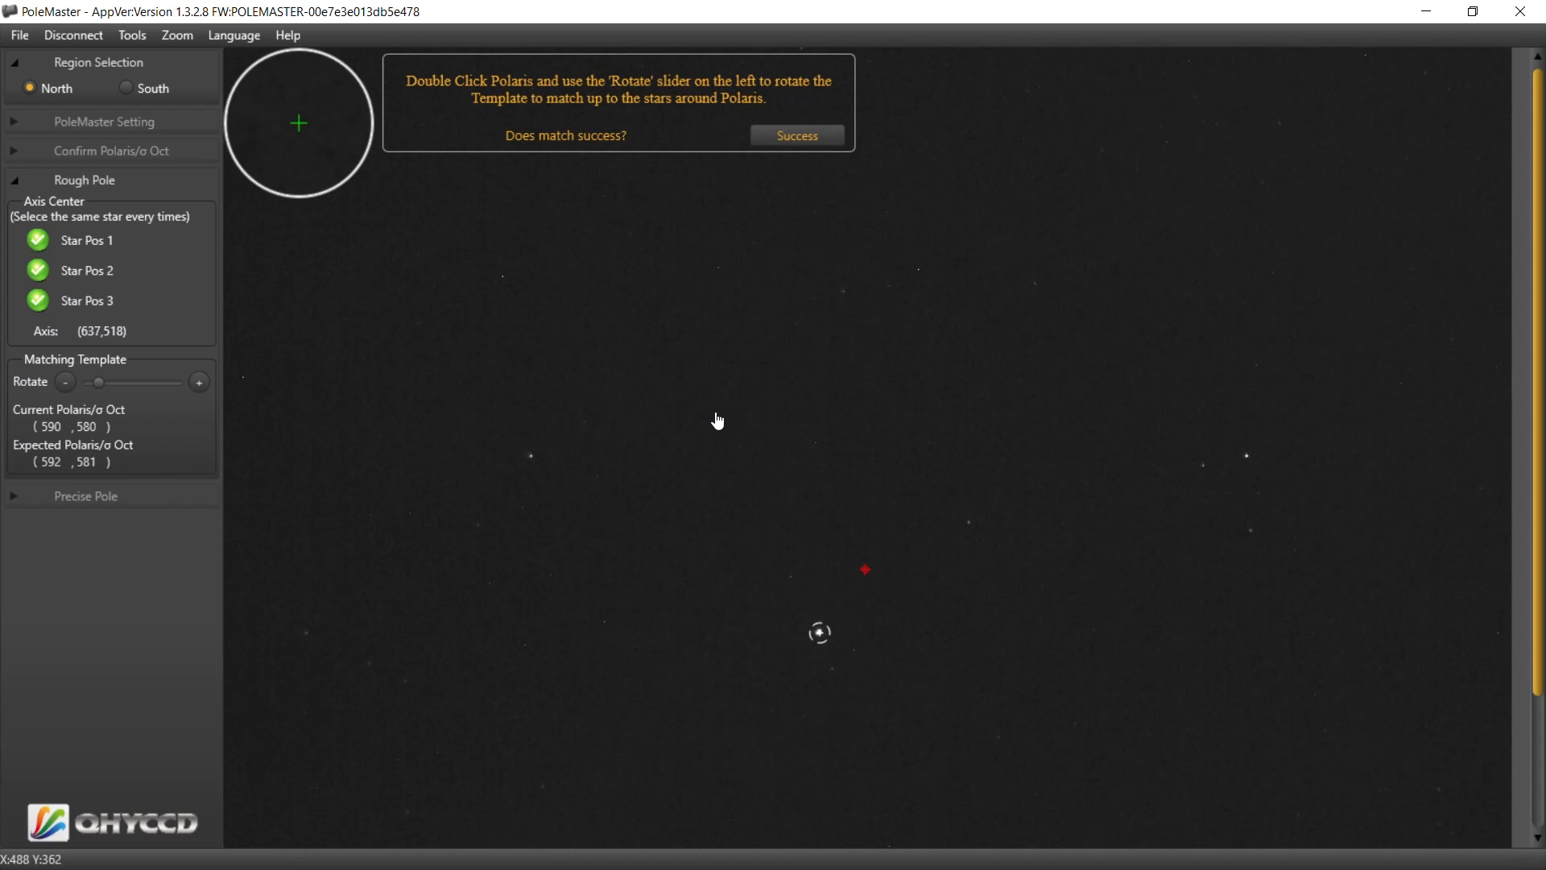
mouse_move(788, 572)
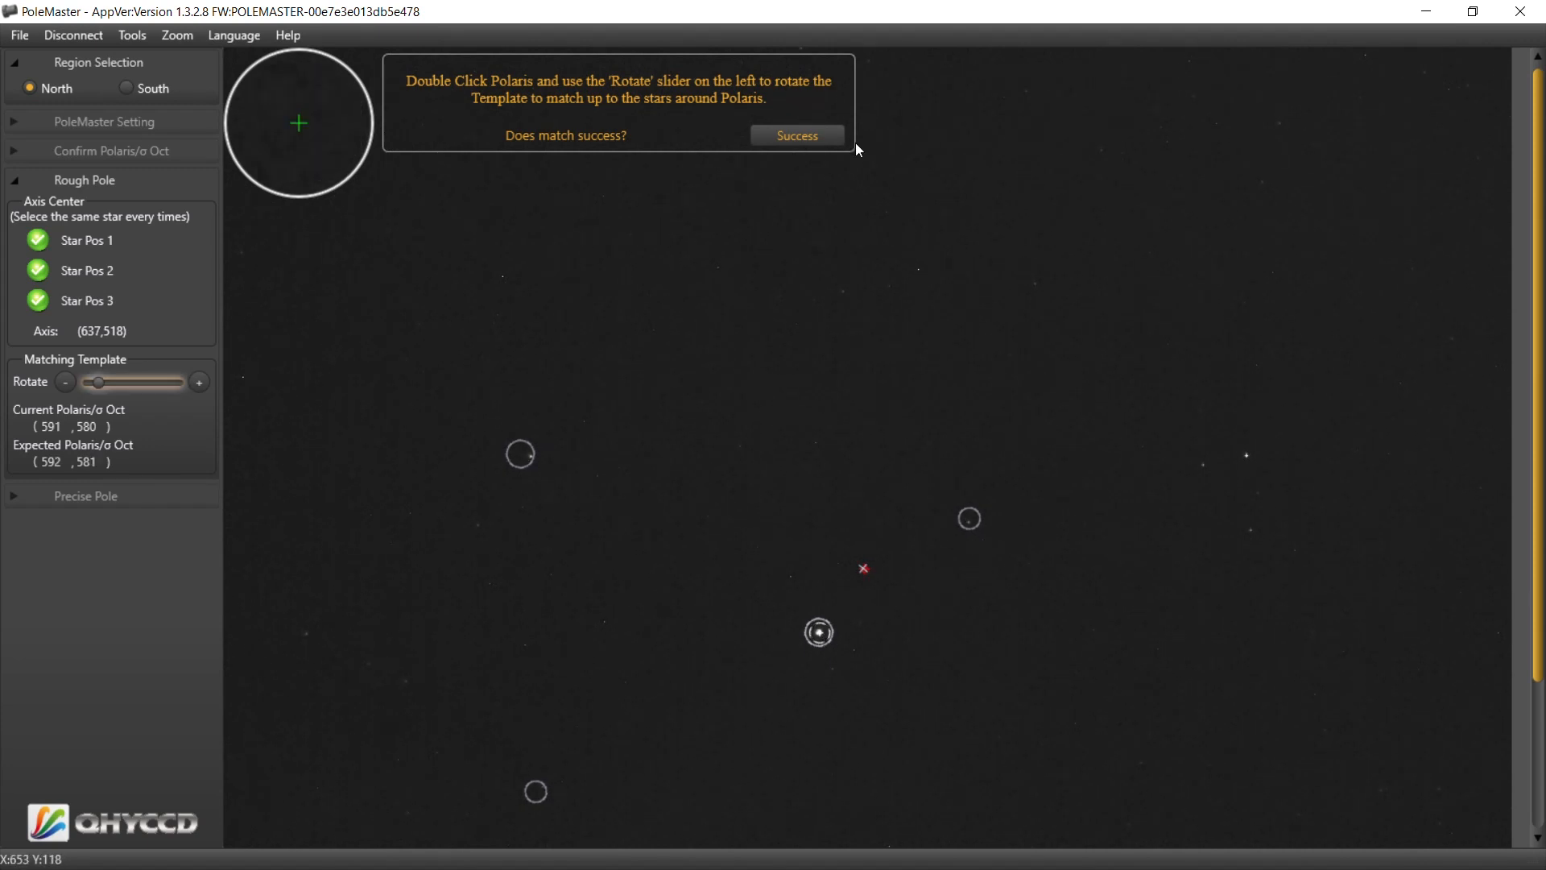
Step: Confirm the second template match to reach the Precise Pole stage
left_click(796, 135)
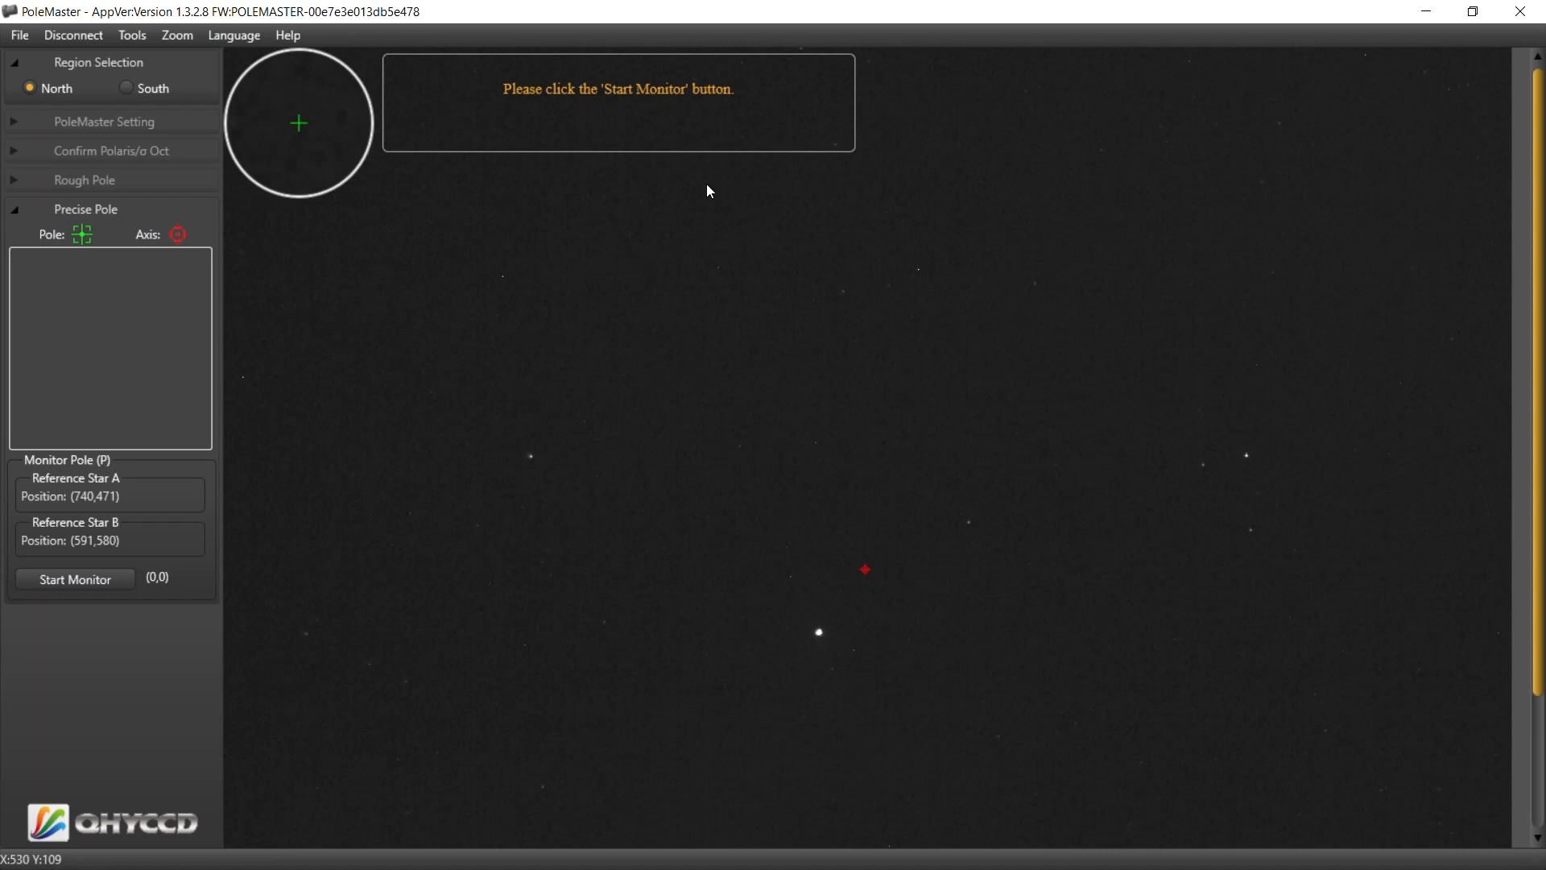
mouse_move(303, 600)
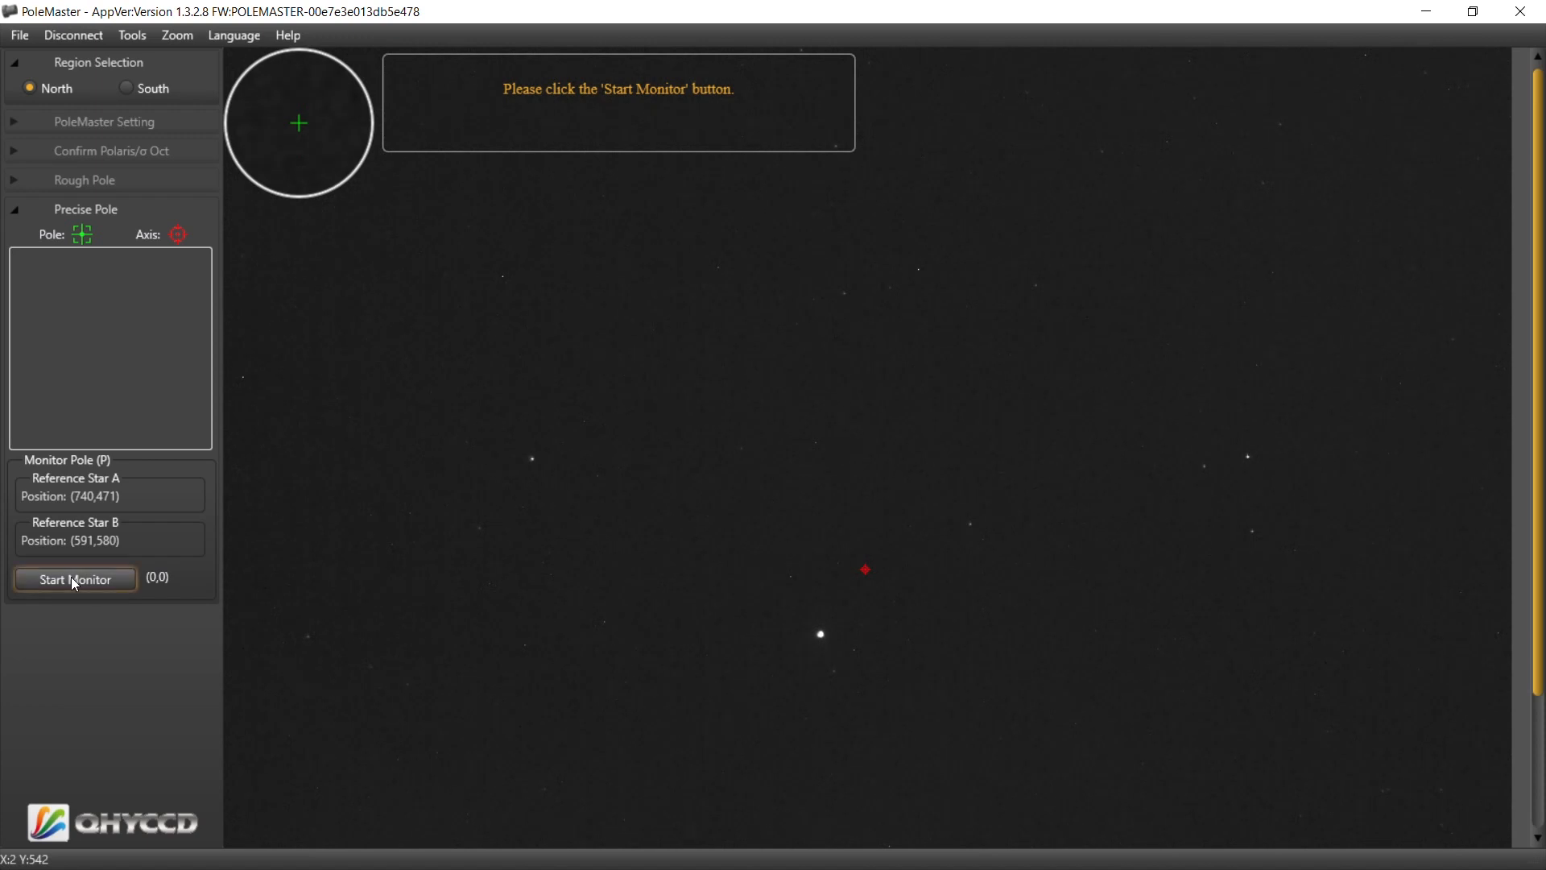
Step: Start monitoring the pole position for the altitude/azimuth bolt adjustment
left_click(76, 578)
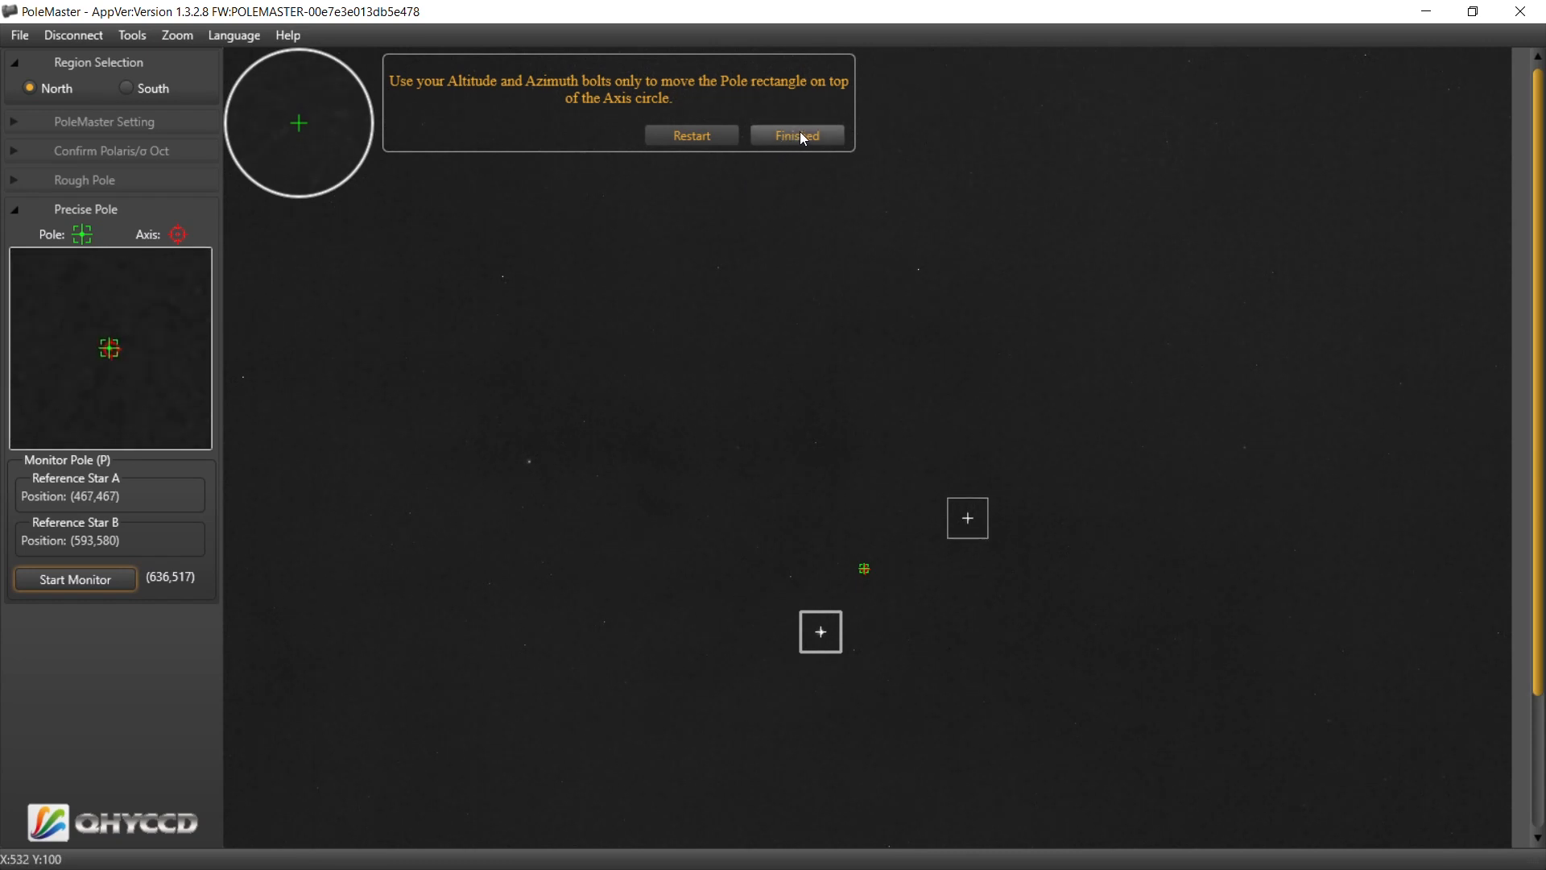
Step: Declare the precise alignment finished and close PoleMaster to the desktop
left_click(797, 135)
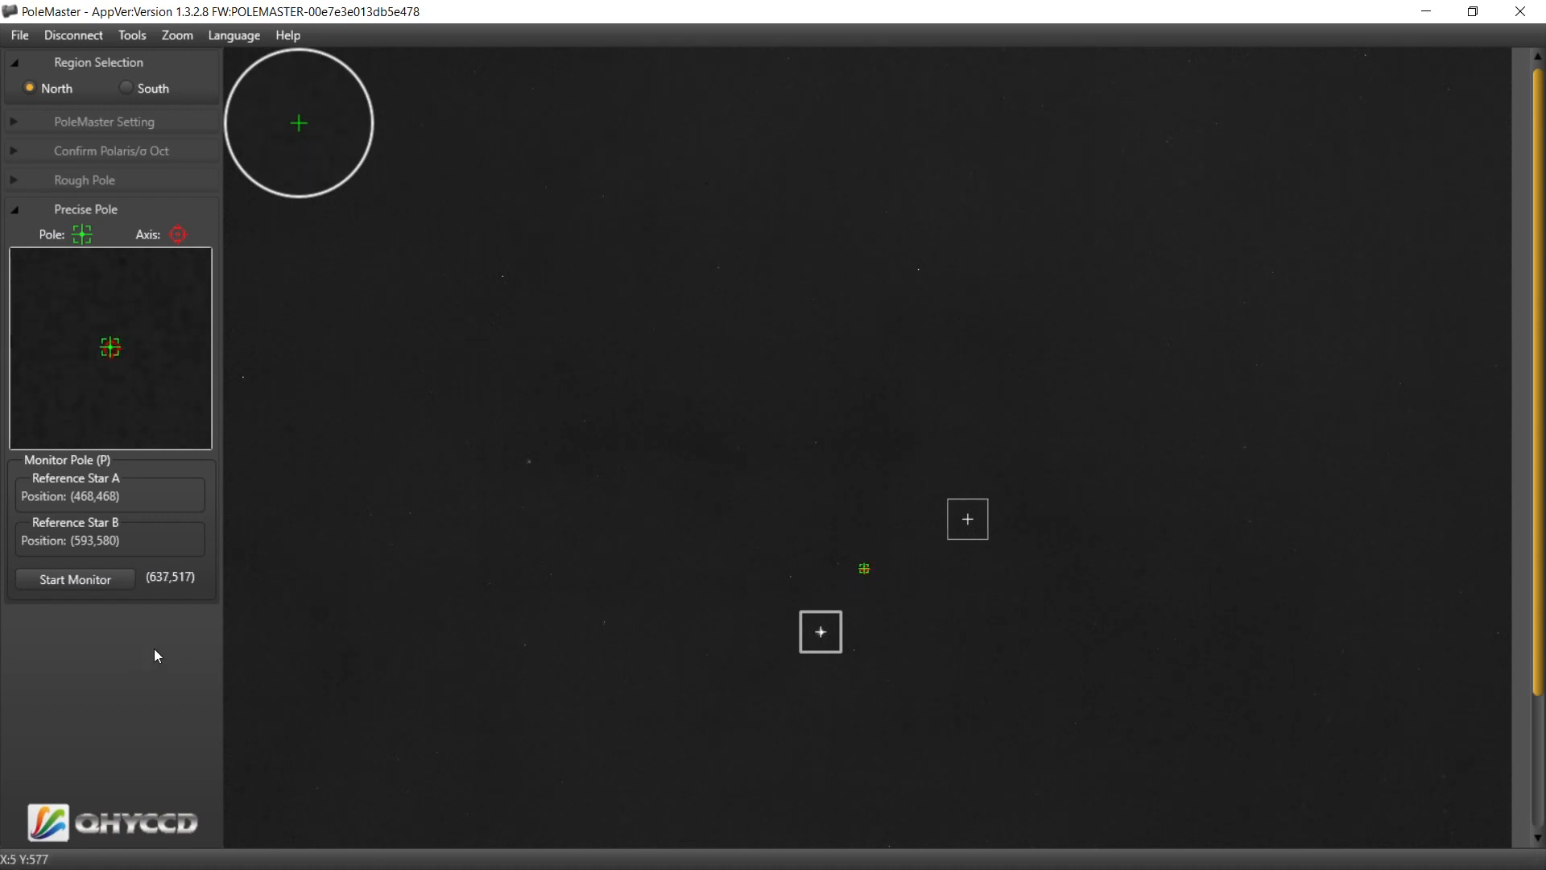
mouse_move(178, 642)
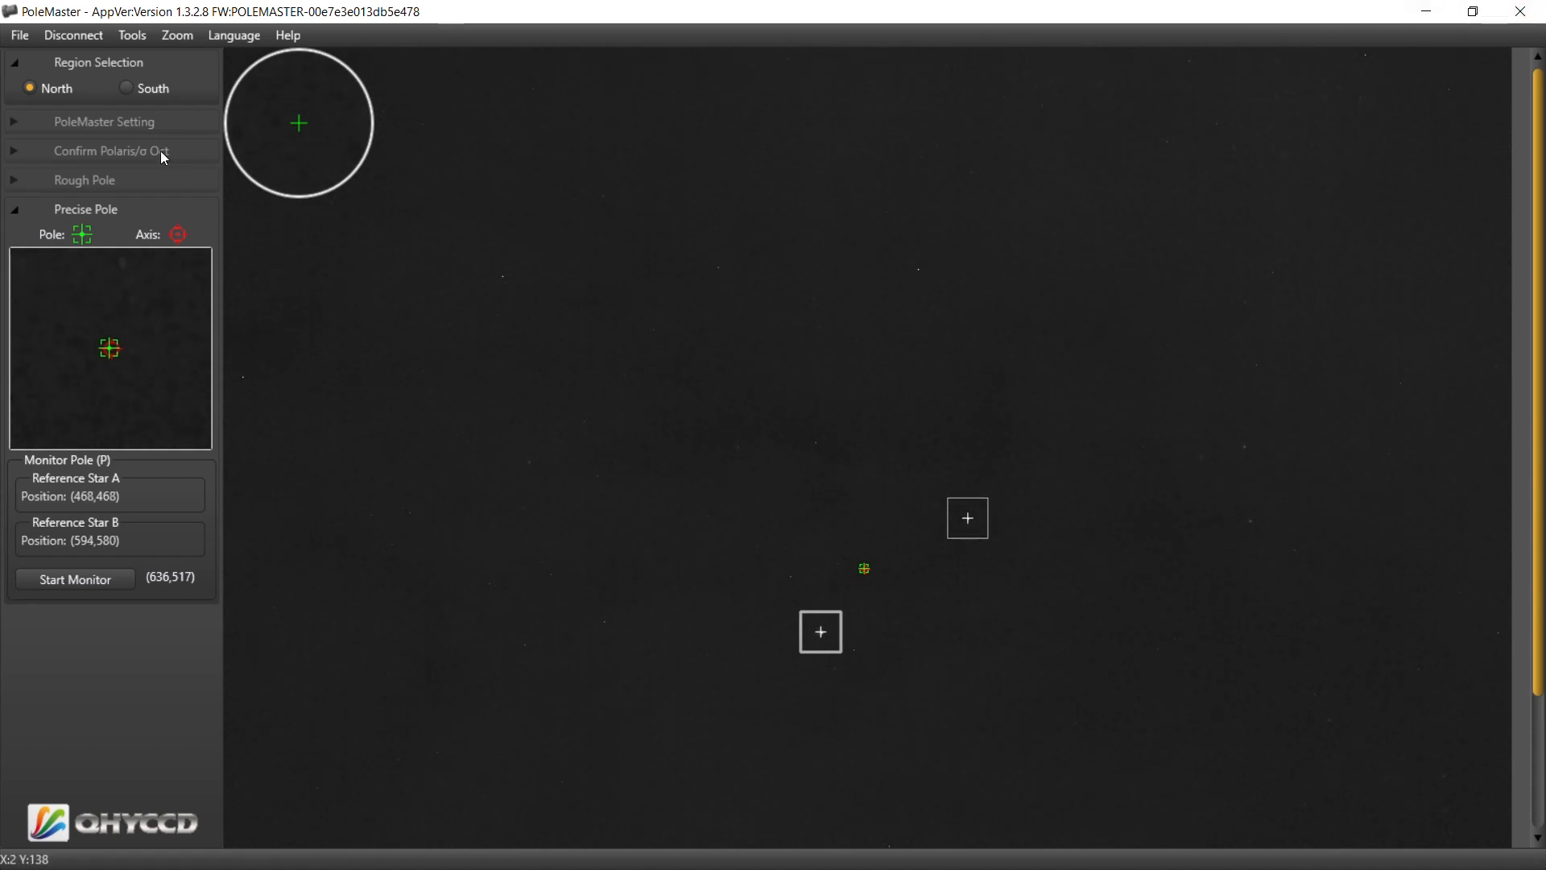
left_click(72, 34)
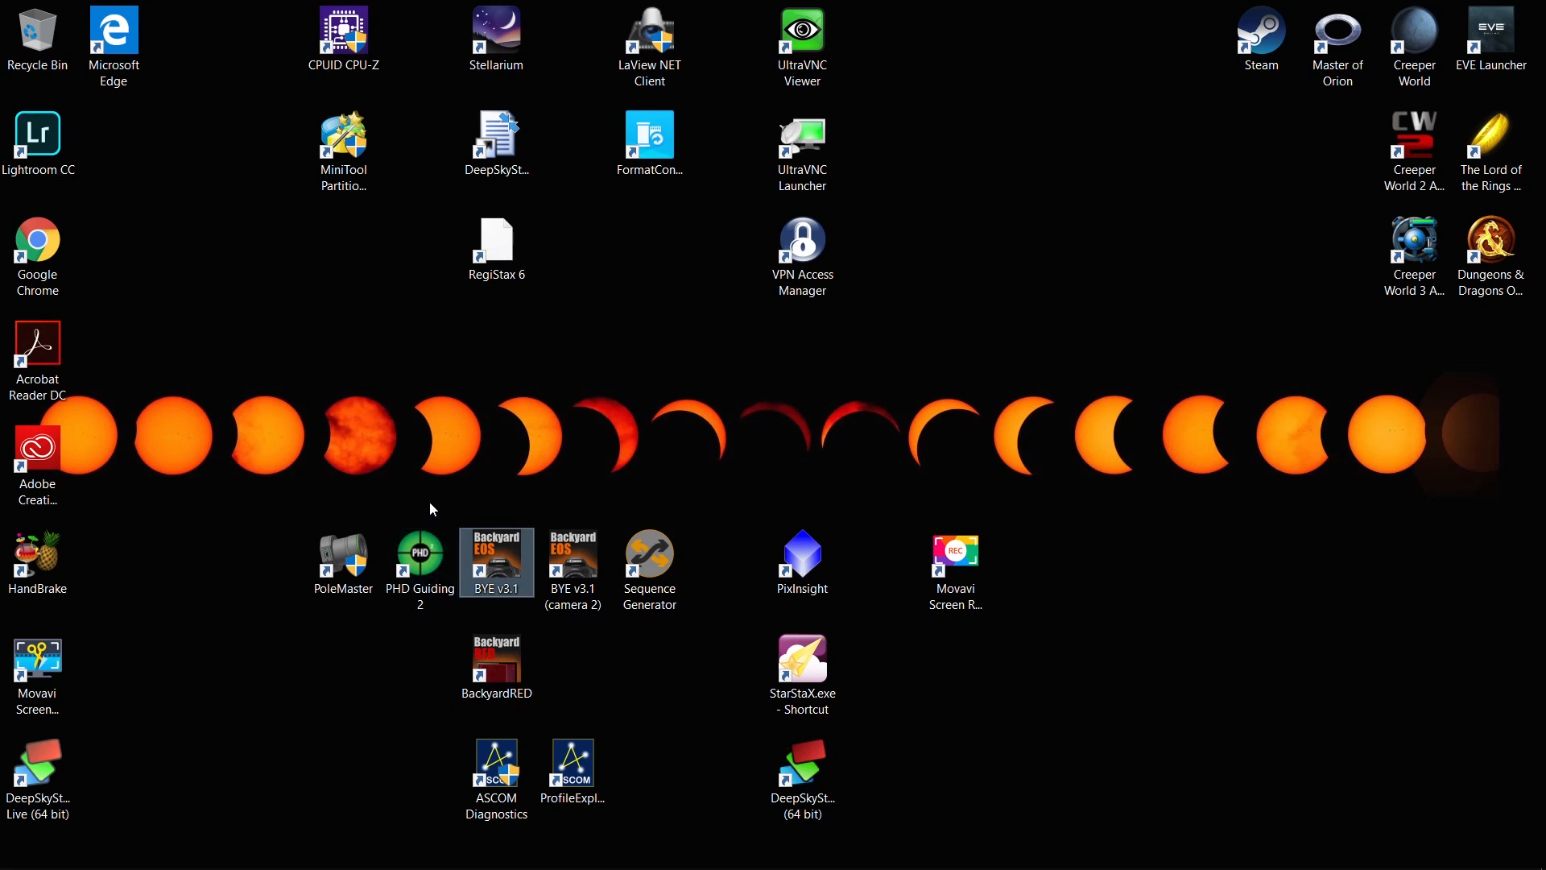
Step: Launch PHD2 Guiding from its desktop shortcut and bring up the Connect Equipment window
left_click(419, 562)
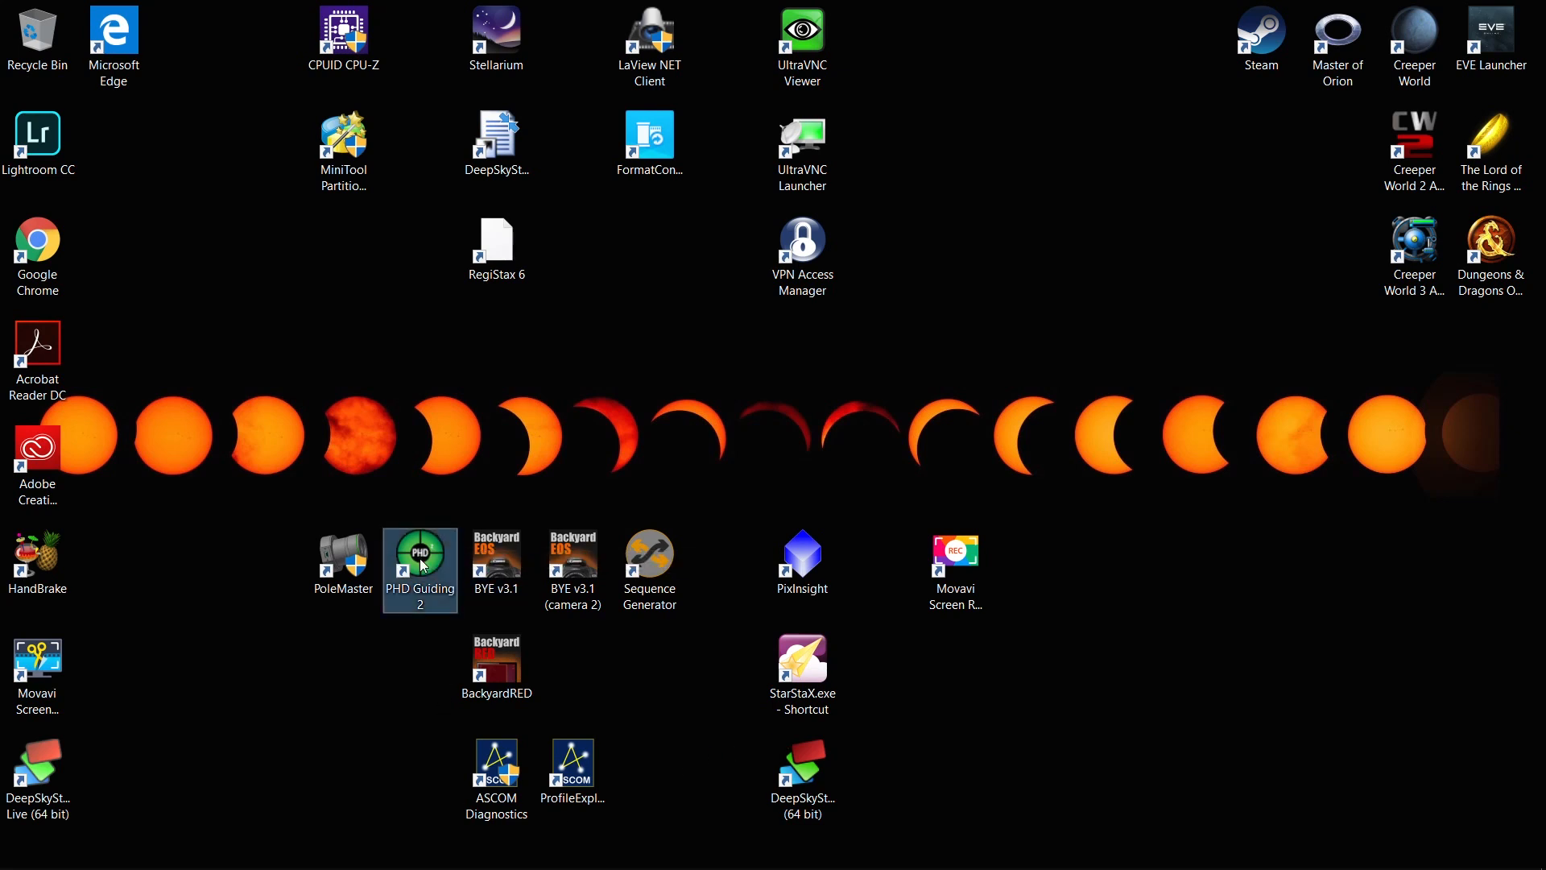
double_click(418, 552)
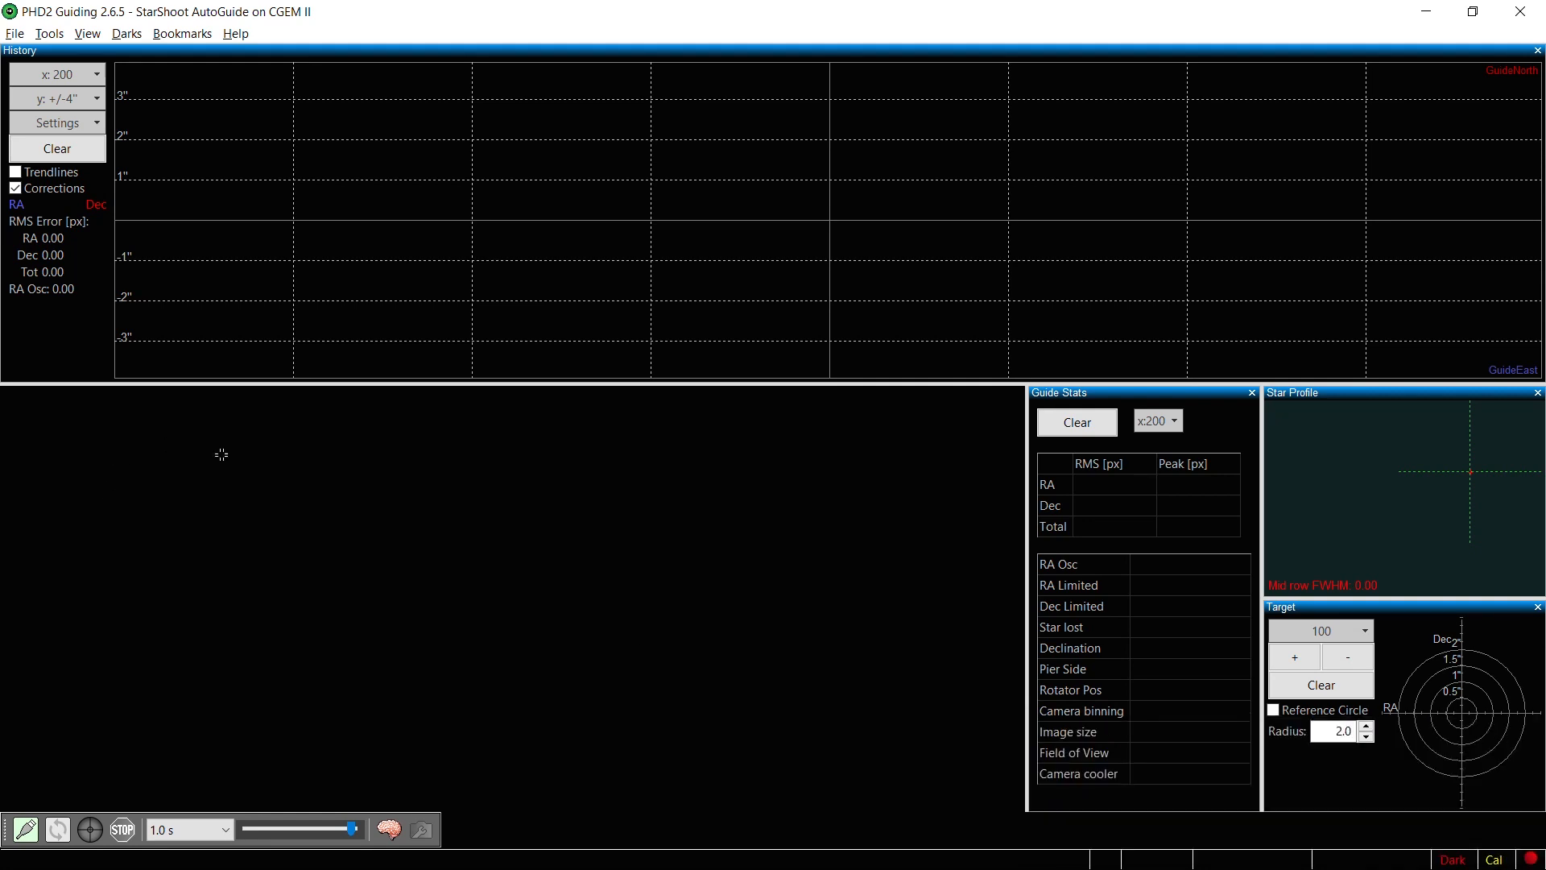
mouse_move(23, 828)
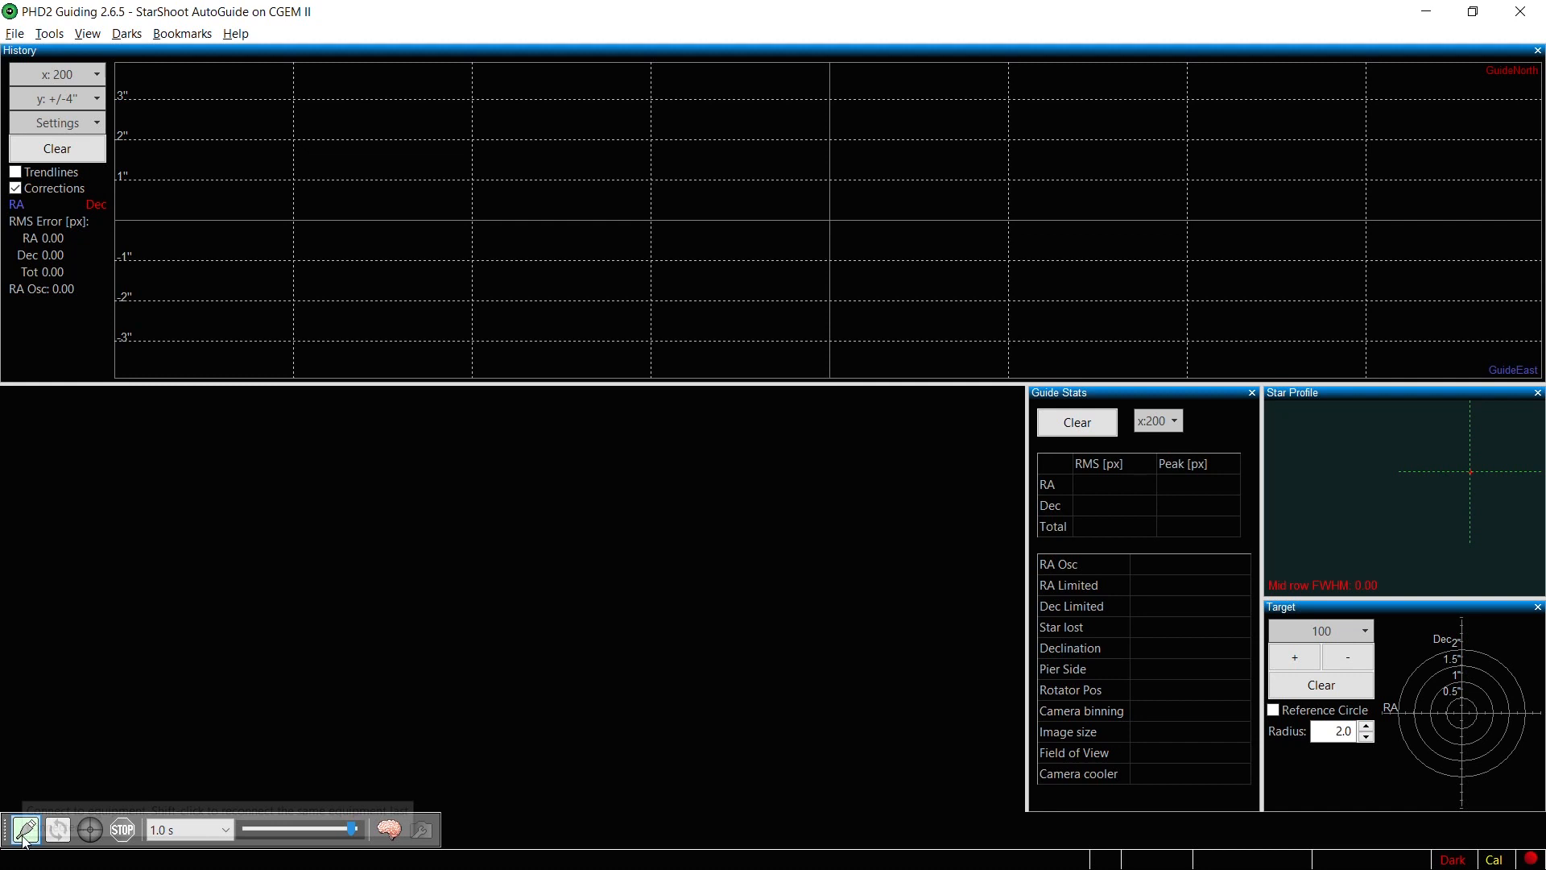
left_click(22, 828)
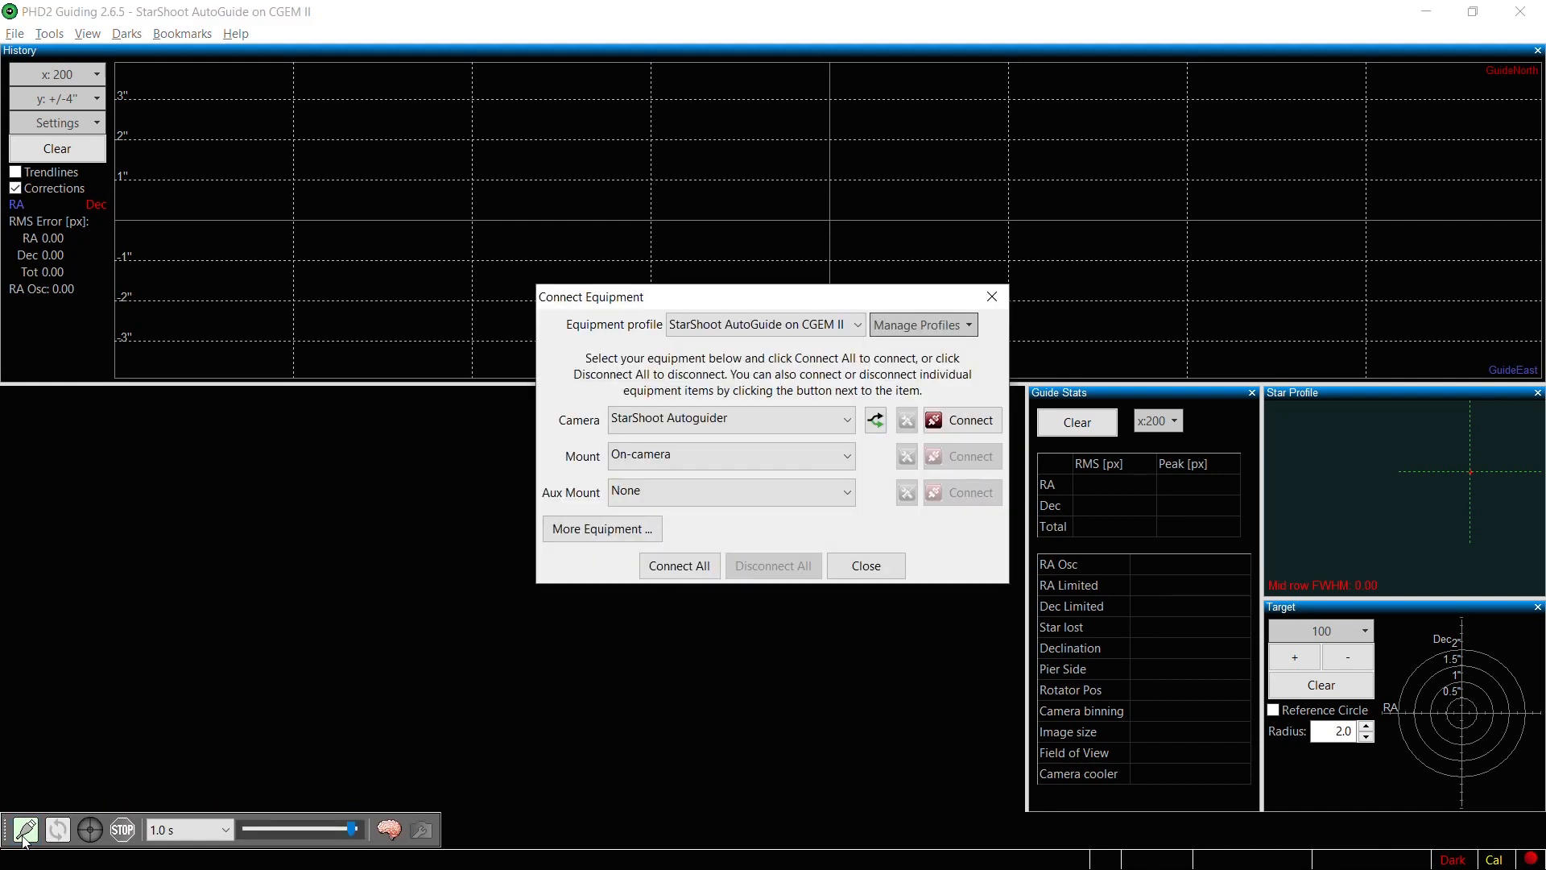
mouse_move(680, 565)
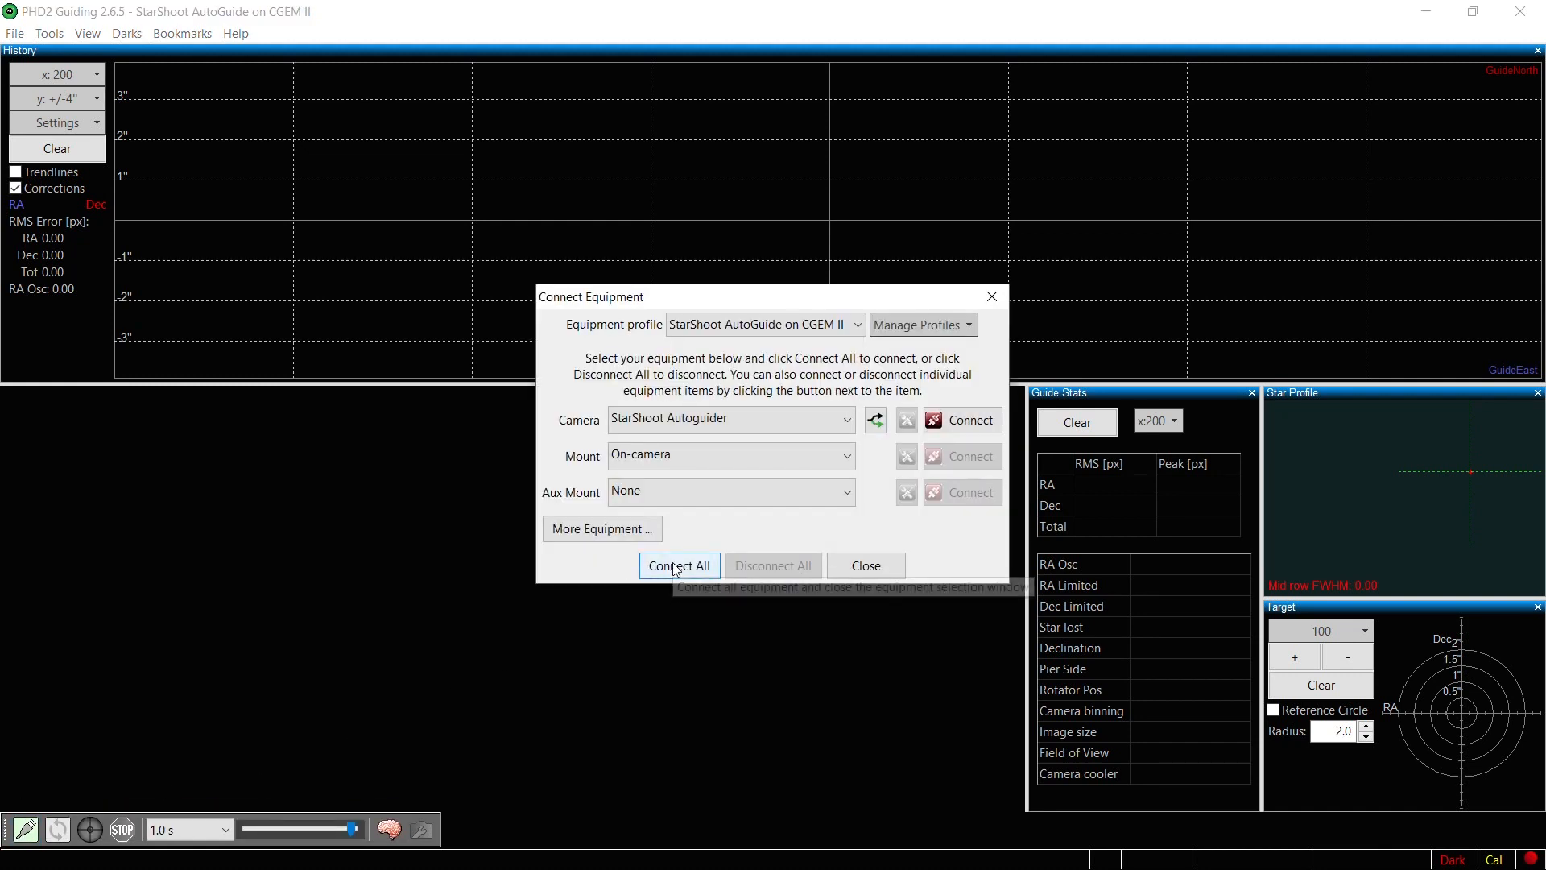
Step: Connect all the StarShoot guiding equipment and start looping guide camera exposures
left_click(679, 565)
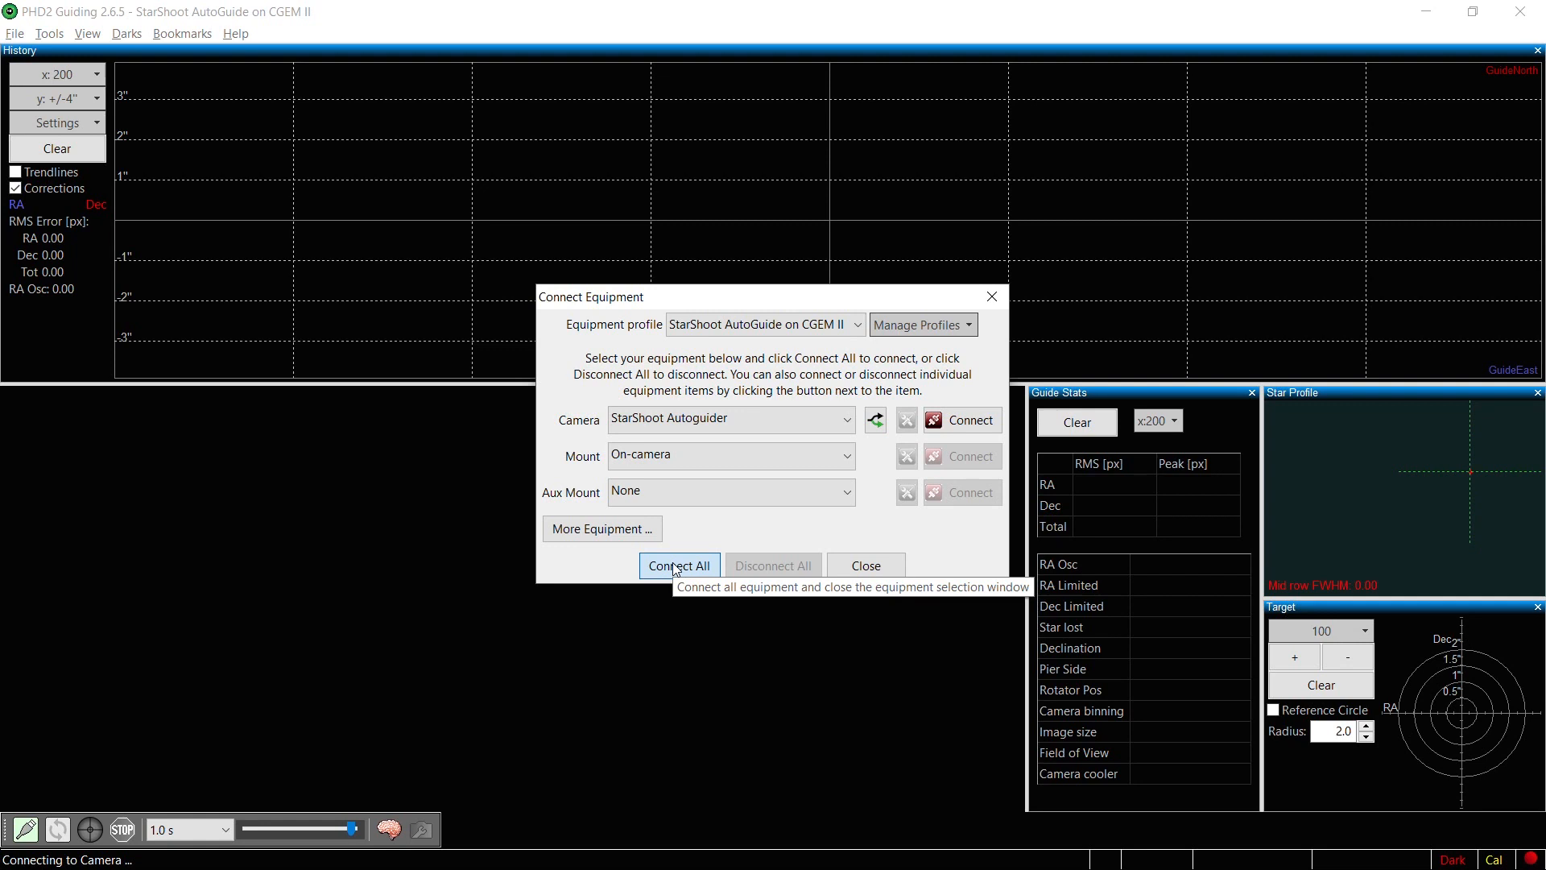
left_click(680, 564)
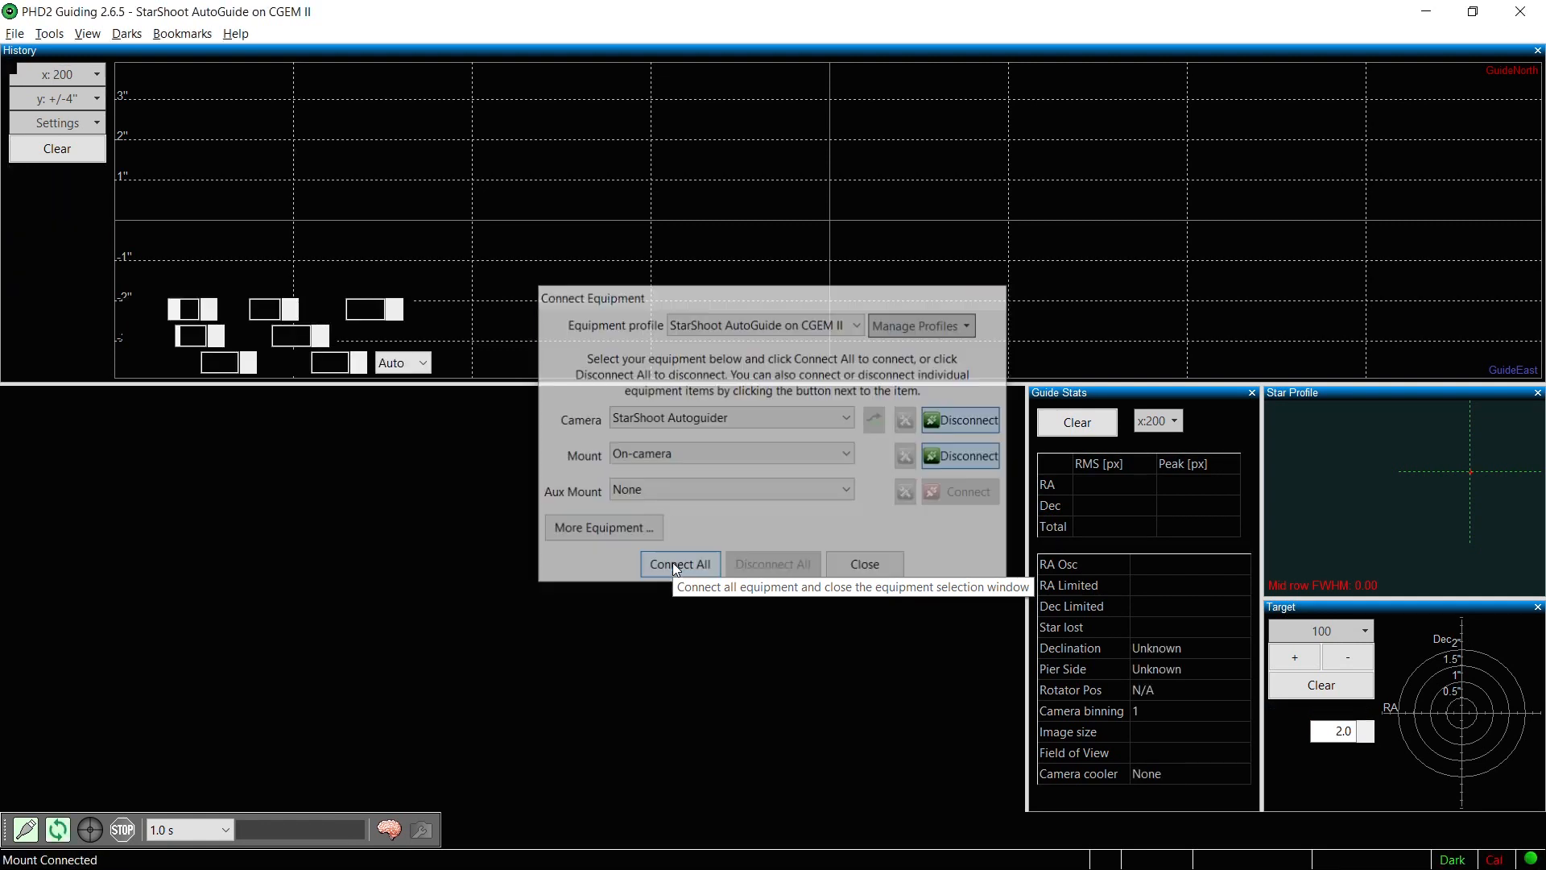
left_click(679, 564)
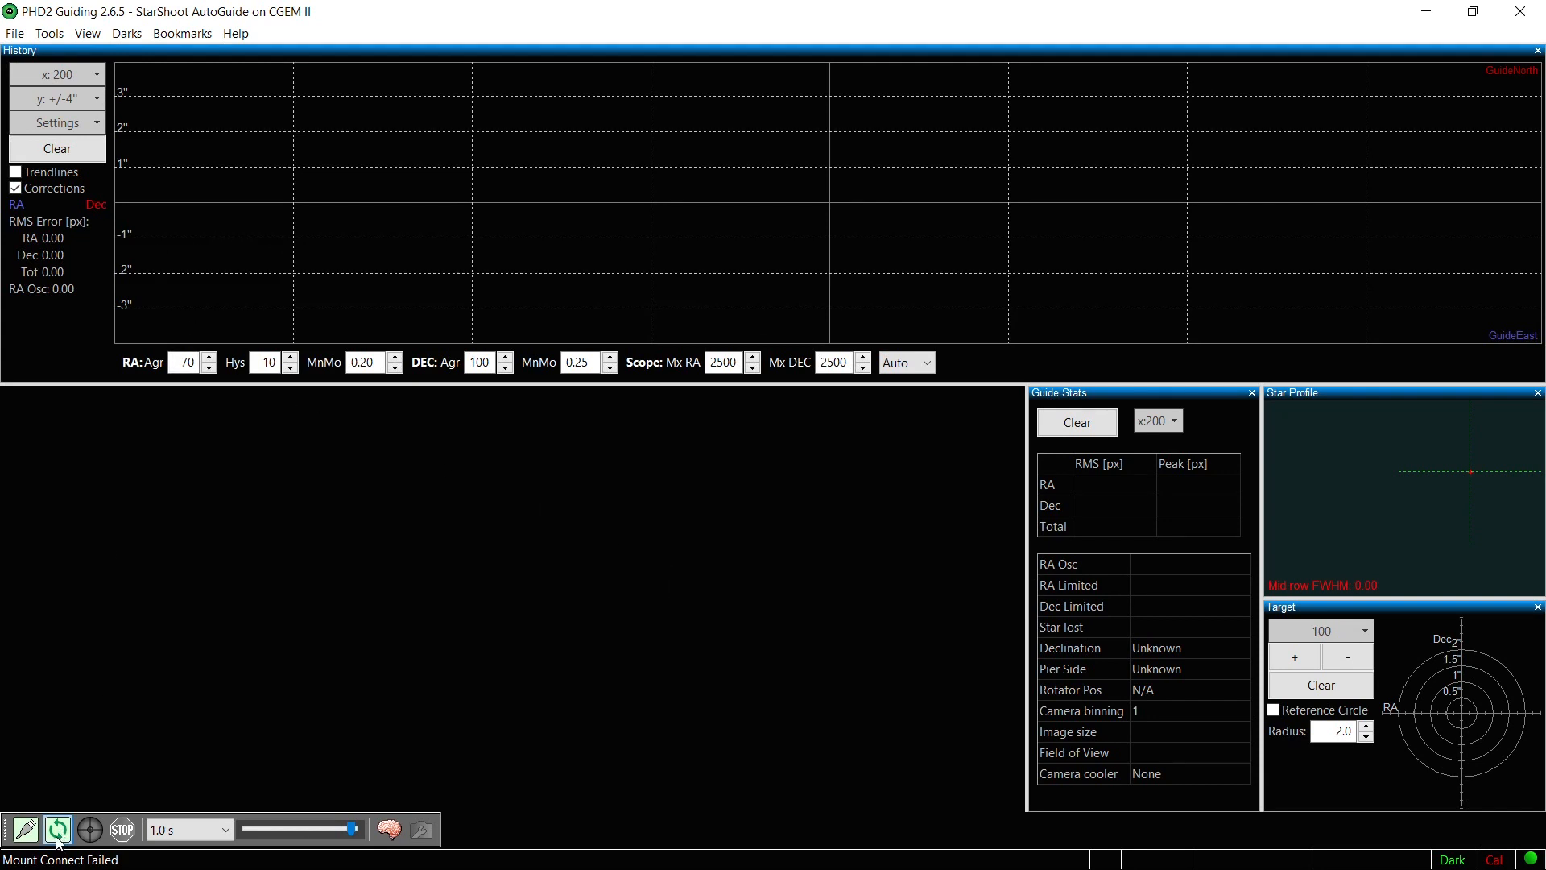
left_click(57, 828)
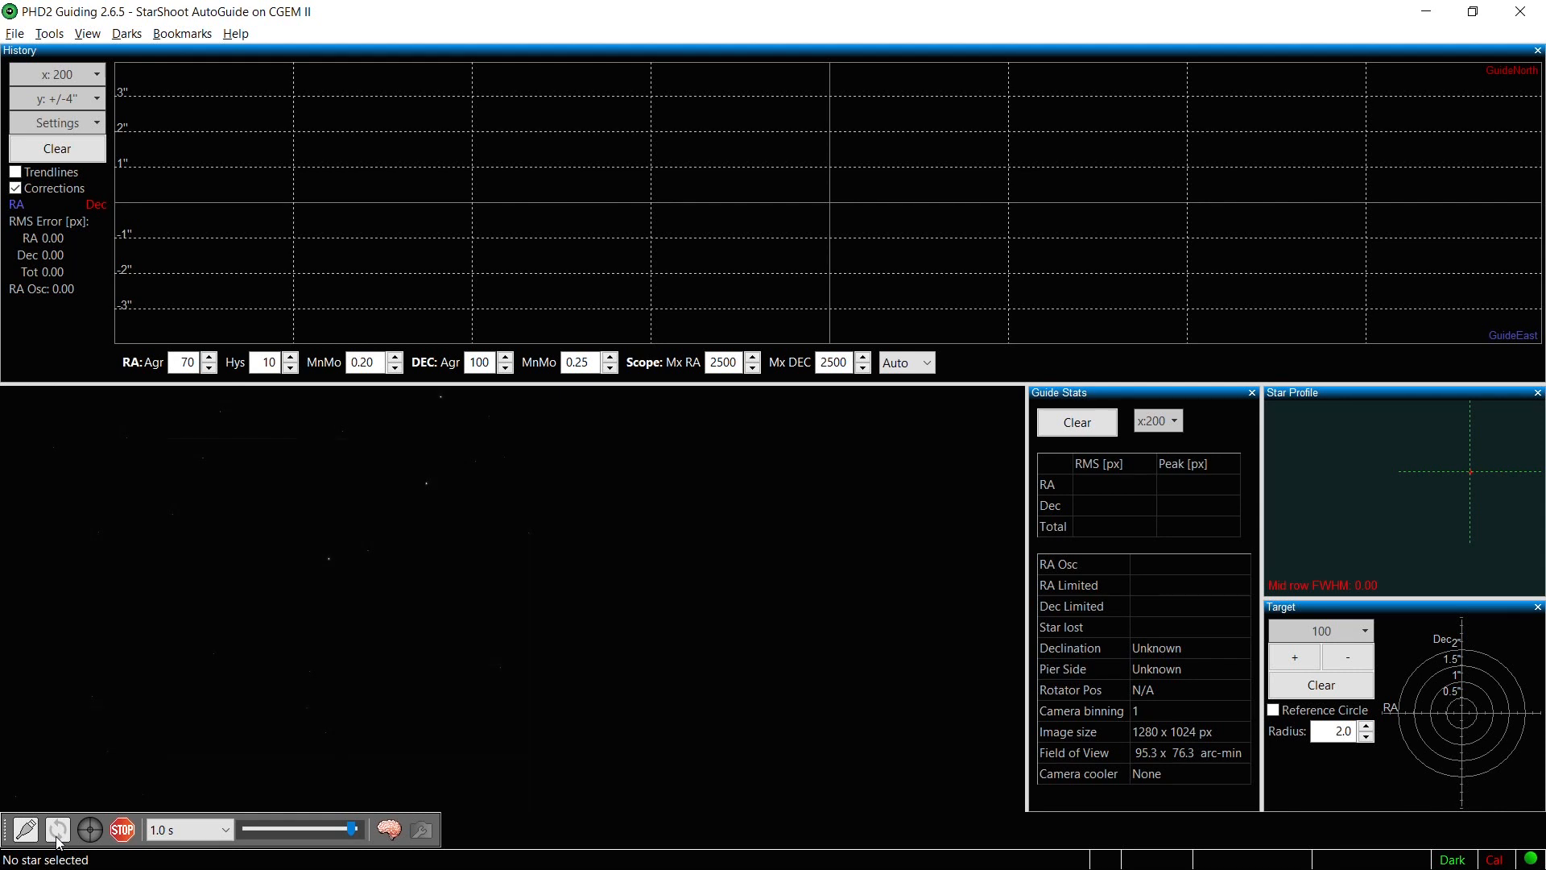
mouse_move(330, 551)
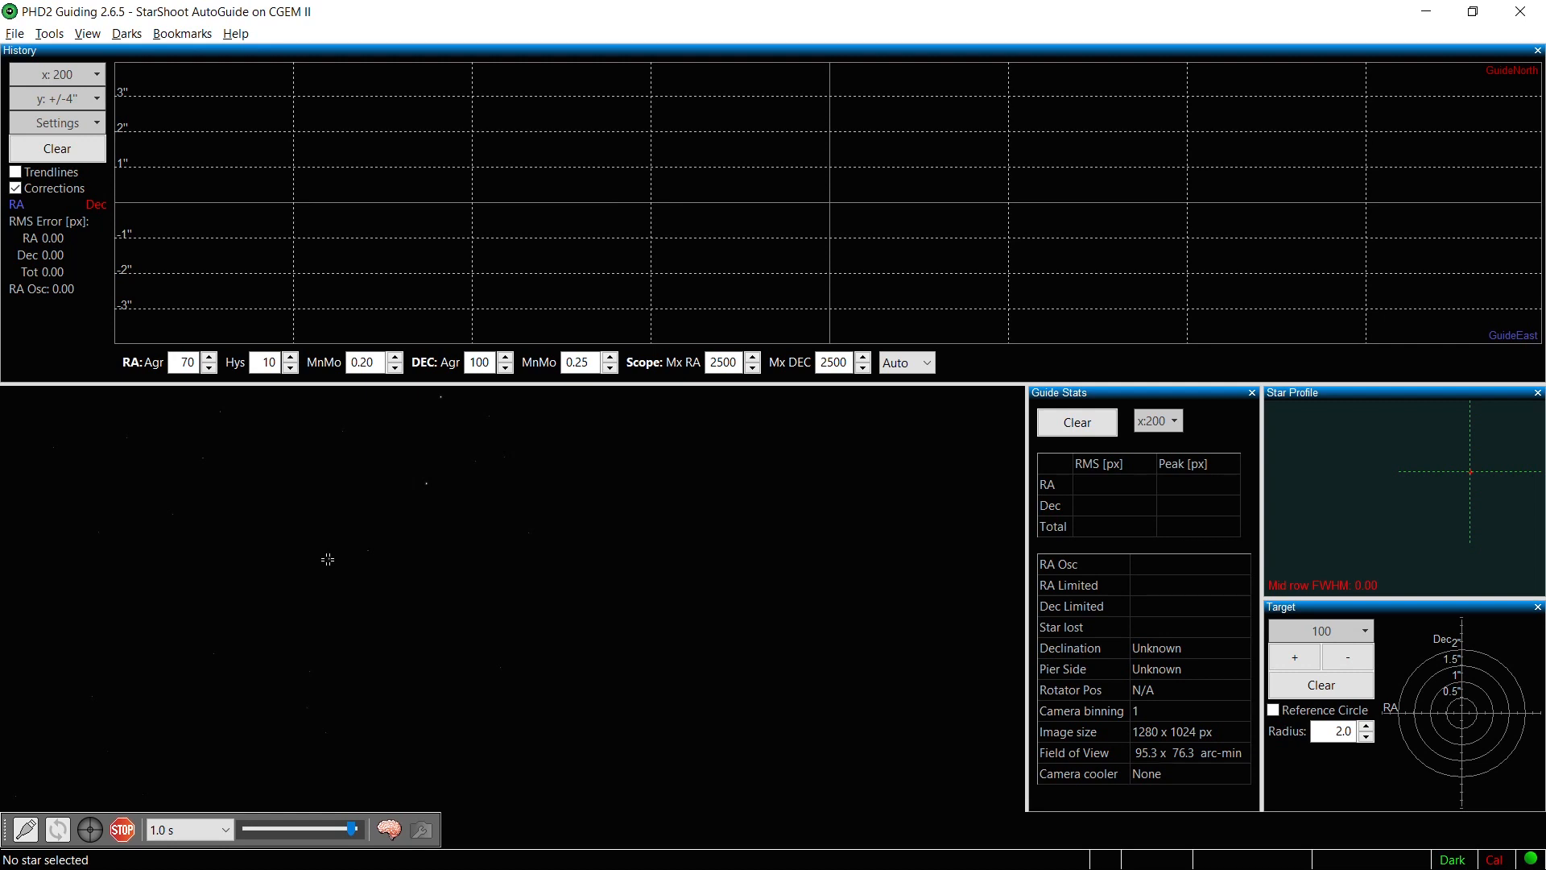
Step: Select a guide star in the star field and calibrate the mount, then begin guiding on it
left_click(325, 559)
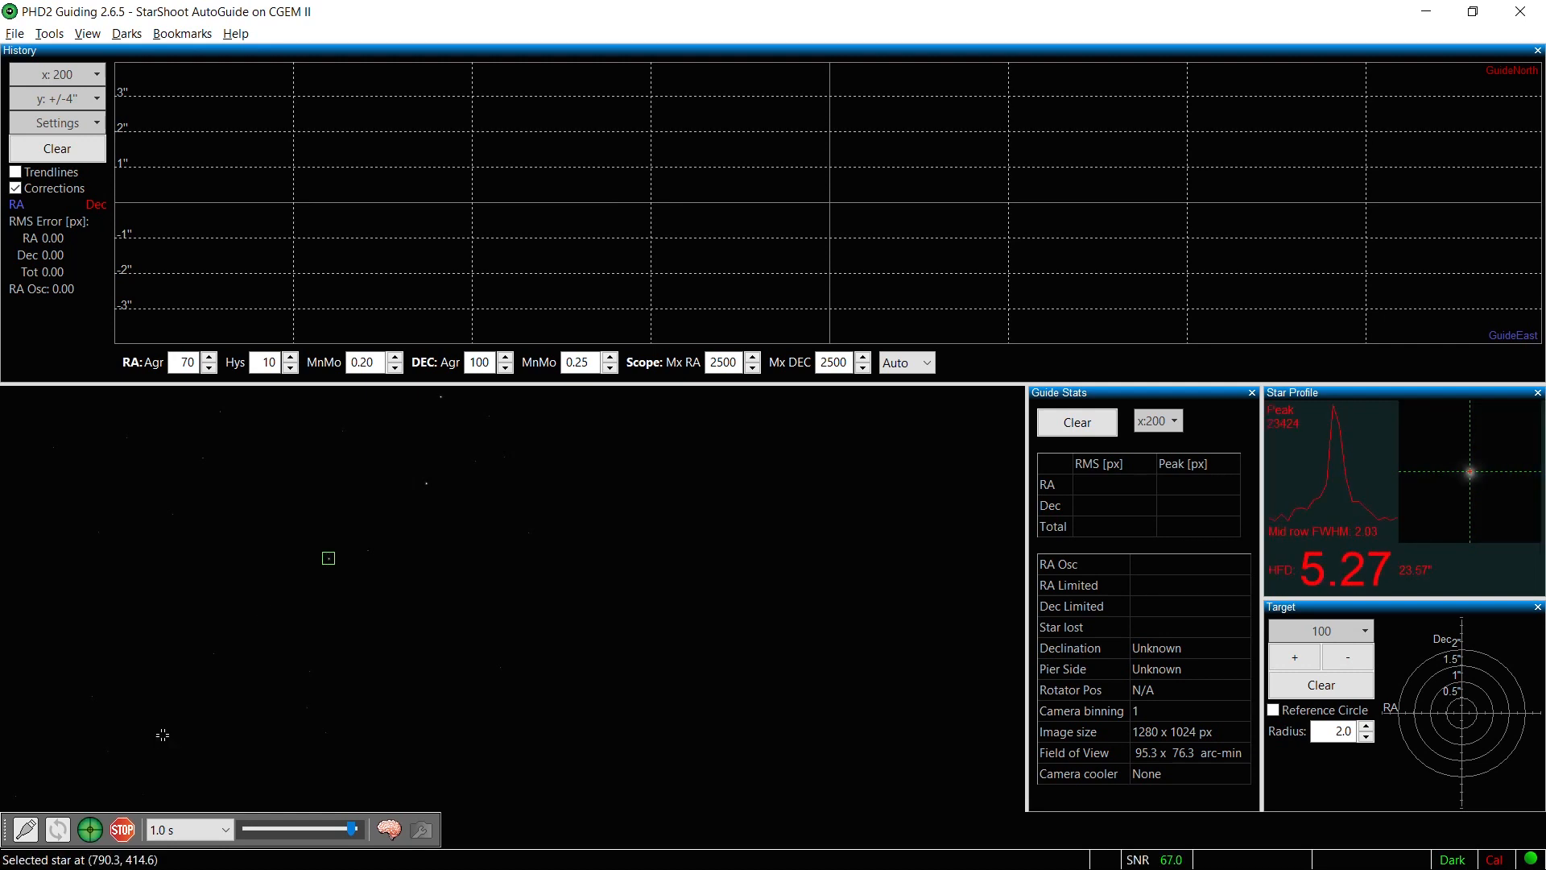
mouse_move(92, 828)
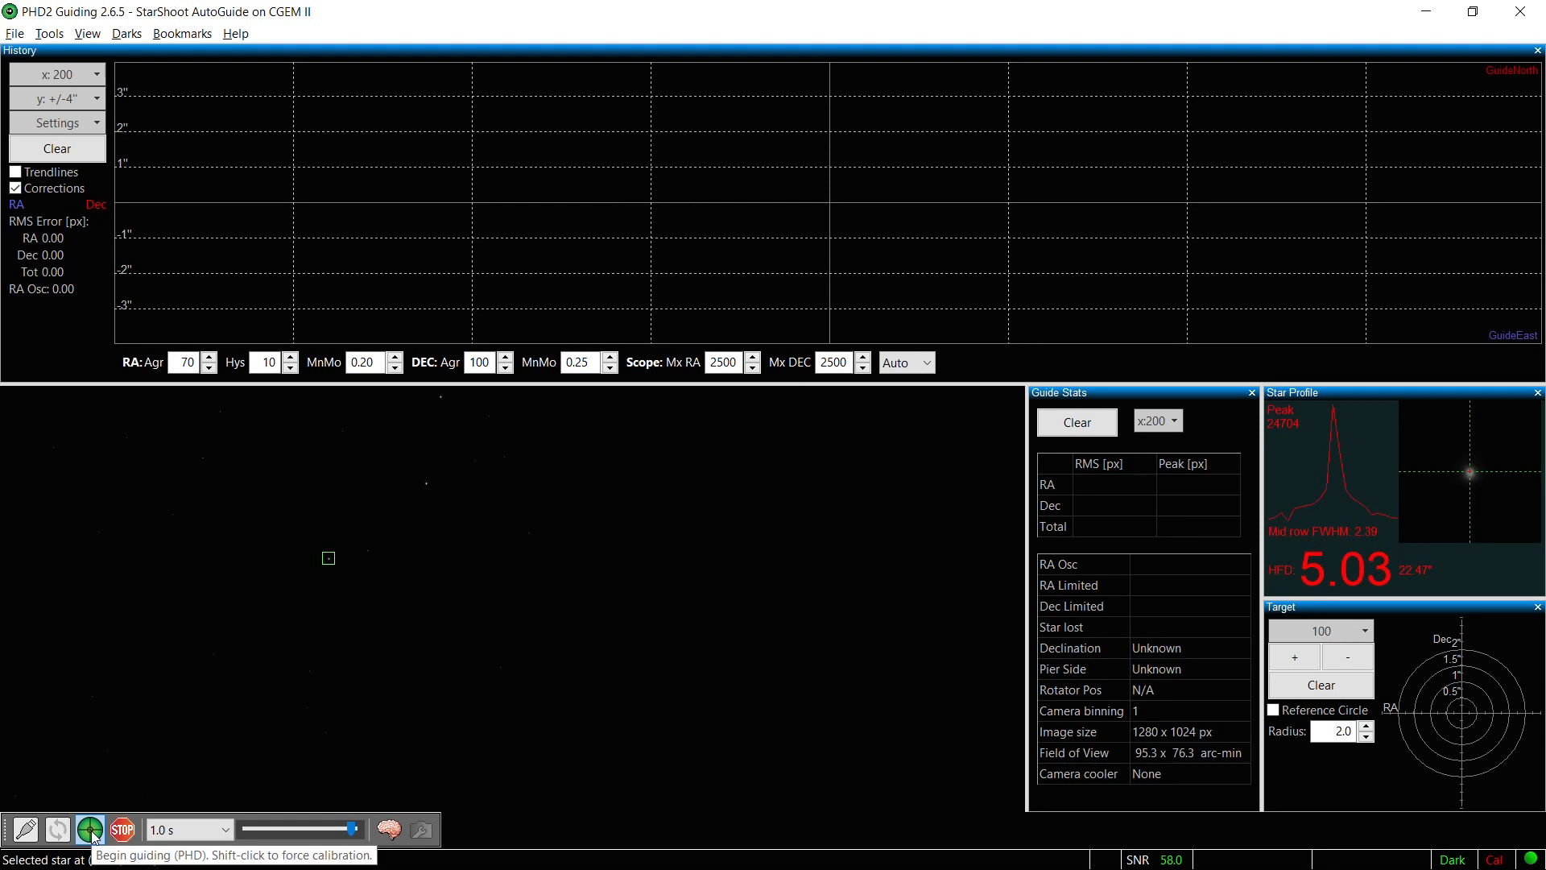
left_click(89, 828)
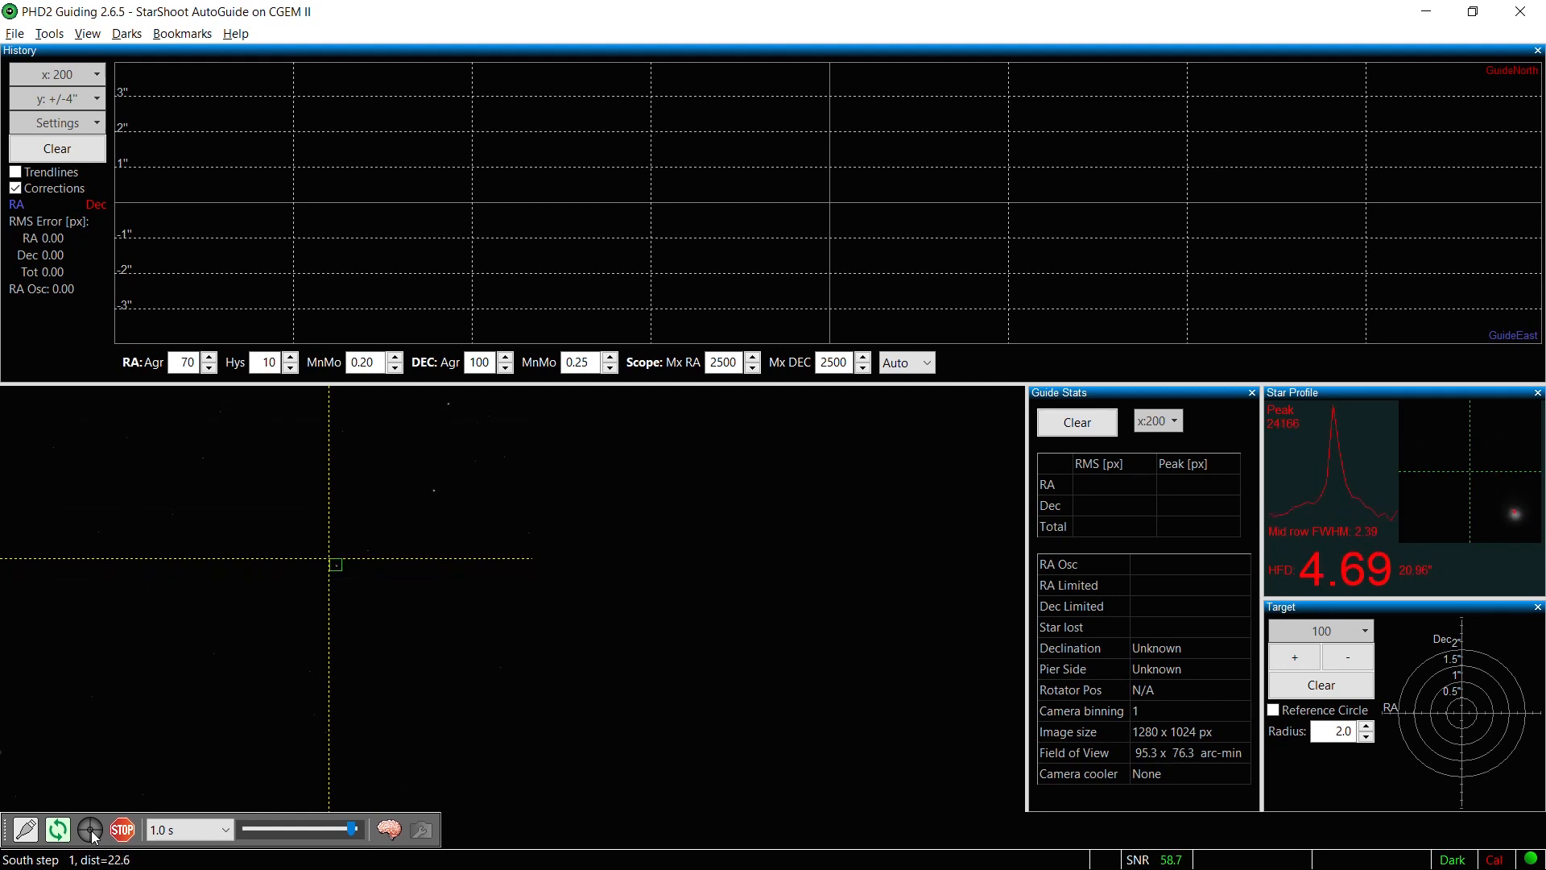
left_click(88, 828)
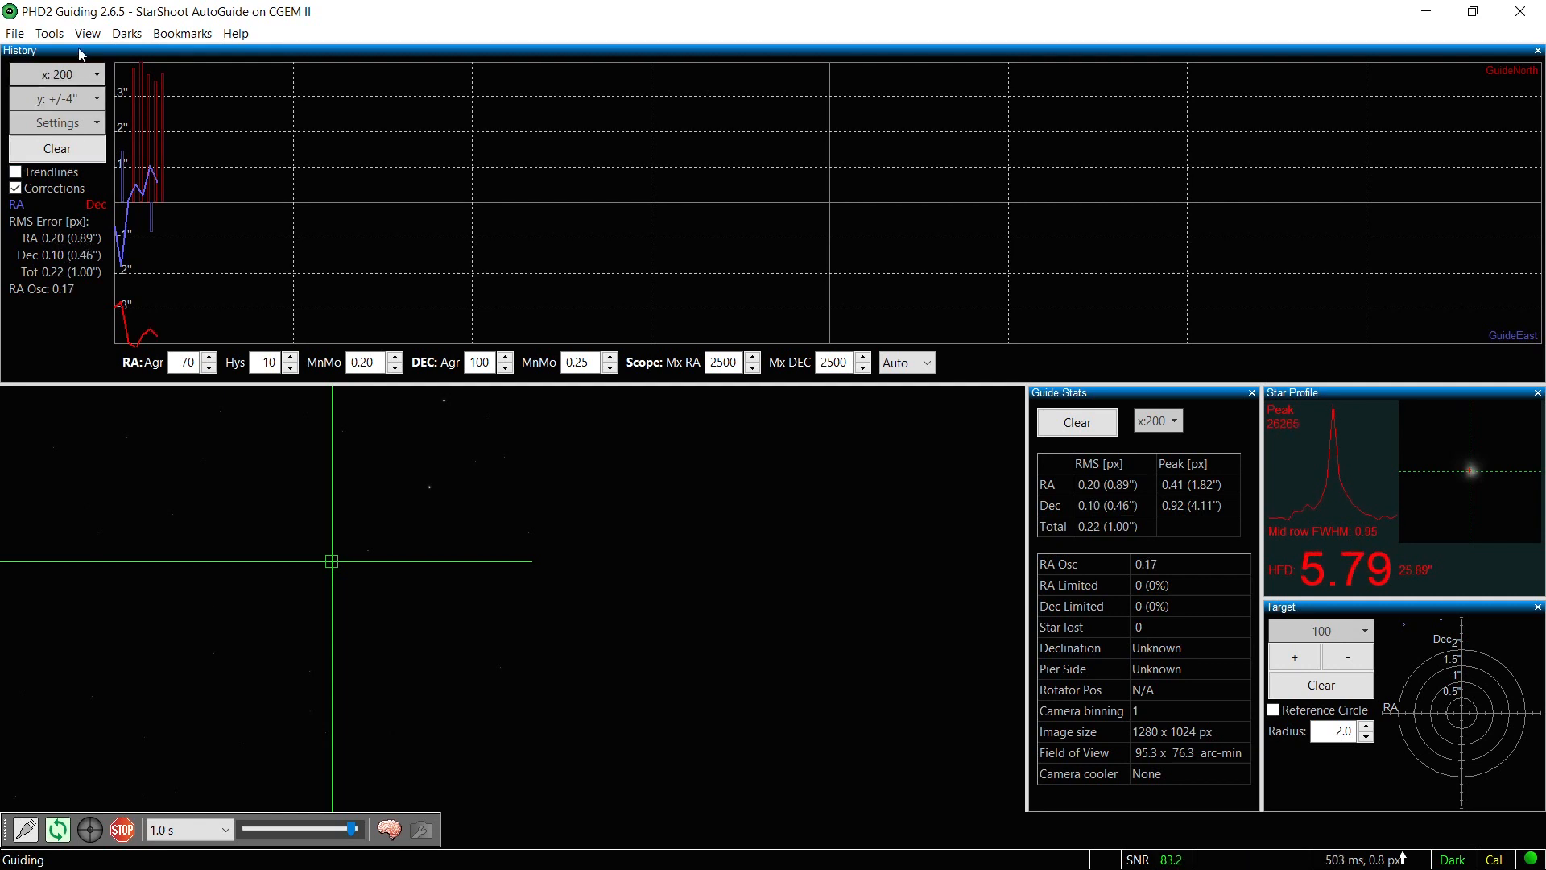
Step: Review the last calibration data, close it, and set the guiding graph y-axis to ±8 arc-seconds
left_click(48, 32)
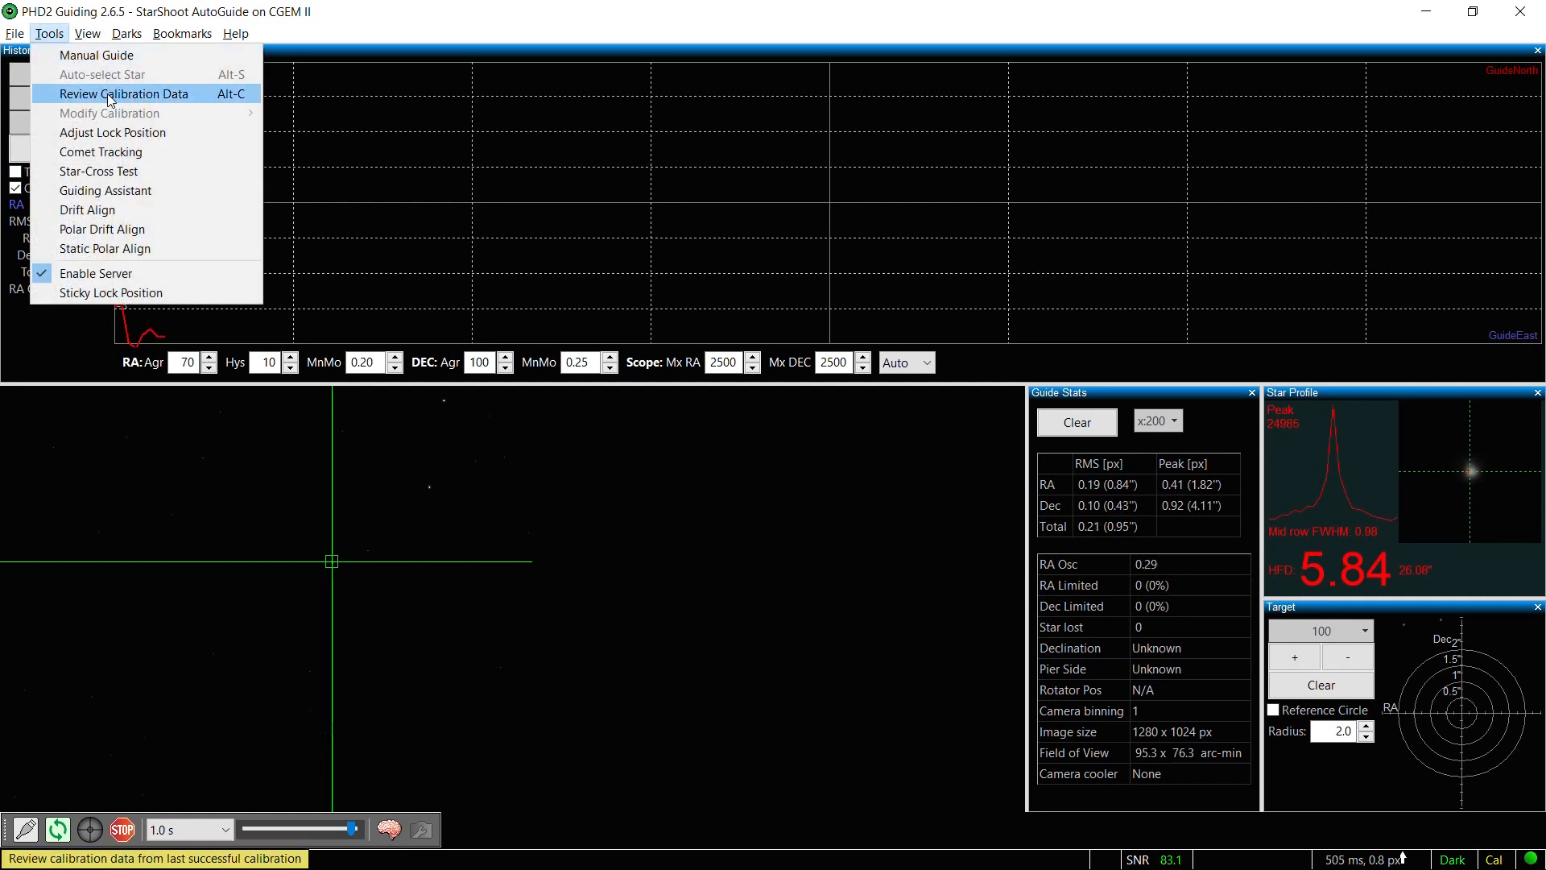
left_click(124, 93)
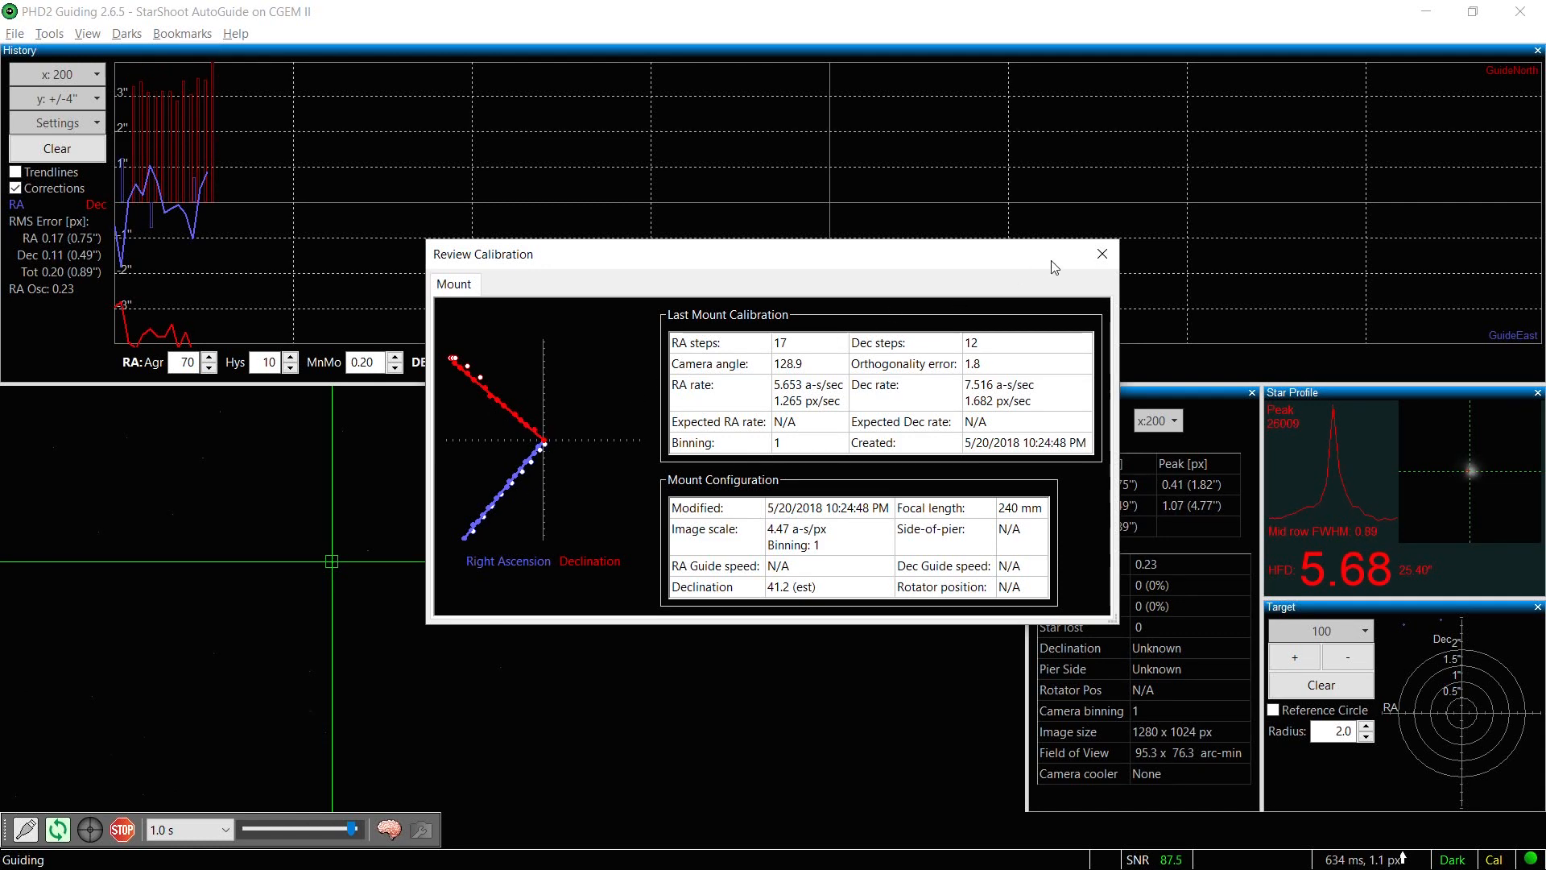
left_click(1102, 253)
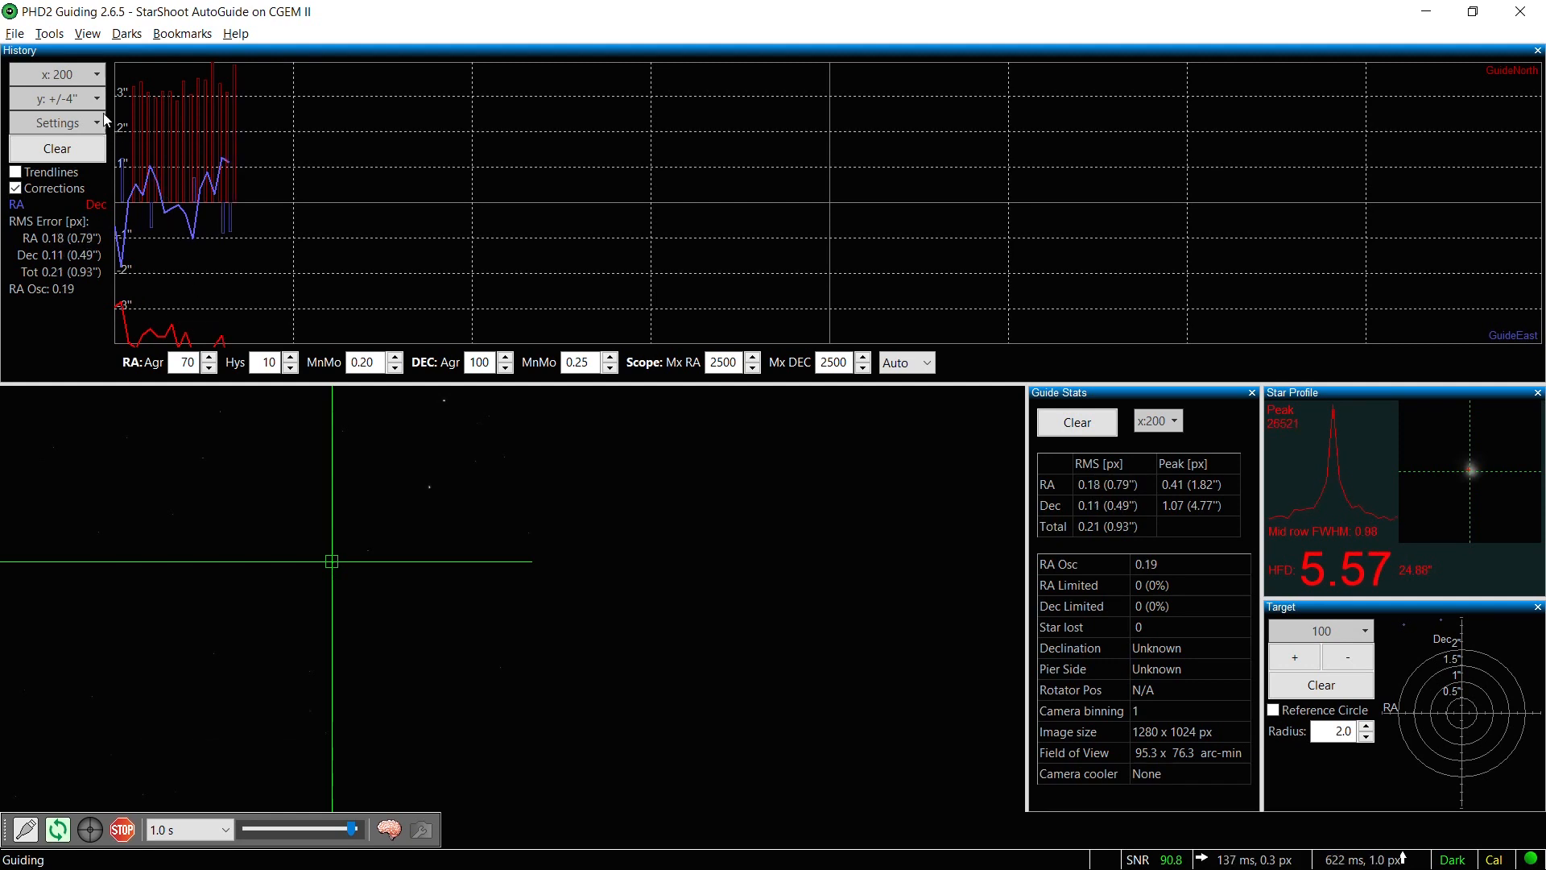
left_click(95, 123)
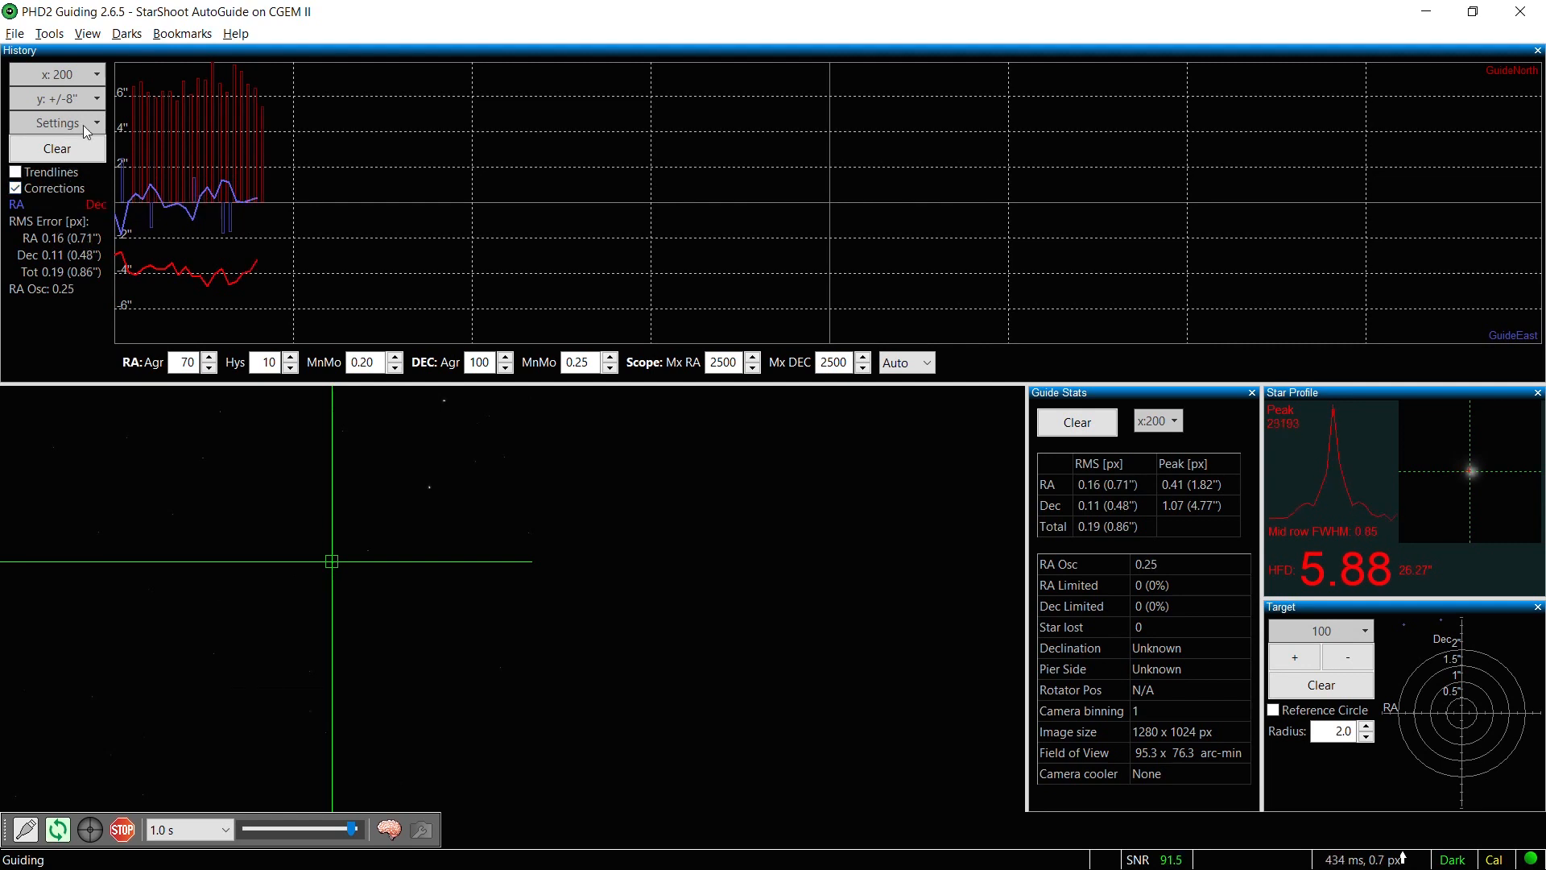
Step: Launch the Guiding Assistant from Tools and run its measurement for recommendations
left_click(48, 32)
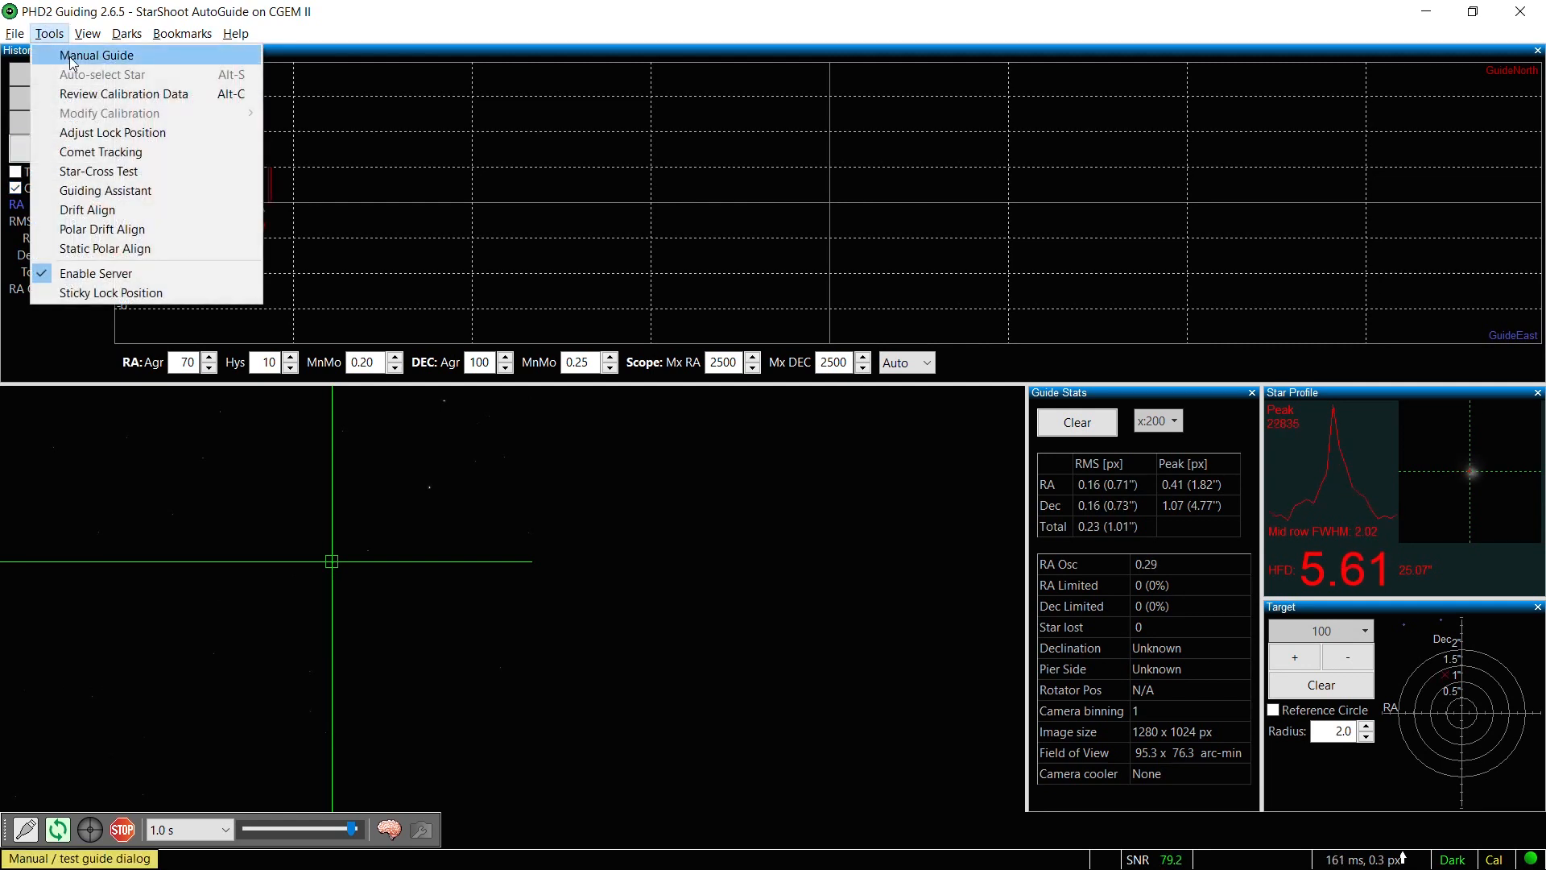
mouse_move(106, 190)
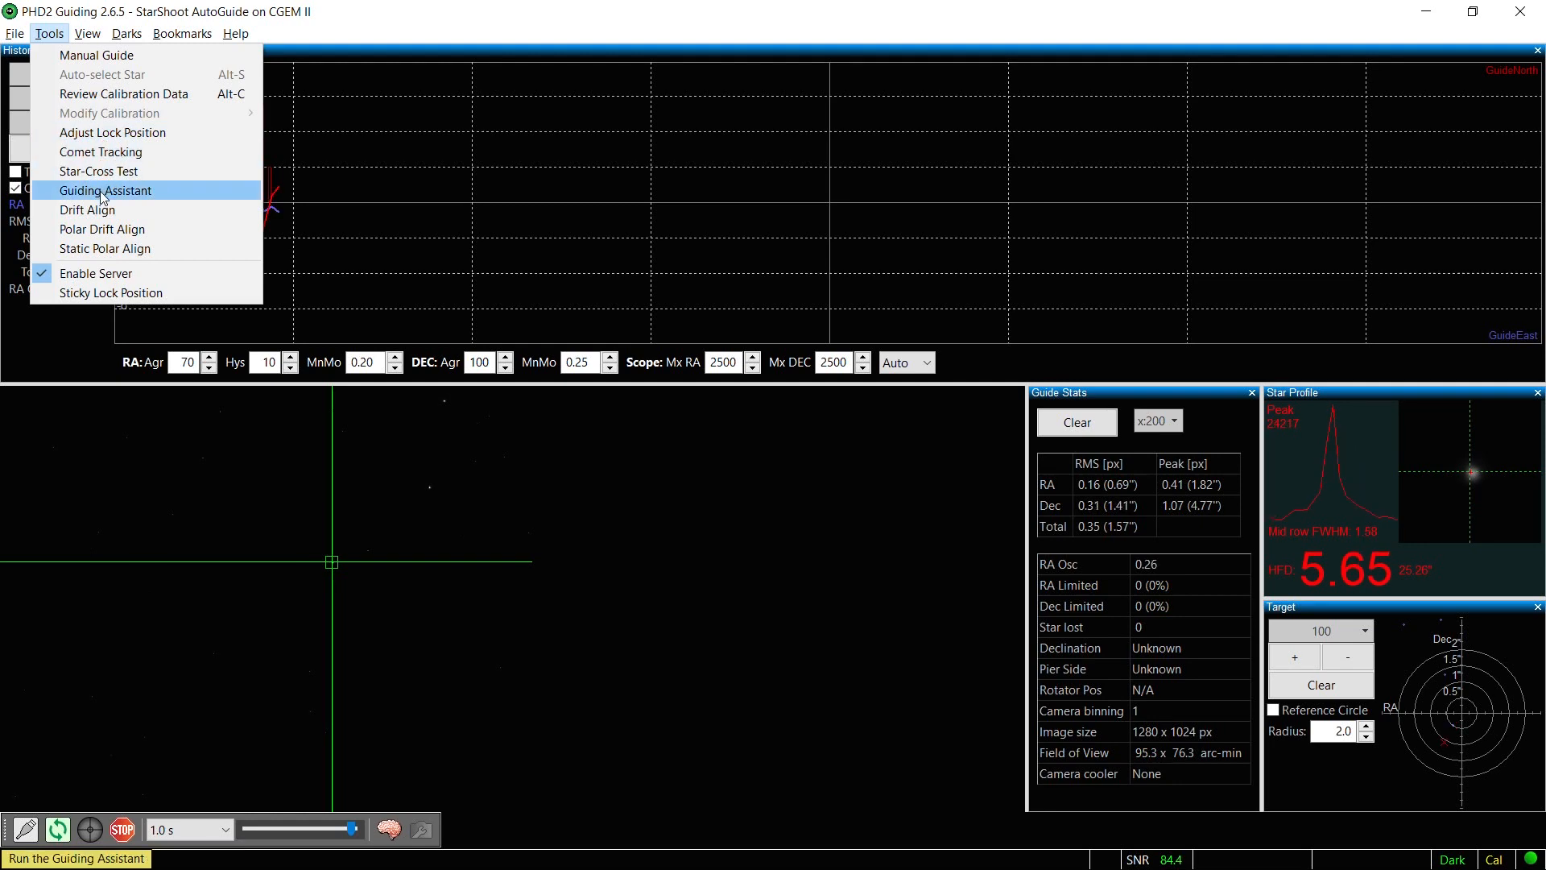
left_click(103, 190)
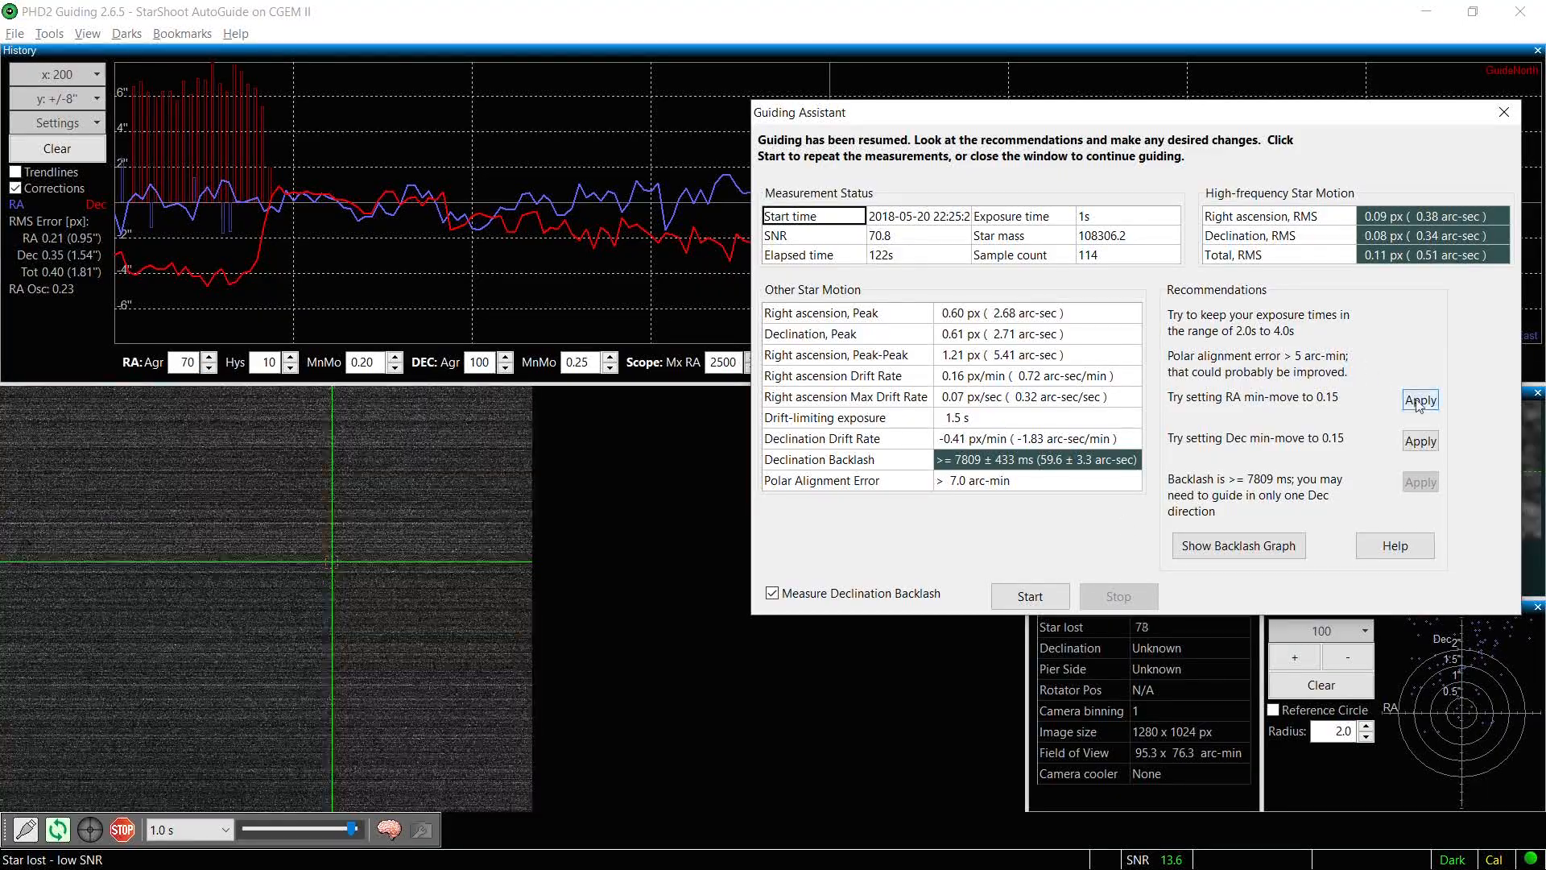
Step: Apply the assistant's recommended RA min-move of 0.15
left_click(1502, 111)
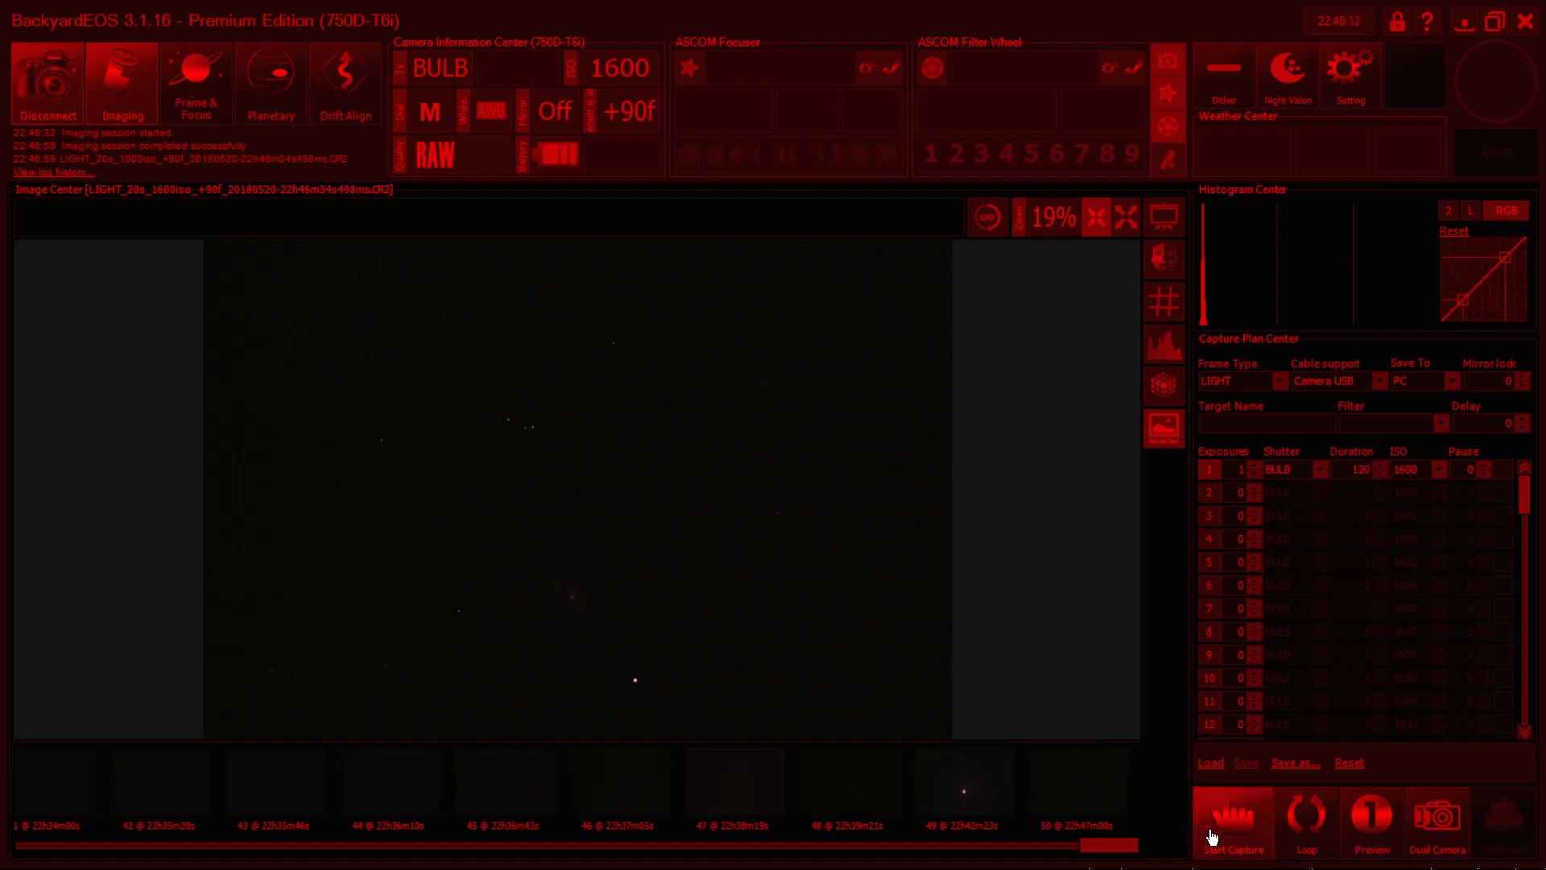
Step: Capture one 120-second ISO 1600 light frame, then view Frame & Focus showing FWHM 26.8
left_click(1232, 826)
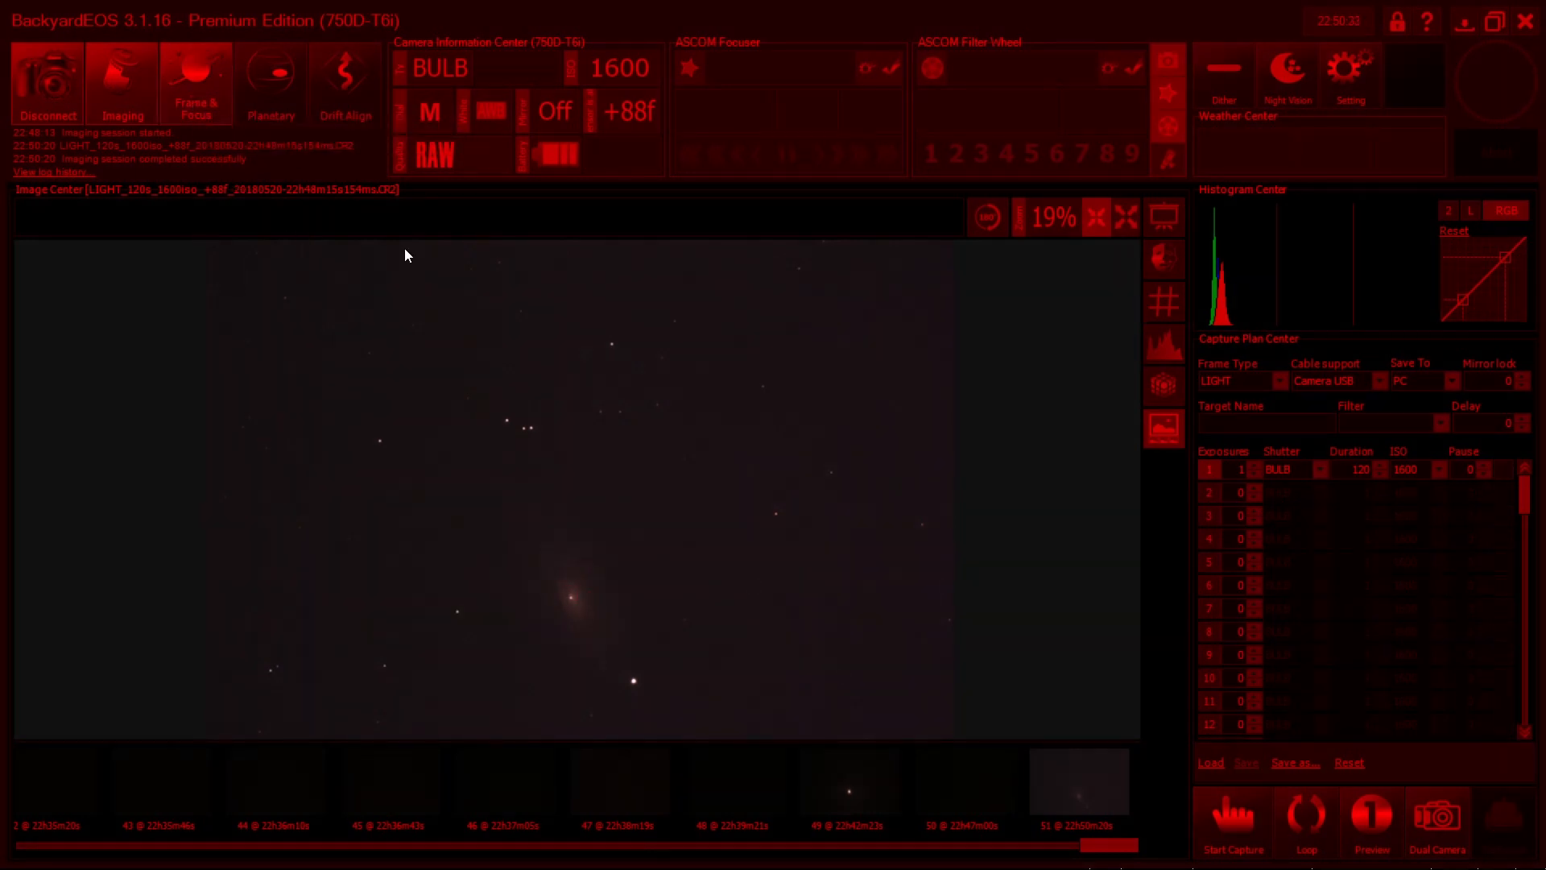
left_click(194, 83)
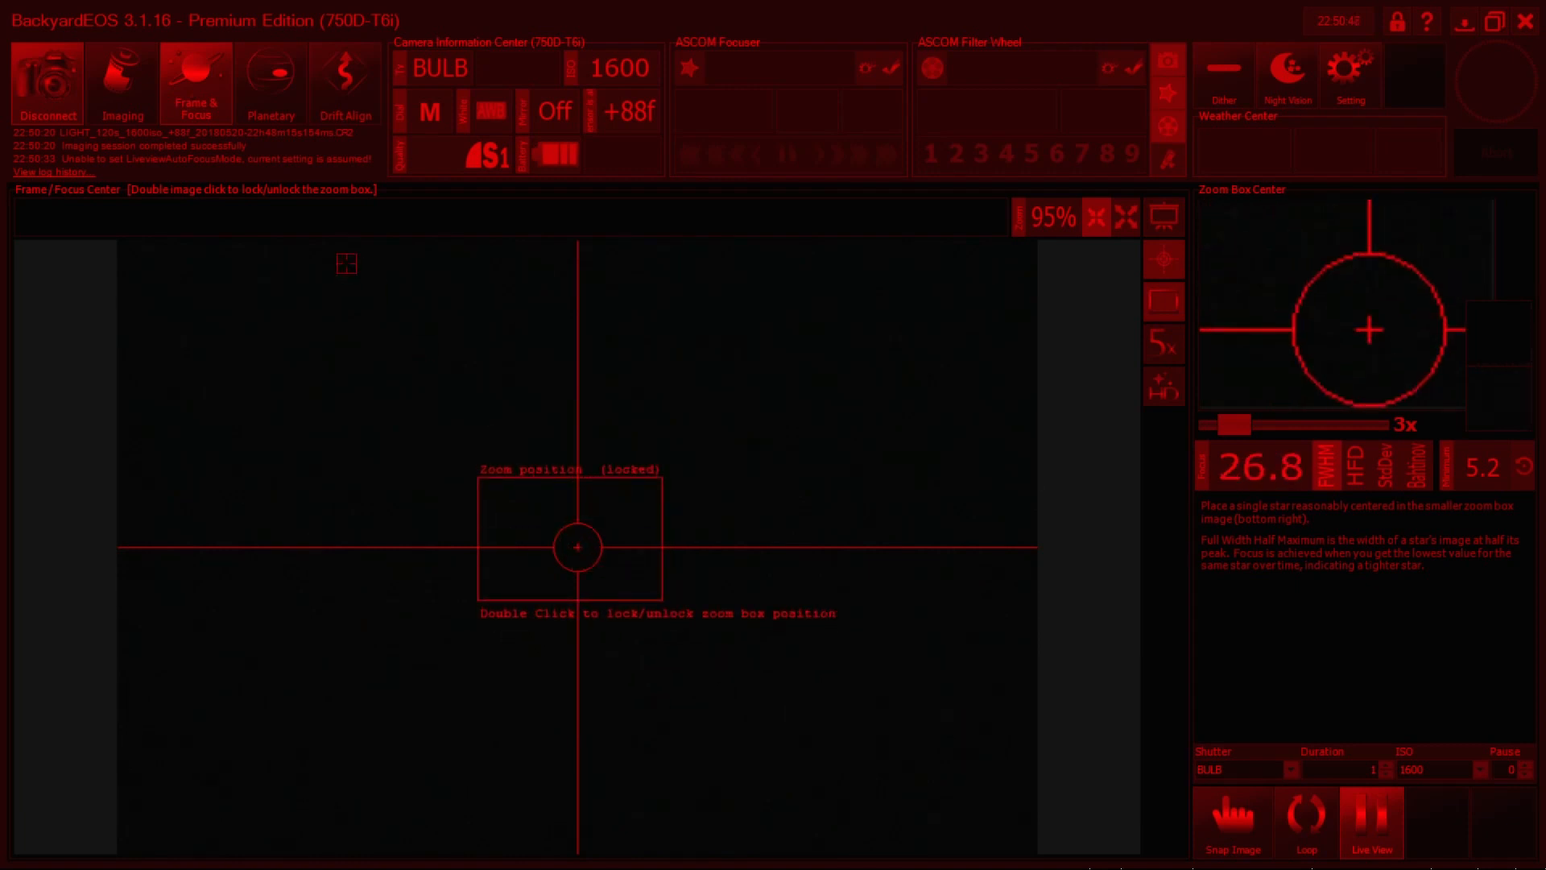
Step: Return to the Imaging view showing the captured 120-second galaxy frame and capture plan
left_click(123, 83)
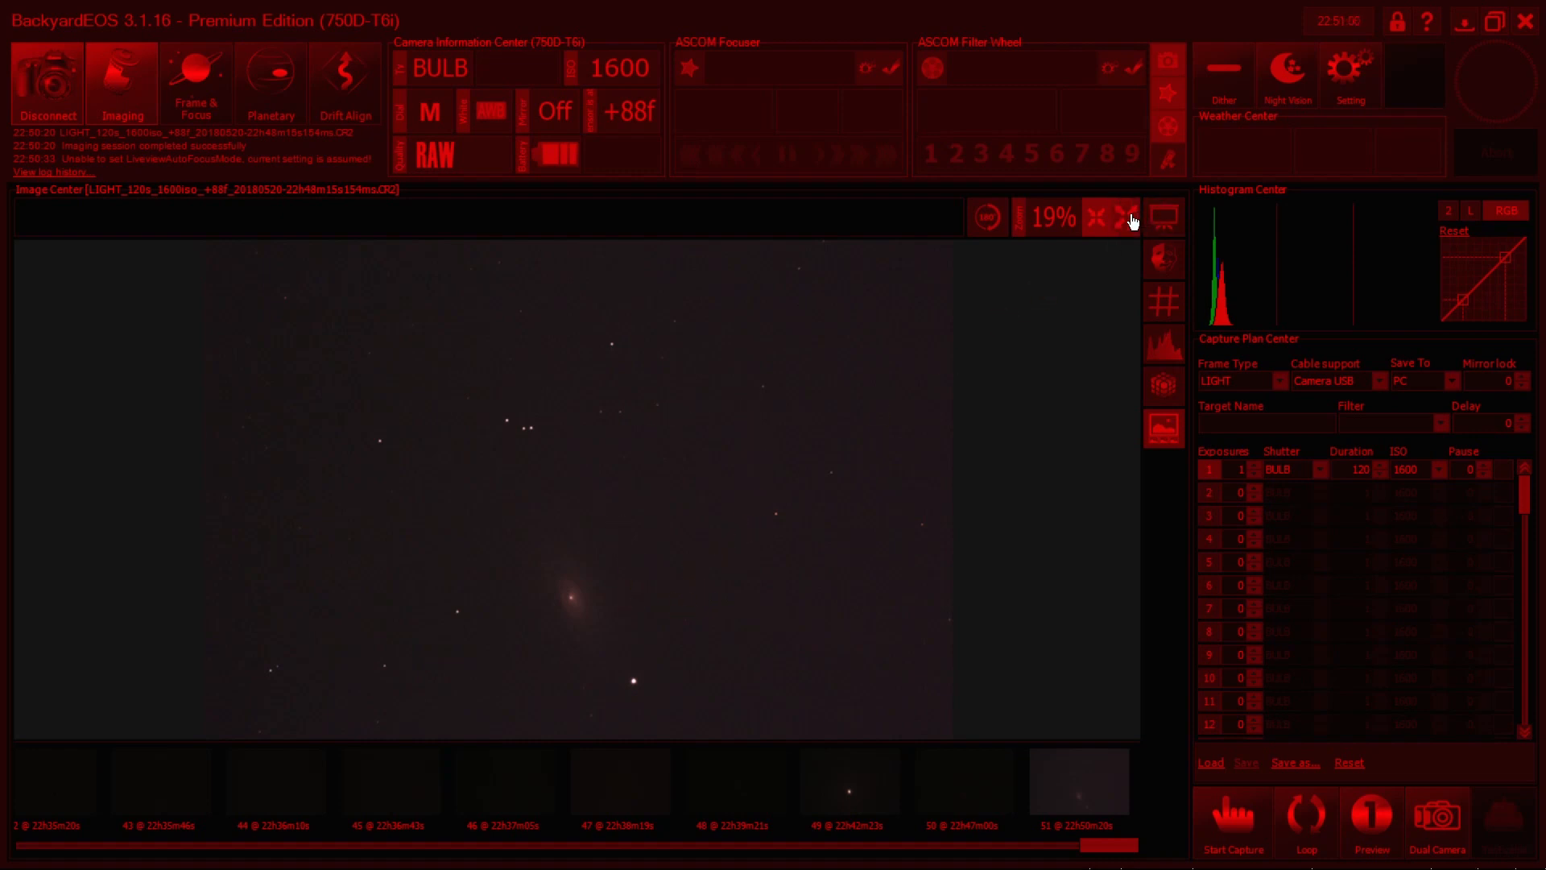
left_click(1123, 217)
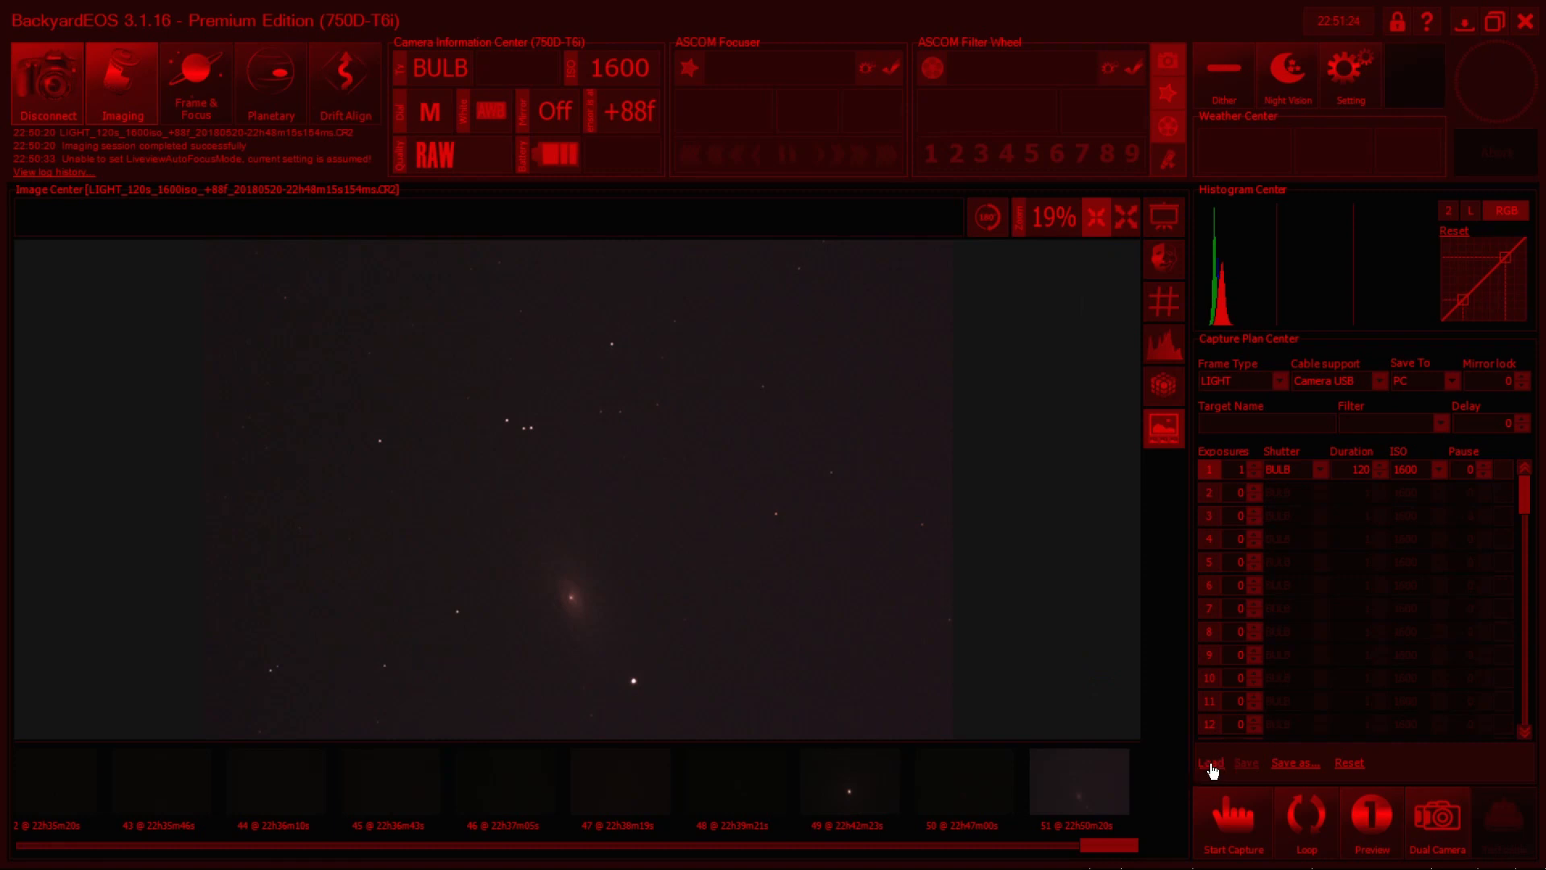
Step: Load the saved M63 capture plan and set its first row to 60 exposures
left_click(1207, 762)
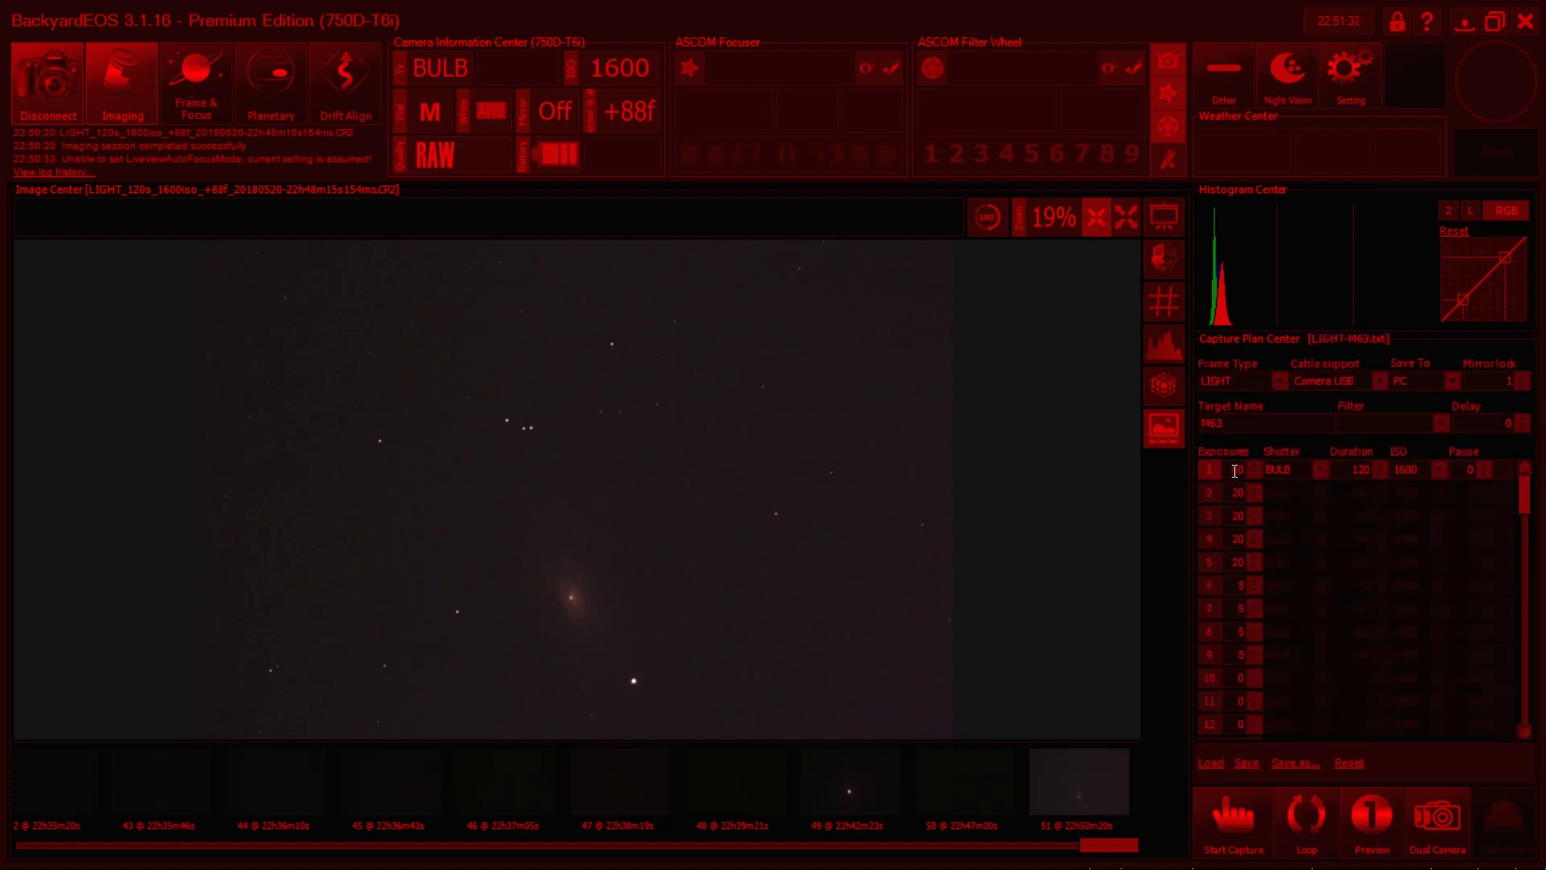
type("60")
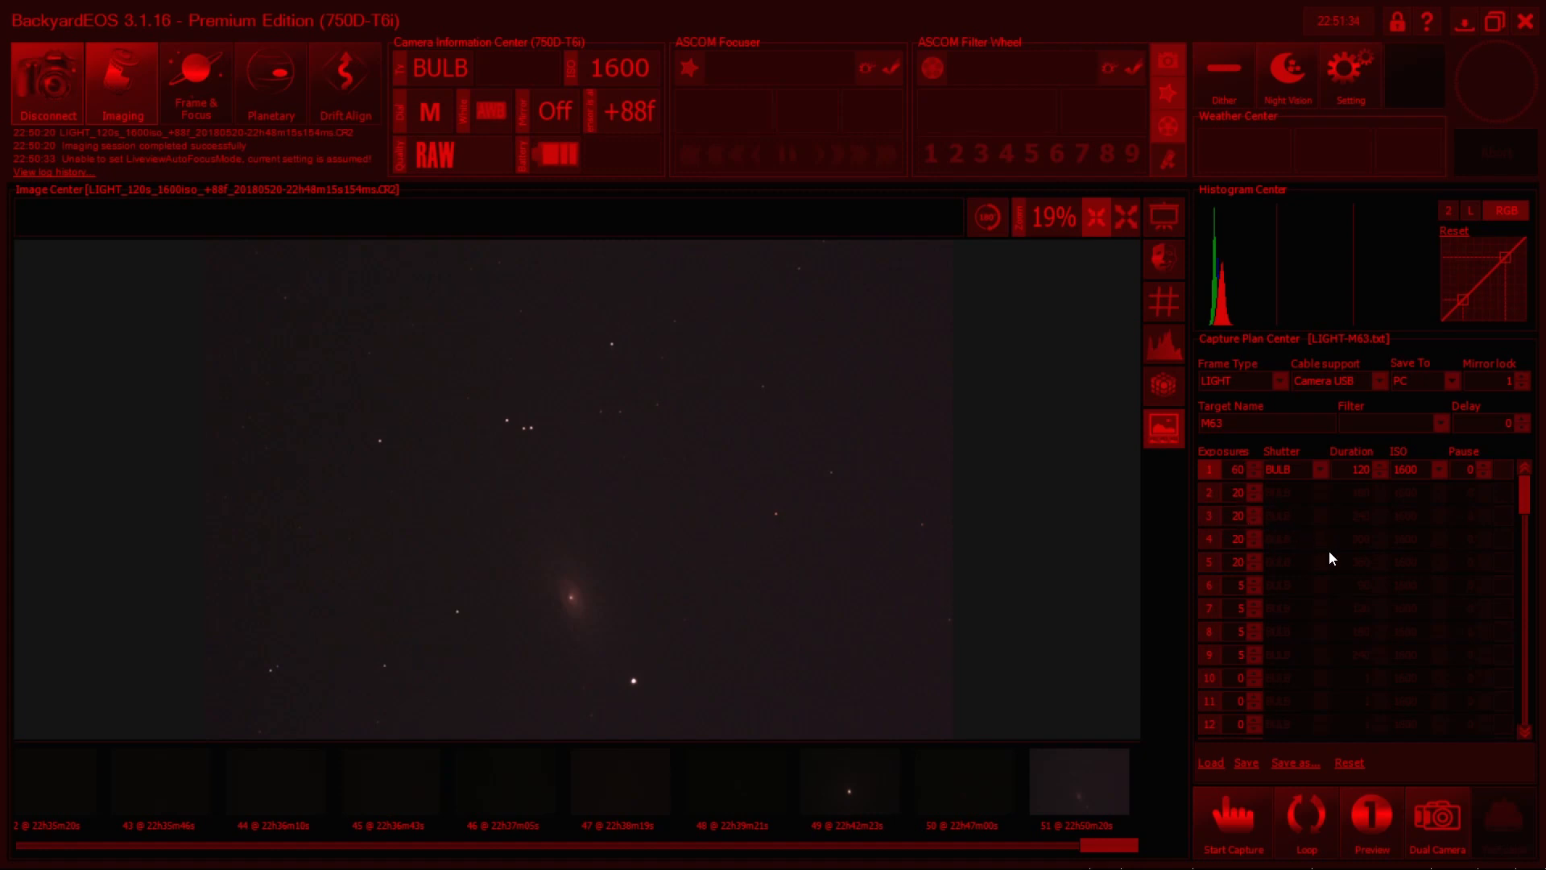
mouse_move(1351, 577)
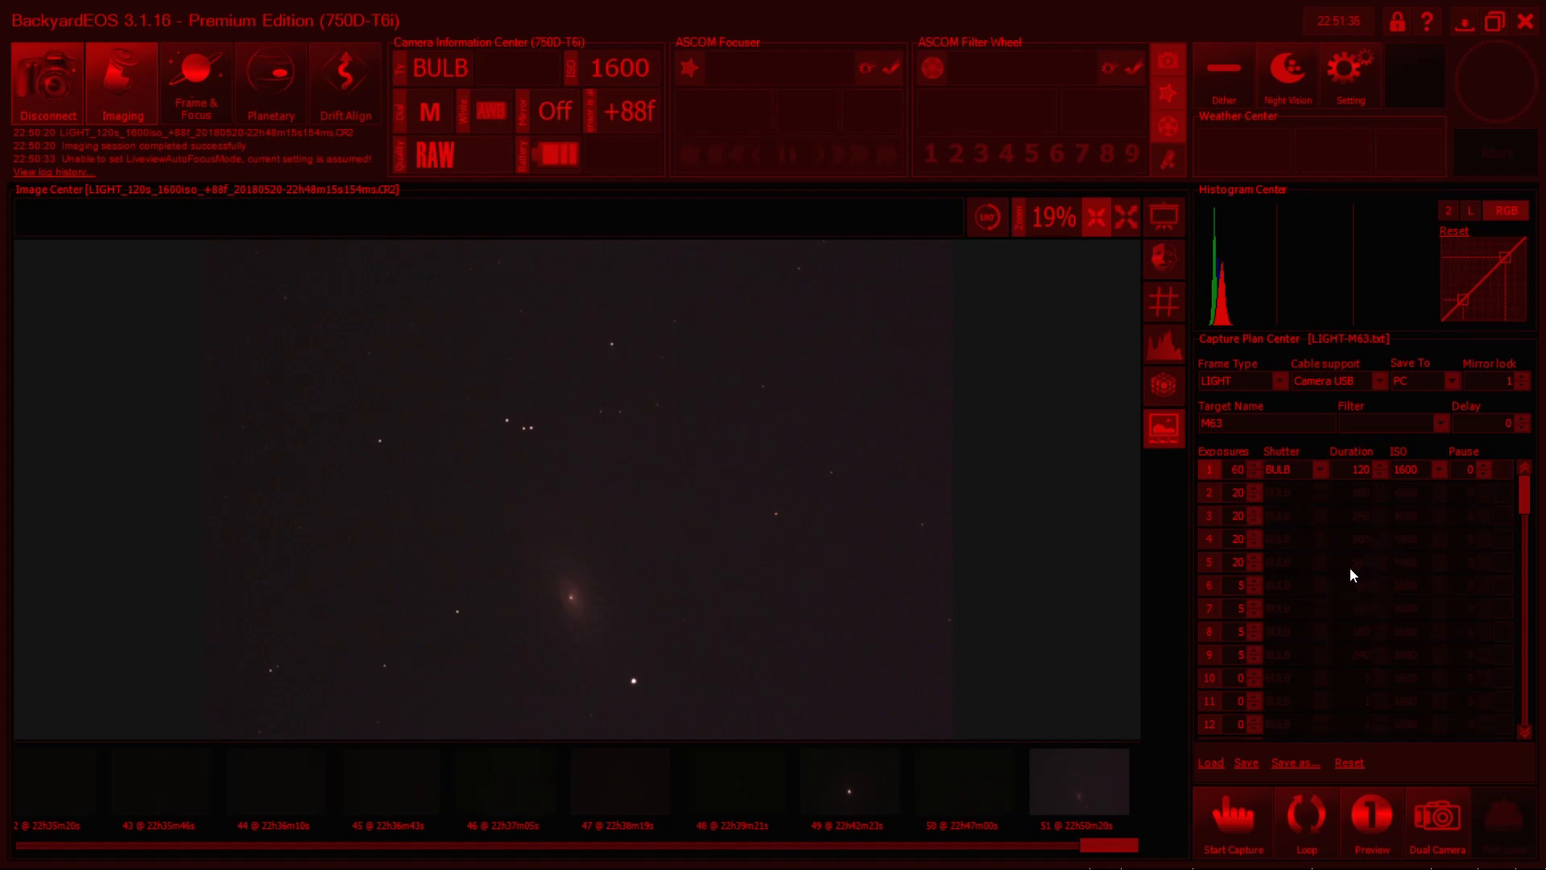
mouse_move(1129, 772)
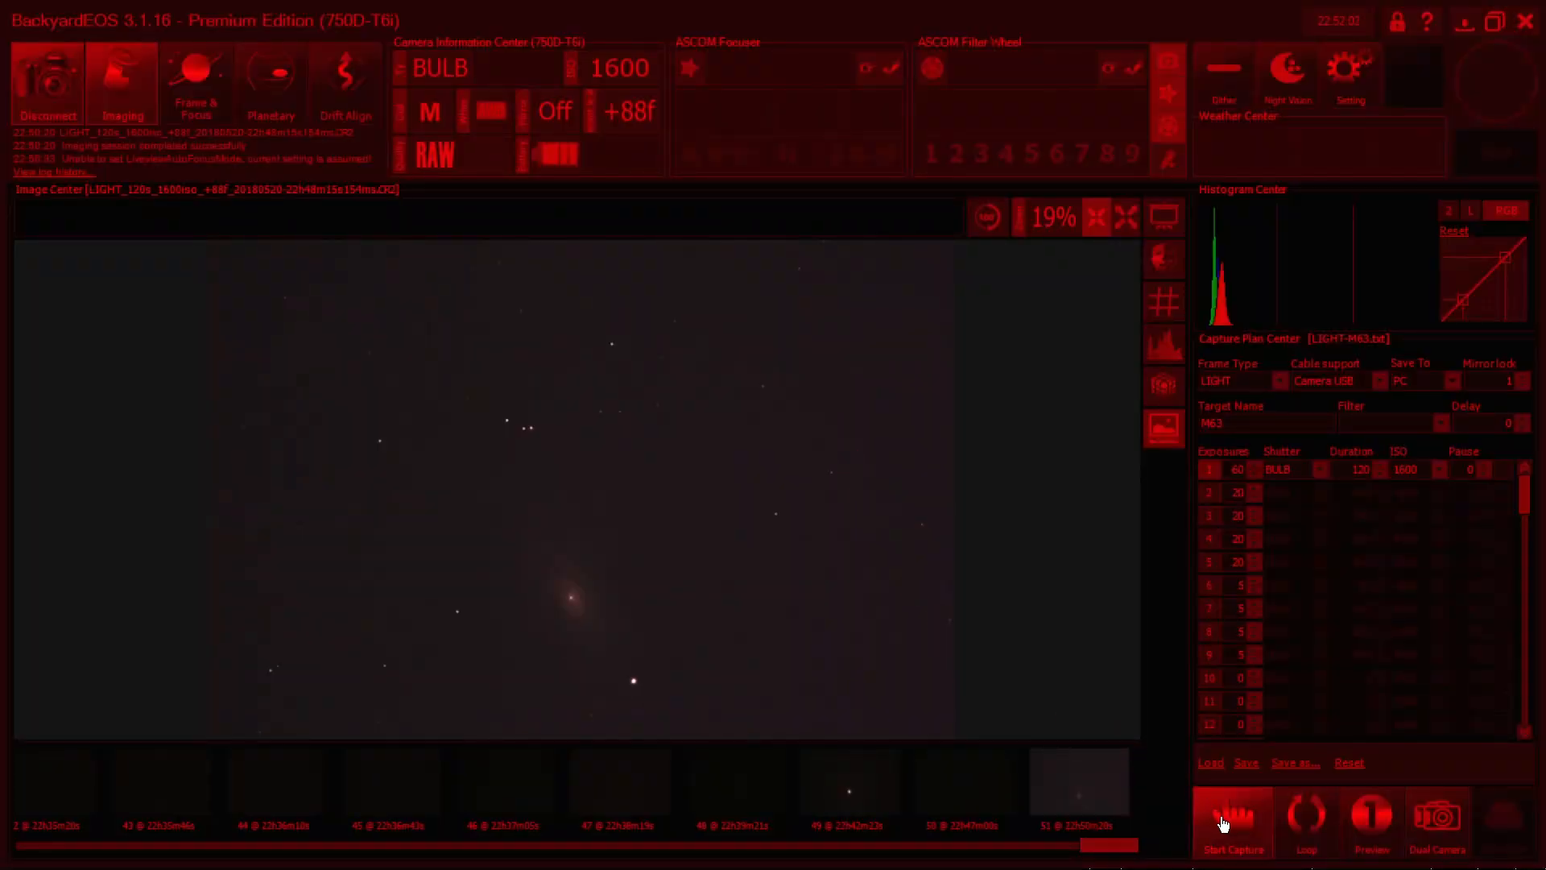
Step: Start the M63 light-frame capture sequence, then bring PHD2 Guiding back to the front
left_click(1234, 823)
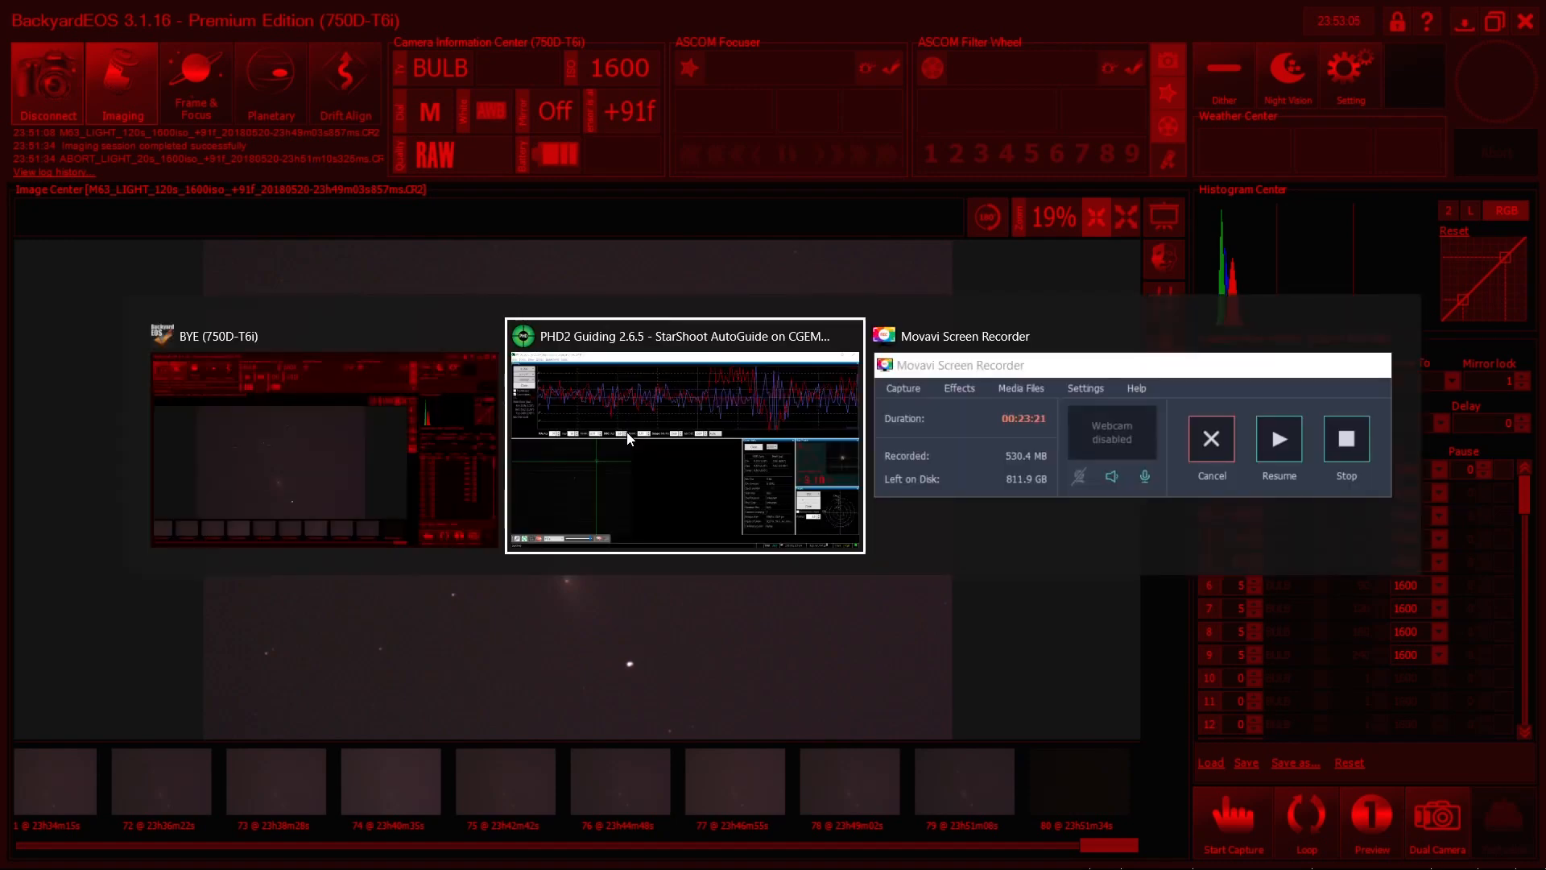
left_click(679, 335)
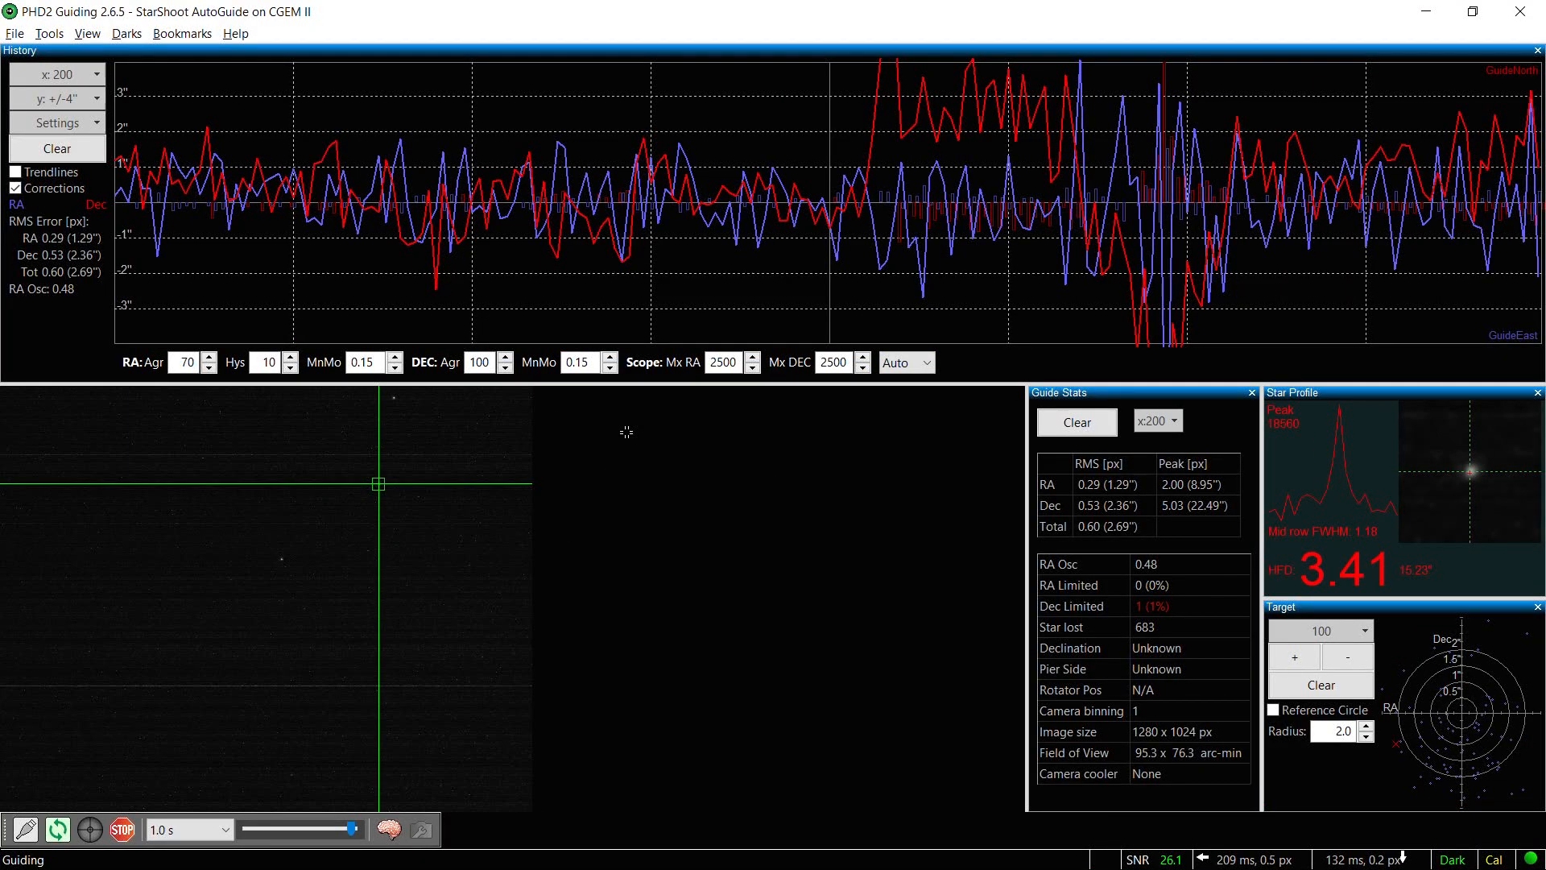